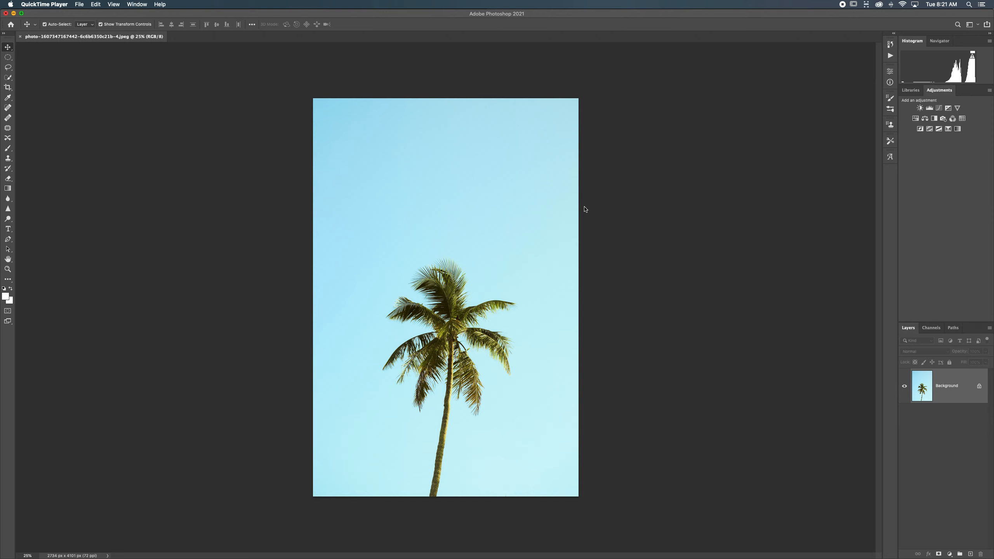
{"action": "mouse_move", "coordinate": [513, 227]}
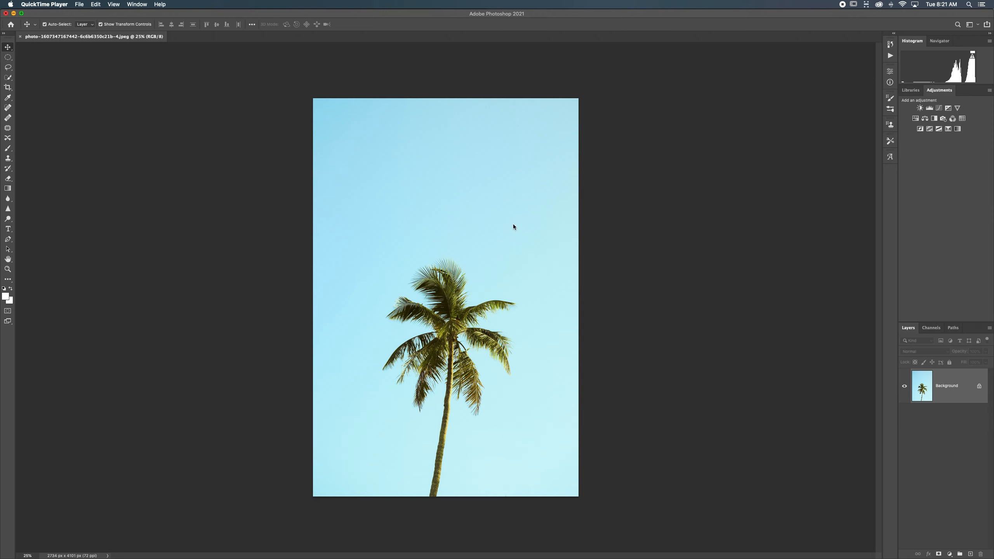
{"action": "mouse_move", "coordinate": [491, 210]}
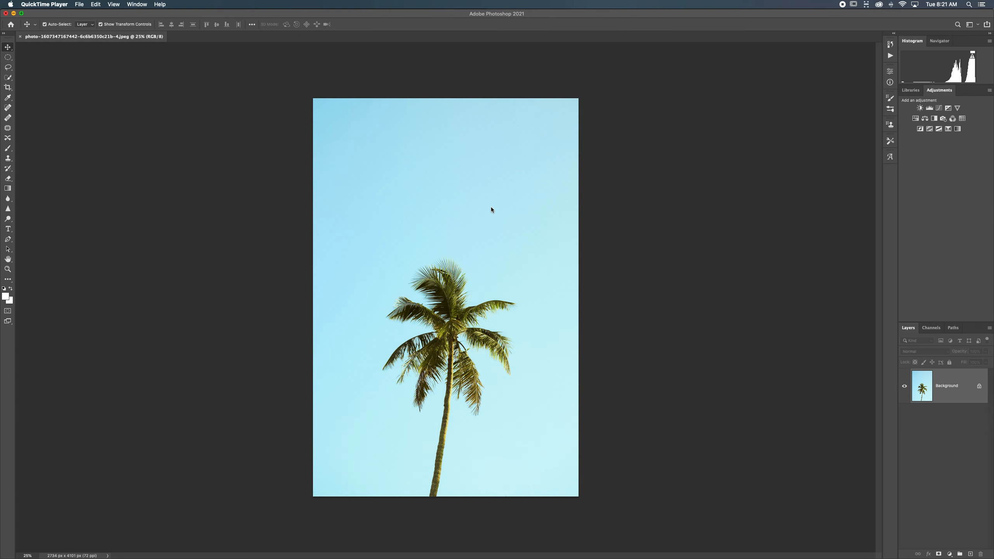
{"action": "mouse_move", "coordinate": [579, 220]}
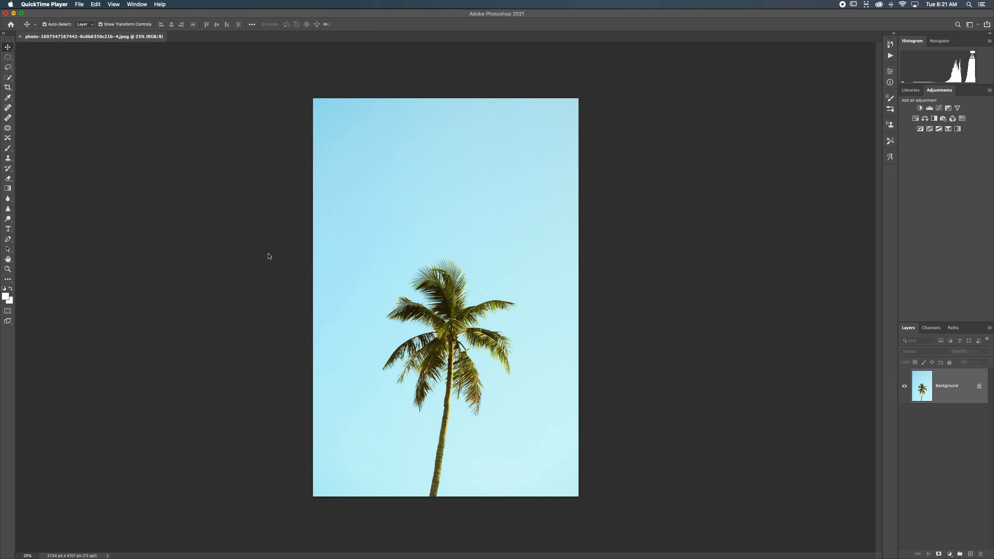
{"action": "mouse_move", "coordinate": [358, 239]}
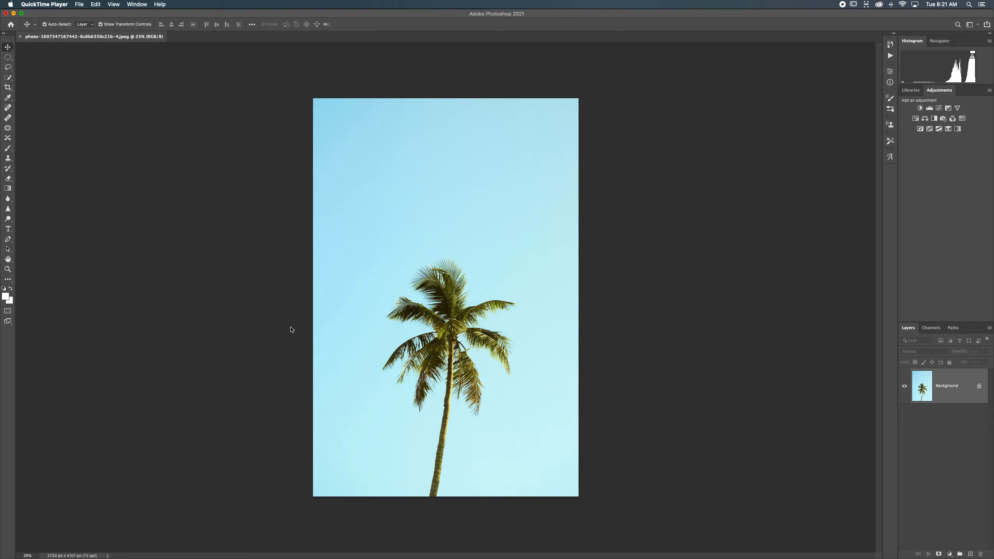
{"action": "mouse_move", "coordinate": [45, 230]}
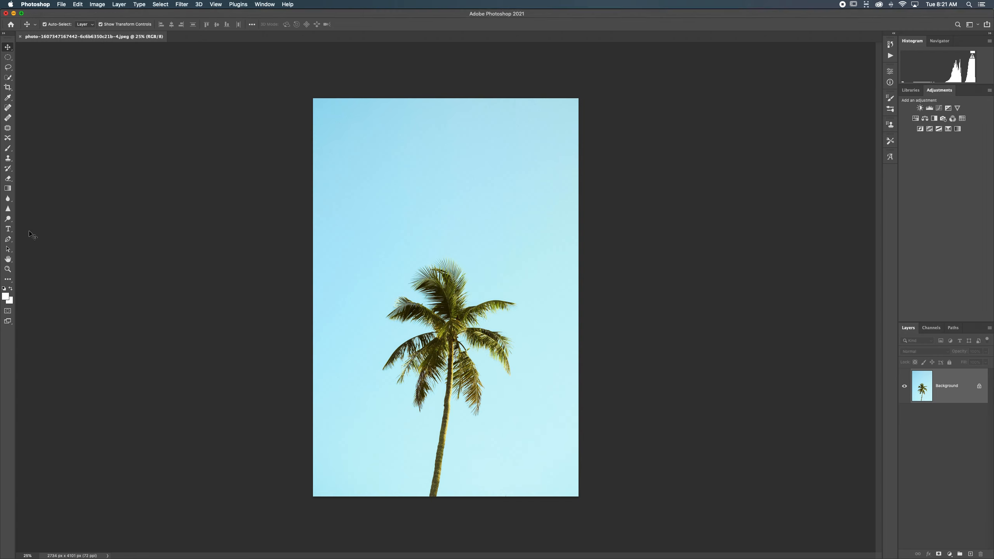
{"action": "mouse_move", "coordinate": [33, 233]}
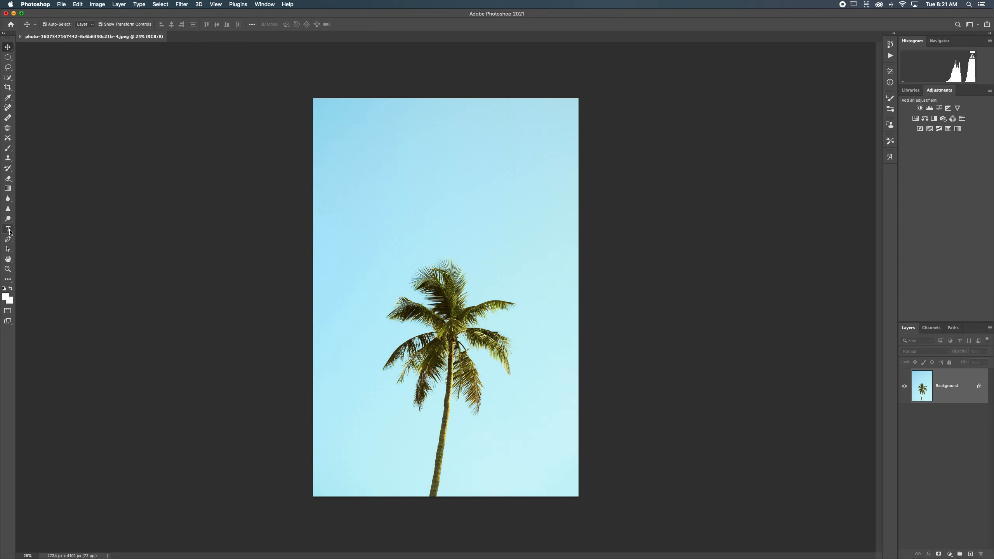
Select the Horizontal Type tool to add text over the palm-tree photo.
{"action": "left_click", "coordinate": [9, 229]}
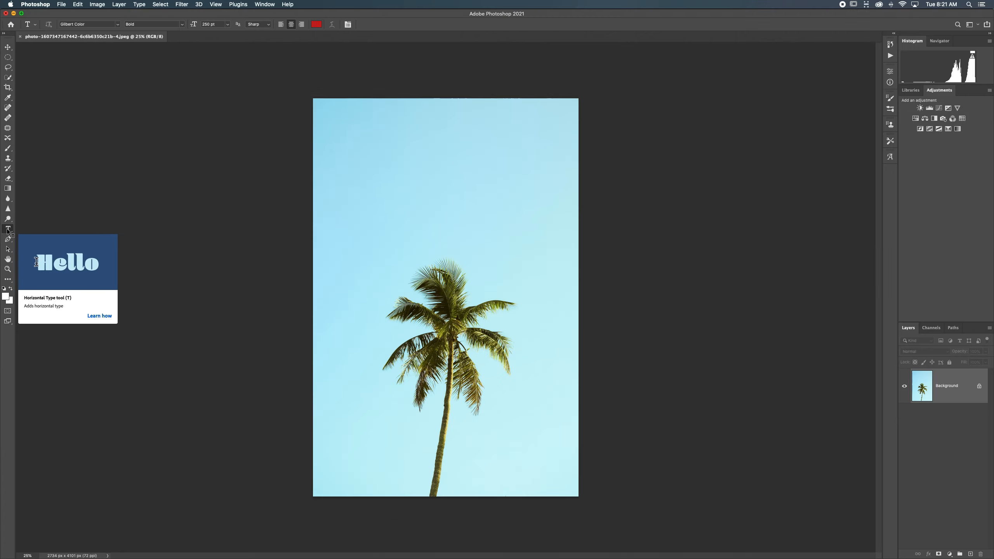
{"action": "mouse_move", "coordinate": [8, 229]}
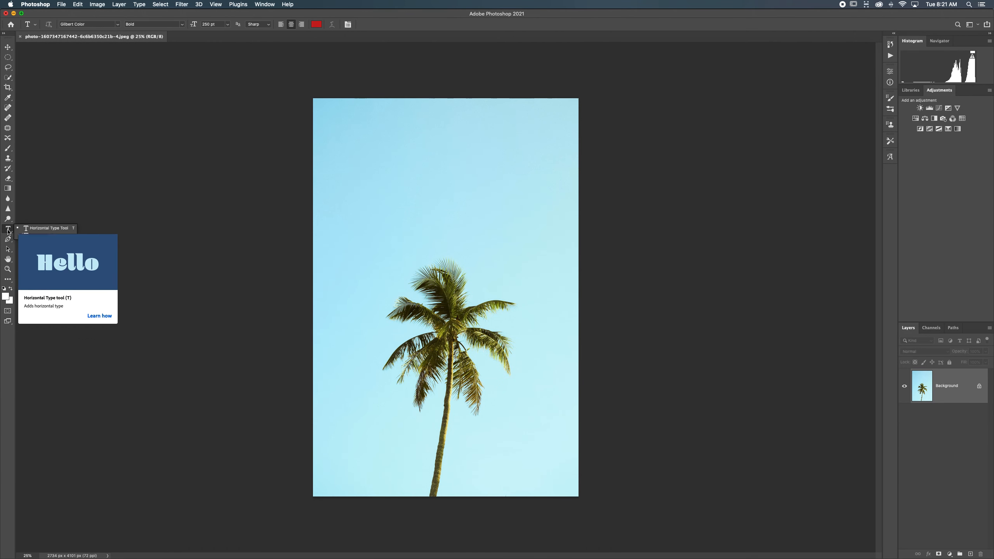
{"action": "left_click", "coordinate": [9, 228]}
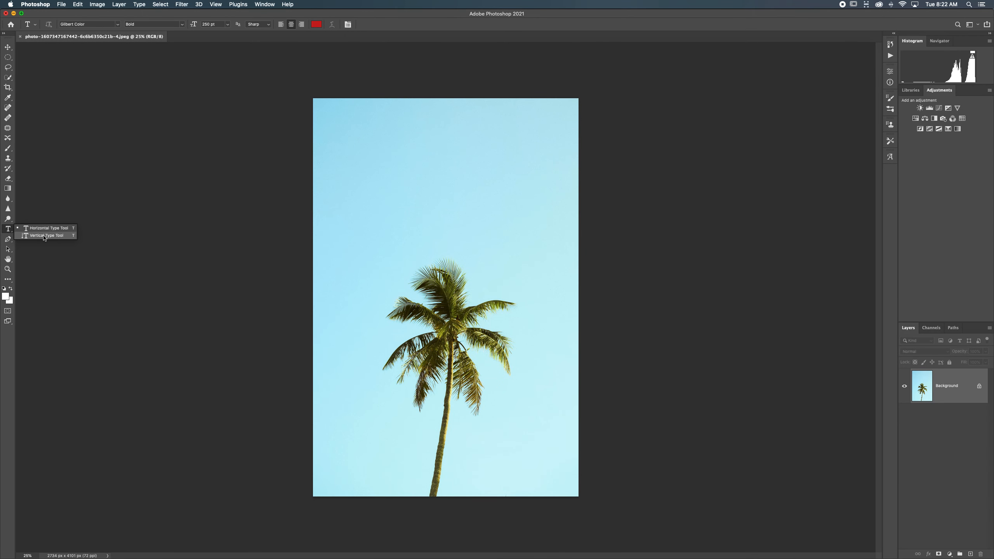
{"action": "mouse_move", "coordinate": [26, 230]}
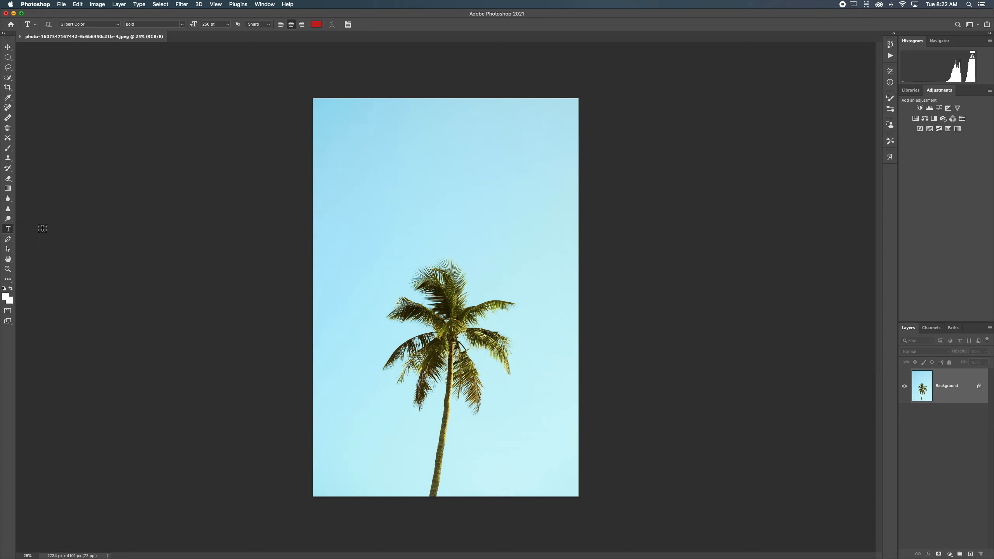
{"action": "mouse_move", "coordinate": [381, 214]}
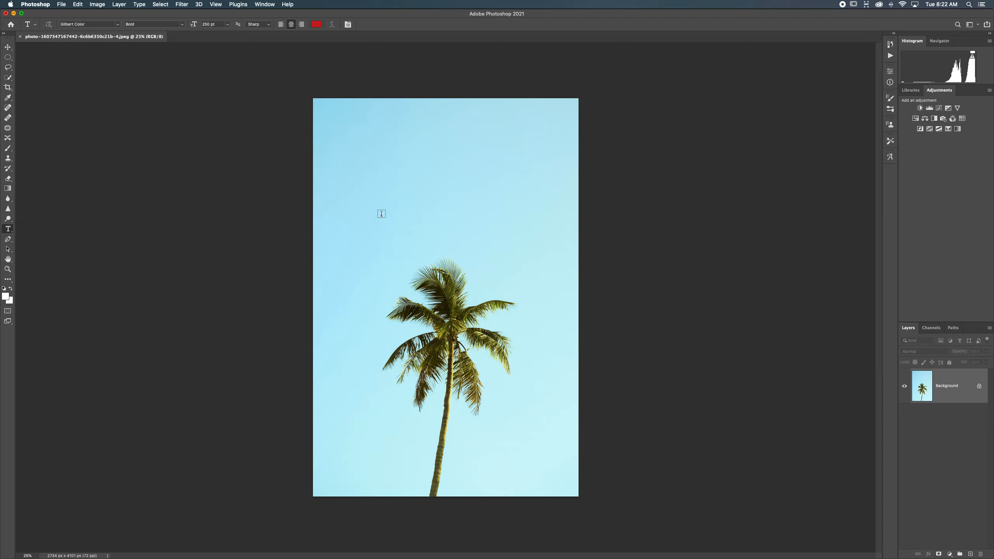
{"action": "mouse_move", "coordinate": [396, 177]}
{"action": "type", "text": "to type"}
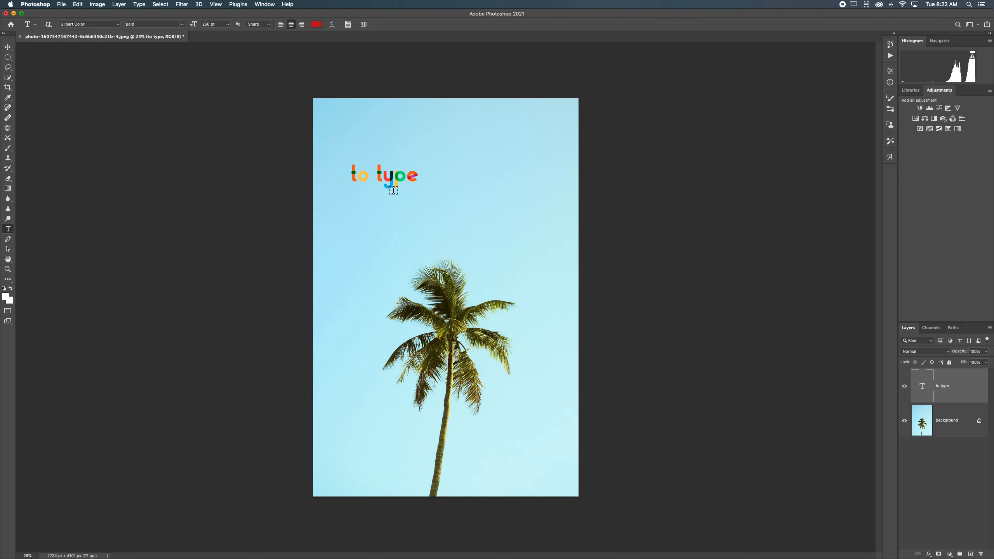
Enlarge the 'to type' text across the sky with the Move tool and shift it higher.
{"action": "left_click", "coordinate": [8, 47]}
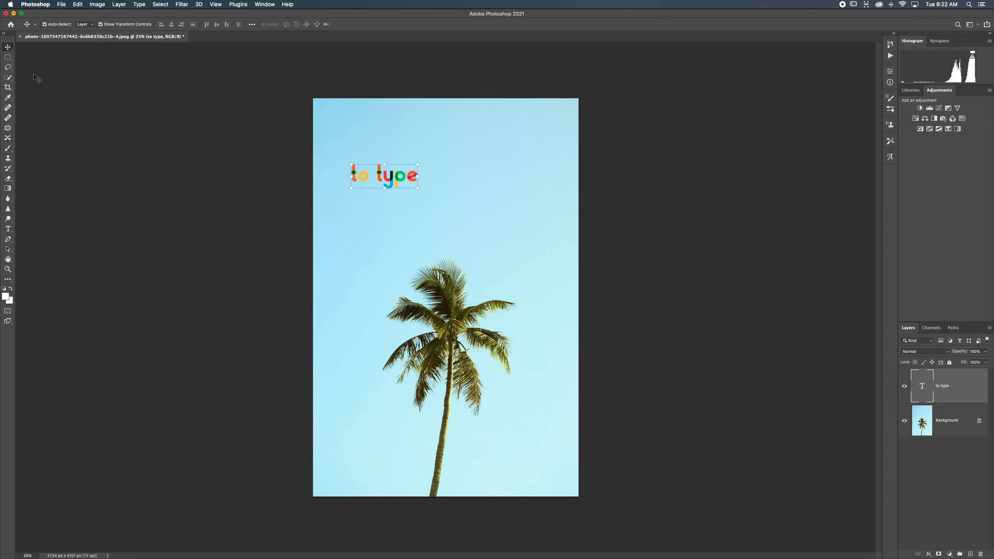
{"action": "mouse_move", "coordinate": [28, 46]}
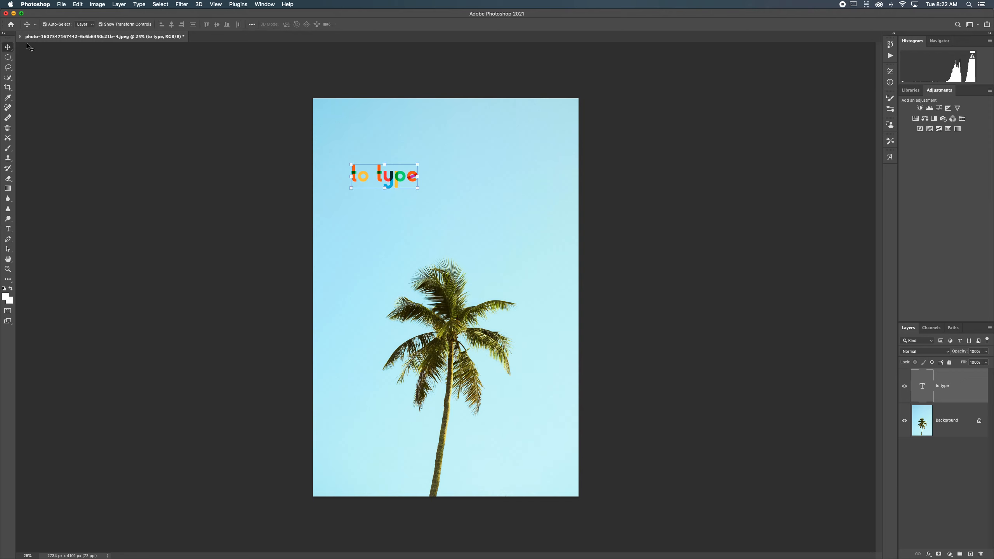
{"action": "mouse_move", "coordinate": [105, 32]}
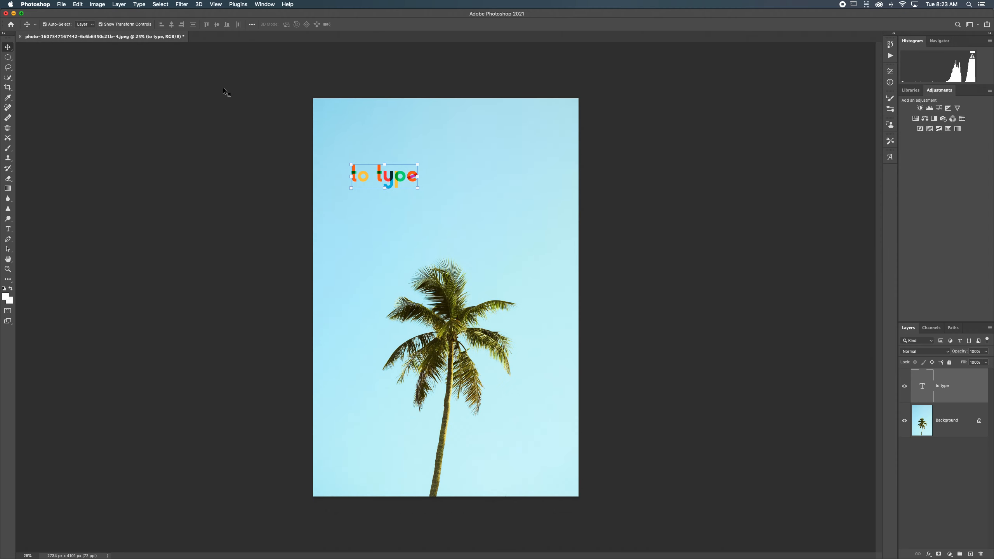
{"action": "left_click_drag", "start_coordinate": [383, 175], "coordinate": [445, 190]}
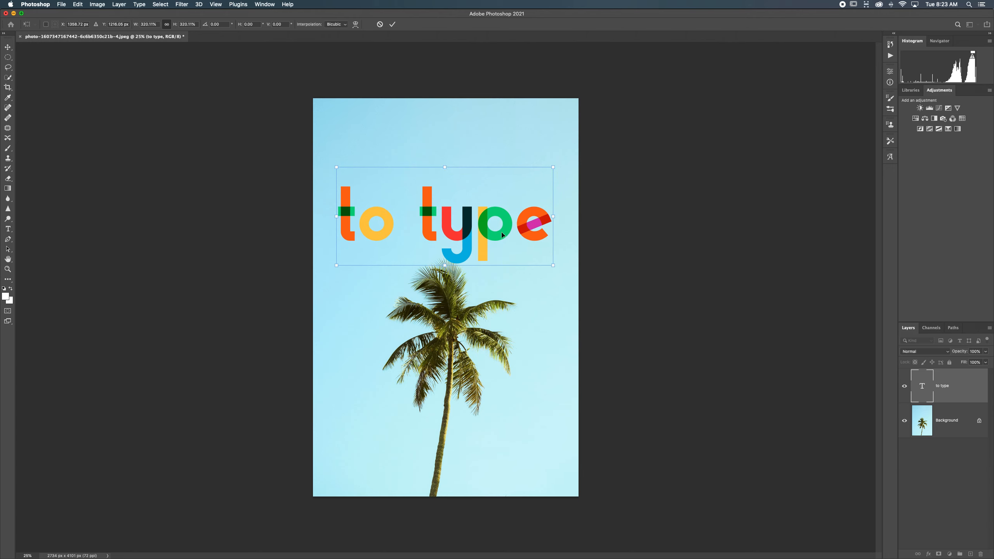
{"action": "left_click", "coordinate": [9, 46]}
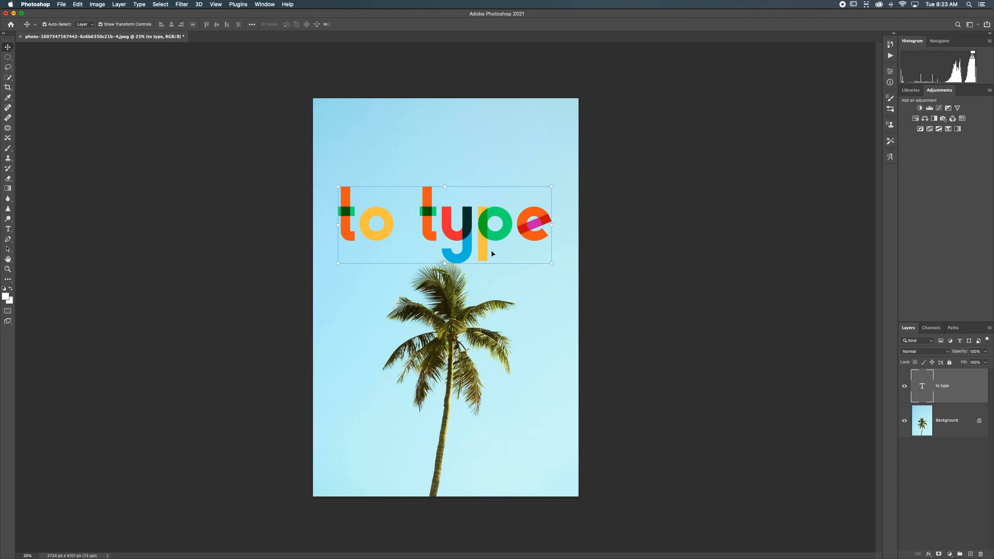
{"action": "mouse_move", "coordinate": [458, 233]}
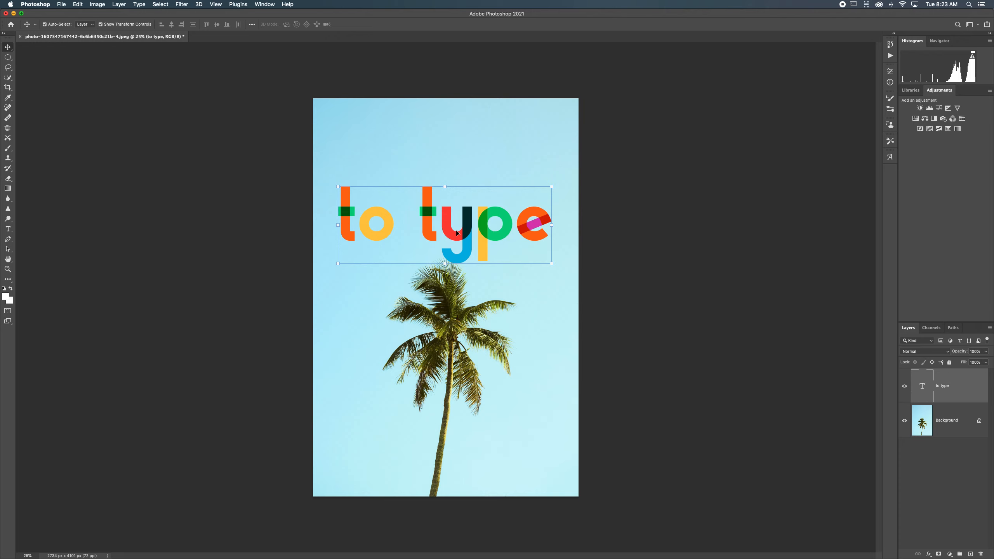
{"action": "left_click_drag", "start_coordinate": [443, 224], "coordinate": [443, 178]}
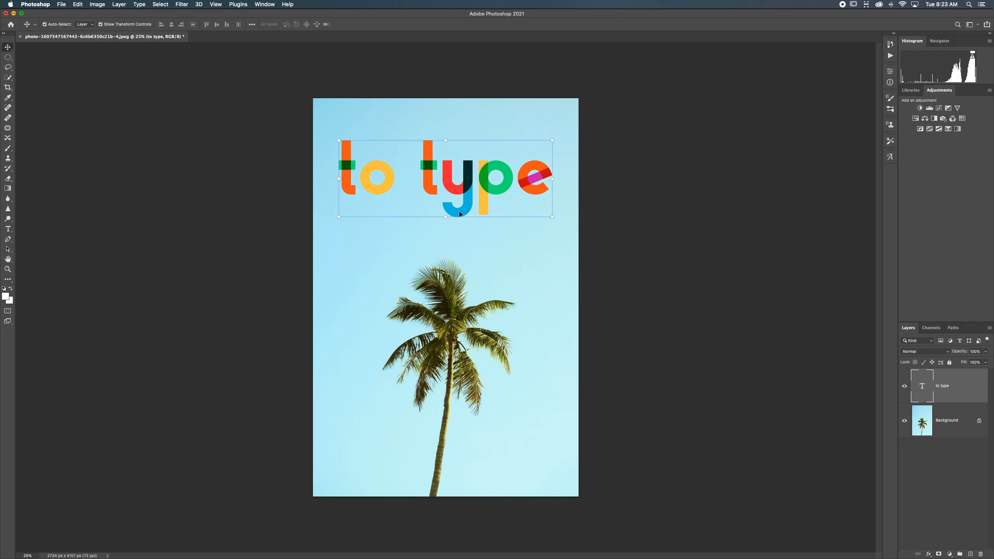
{"action": "mouse_move", "coordinate": [446, 282]}
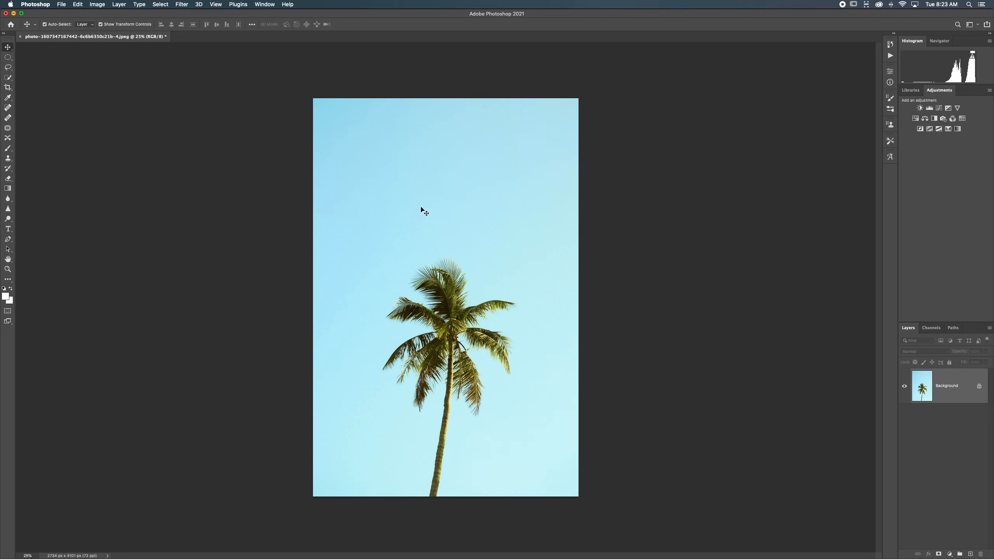
Drag a paragraph text box in the sky above the palm with the Horizontal Type tool.
{"action": "left_click", "coordinate": [8, 229]}
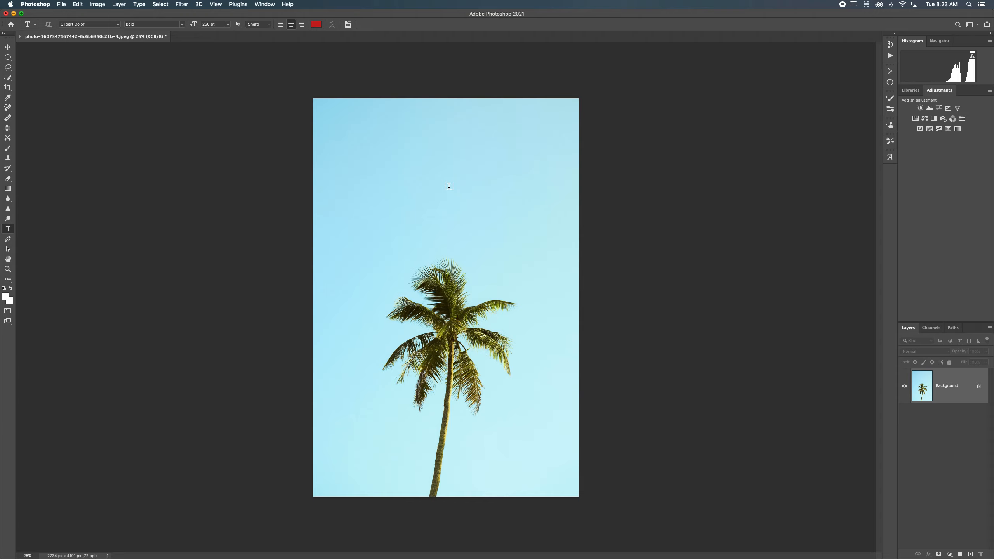
{"action": "mouse_move", "coordinate": [464, 202]}
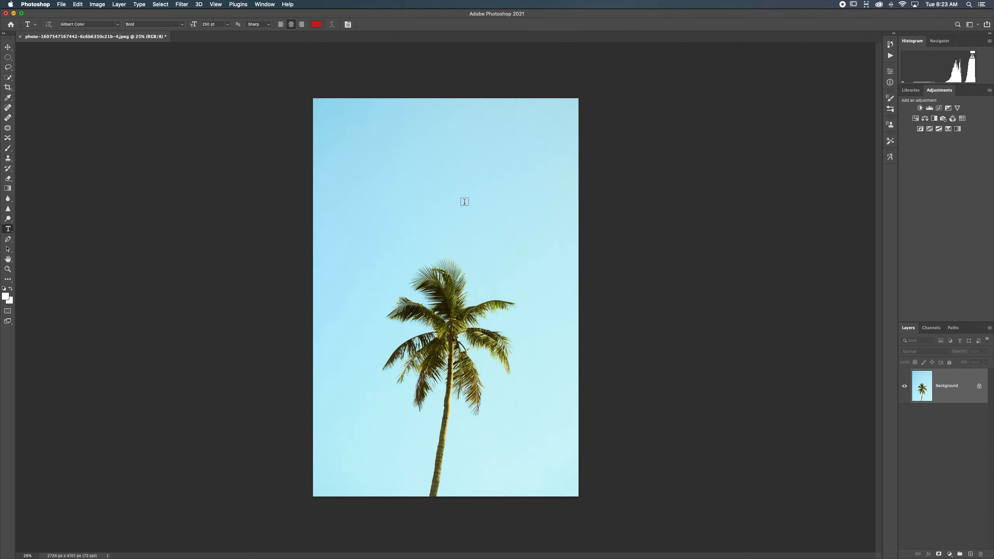
{"action": "left_click_drag", "start_coordinate": [371, 159], "coordinate": [431, 194]}
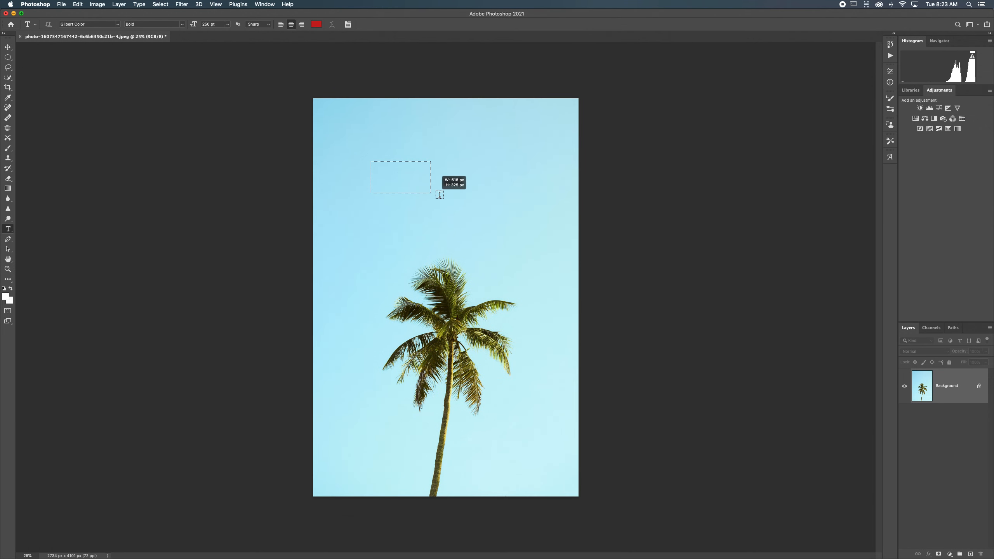
{"action": "left_click_drag", "start_coordinate": [429, 193], "coordinate": [540, 257]}
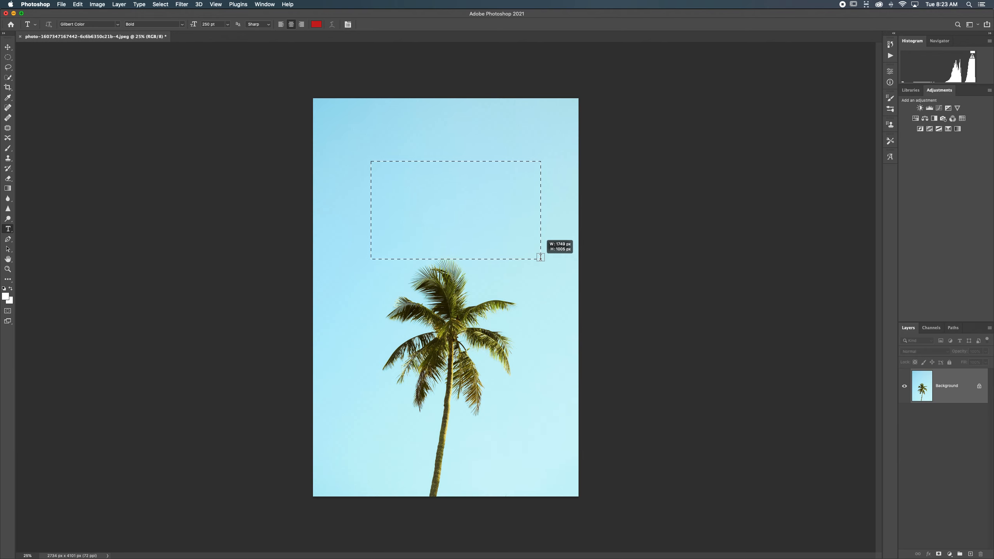
{"action": "left_click_drag", "start_coordinate": [540, 257], "coordinate": [550, 302]}
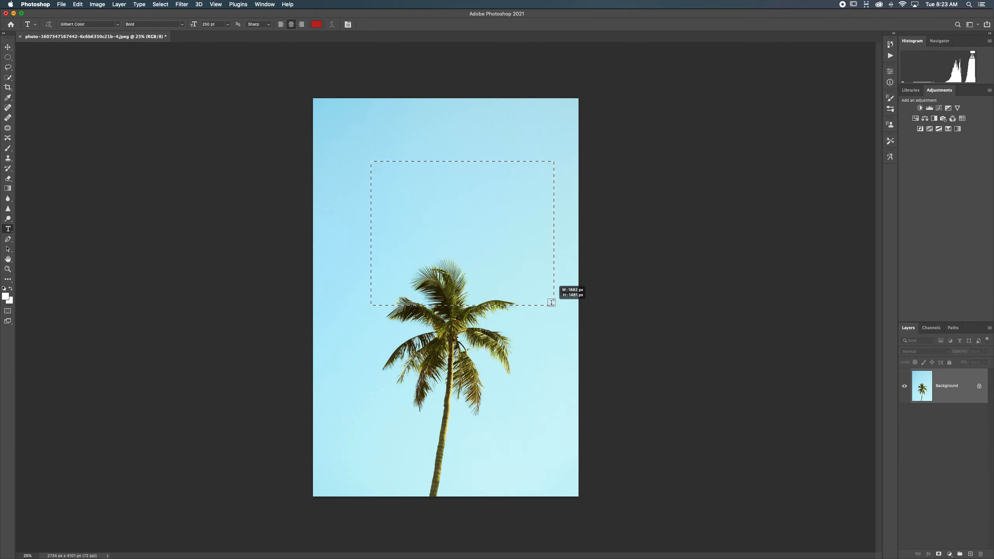
Replace the Lorem ipsum placeholder with the words 'type a message'.
{"action": "type", "text": "Lorem ipsum dolor sit amet, consectetur adipiscing elit, sed do eiusmod"}
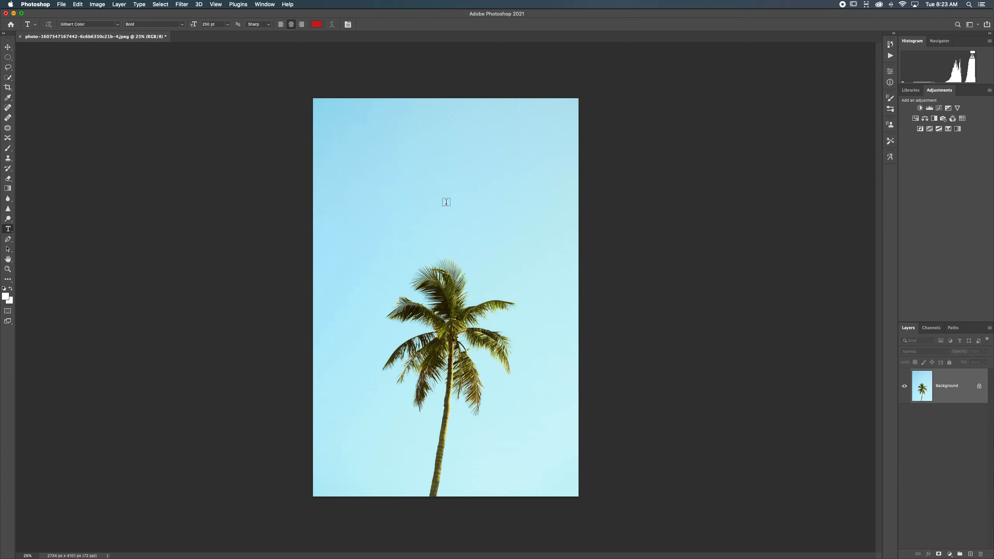
{"action": "type", "text": "Lorem ipsum dolor sit amet,"}
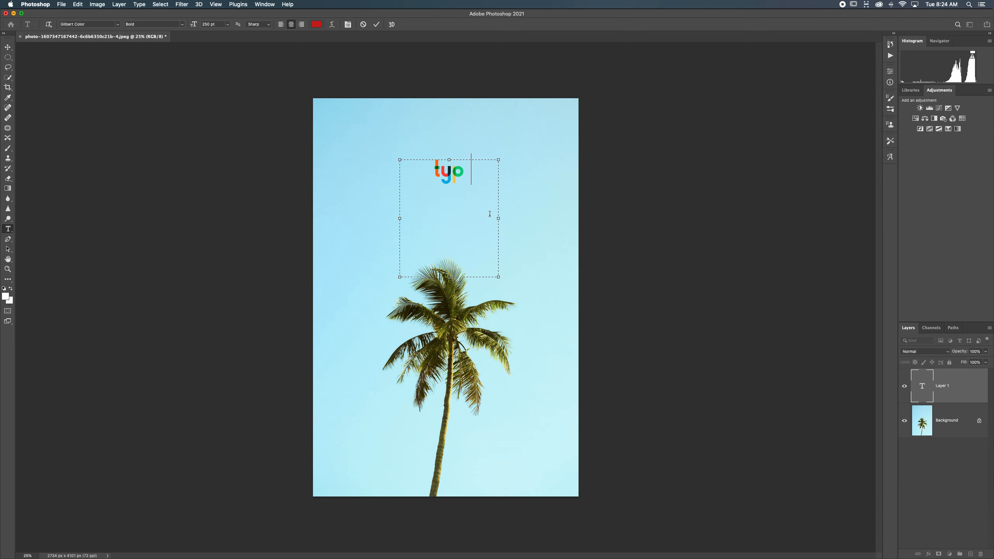
{"action": "type", "text": "type a messa"}
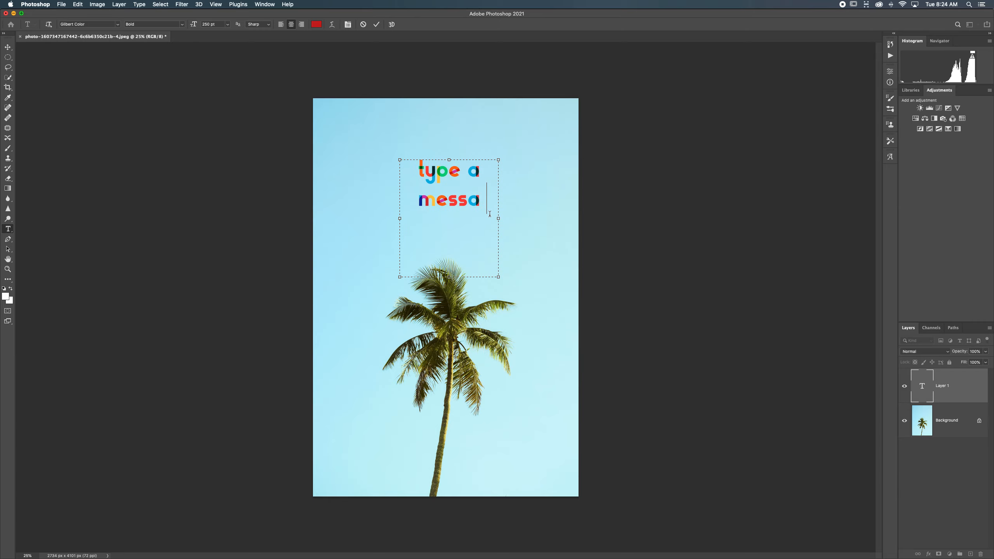
{"action": "type", "text": "ge"}
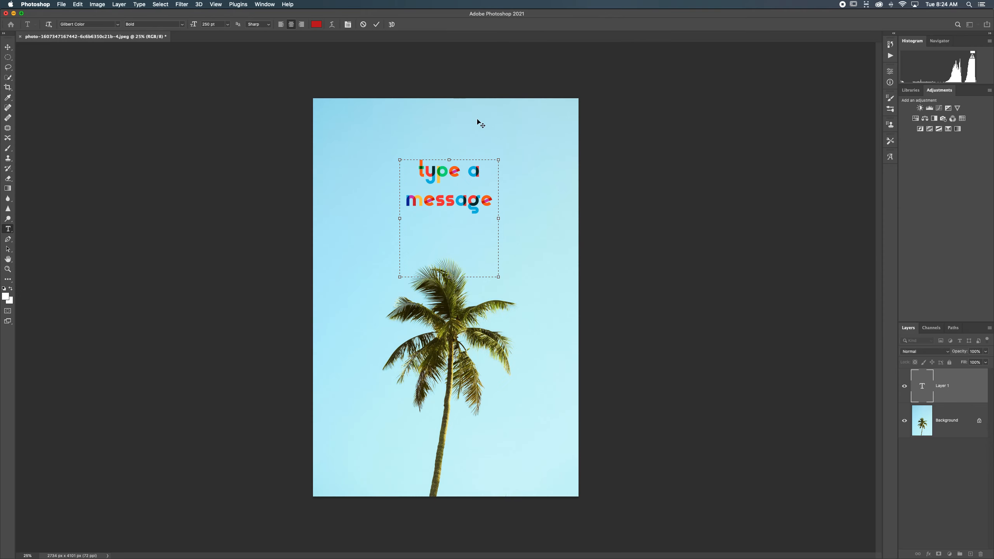
Commit the message, re-edit it and set the word 'message' to Futura.
{"action": "left_click", "coordinate": [493, 201]}
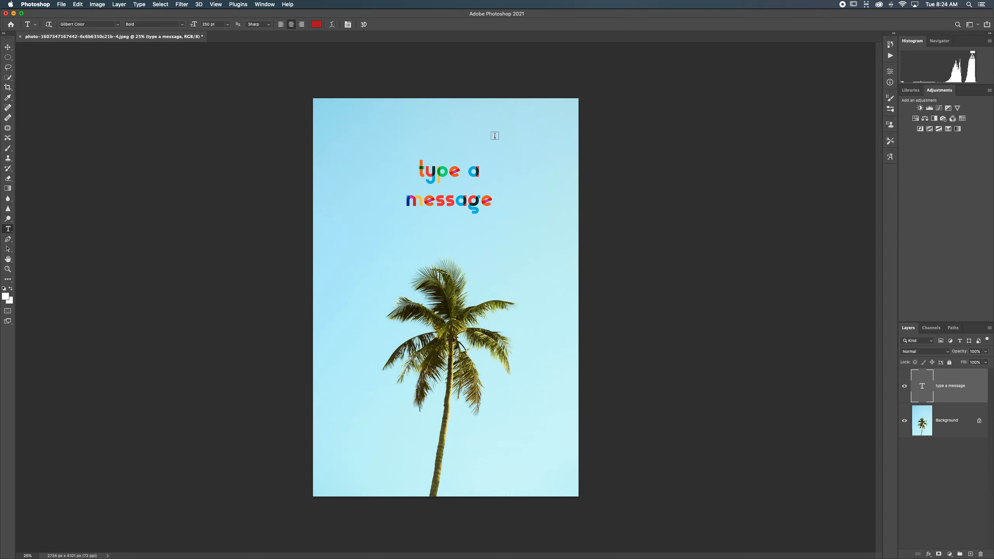
{"action": "mouse_move", "coordinate": [354, 30]}
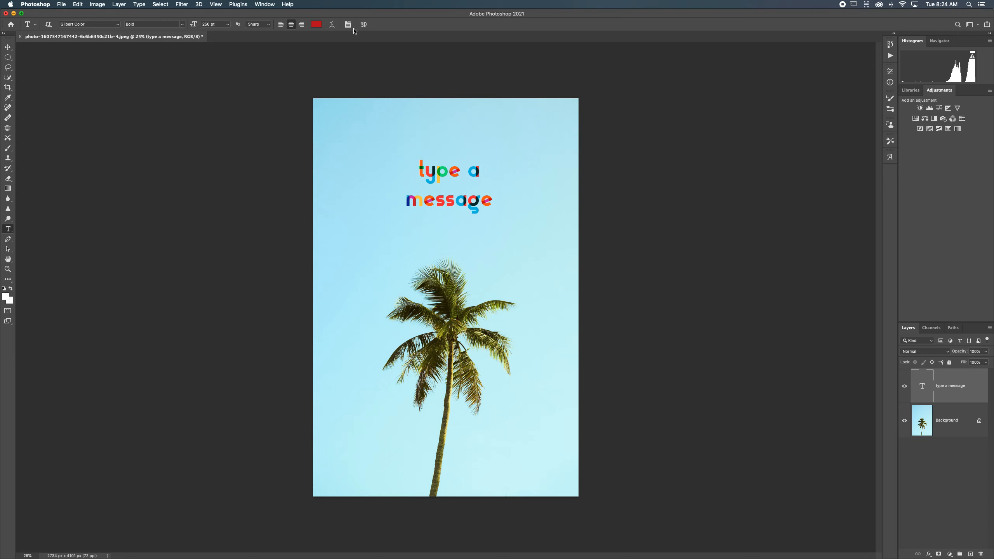
{"action": "left_click", "coordinate": [447, 184]}
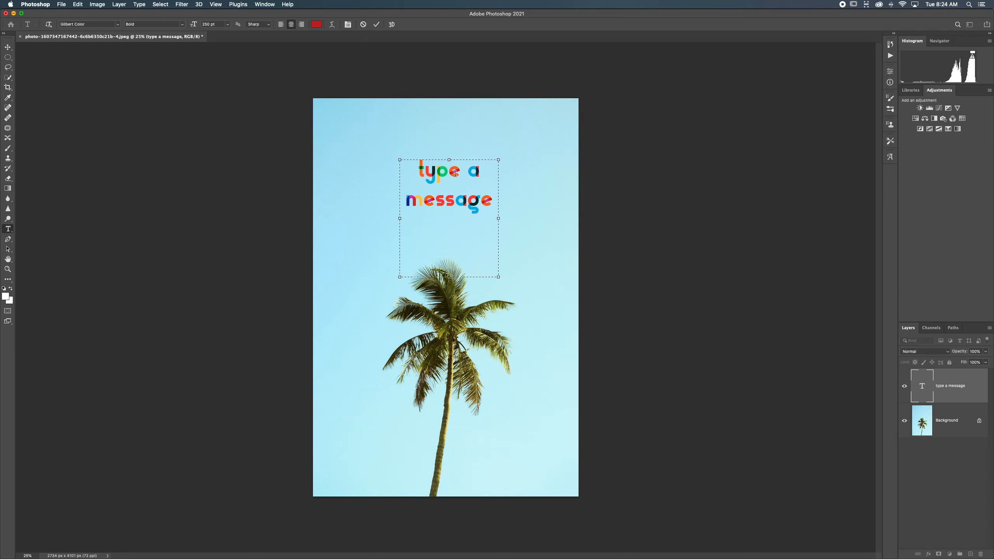
{"action": "double_click", "coordinate": [449, 199]}
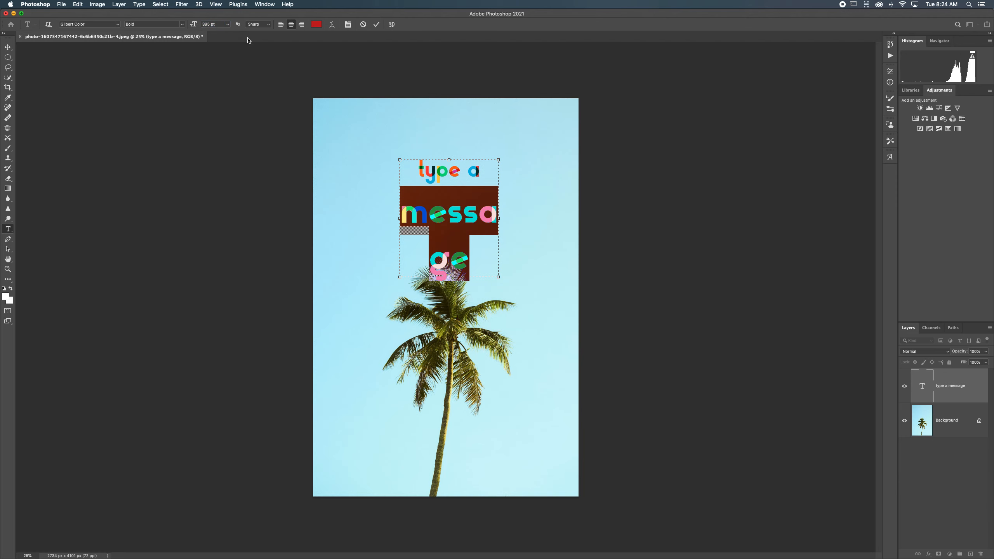
{"action": "left_click", "coordinate": [88, 24]}
{"action": "type", "text": "Futura"}
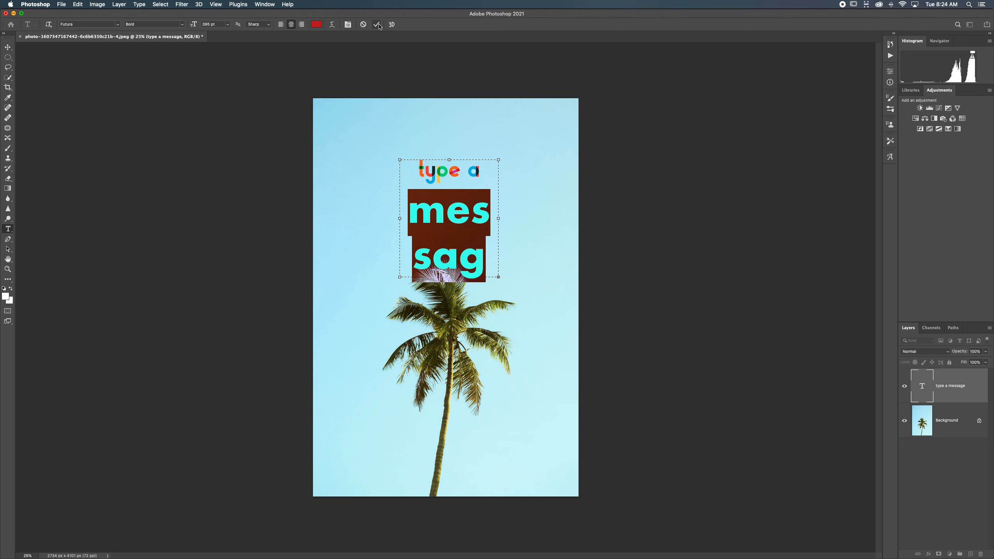
Deselect the restyled word, then delete the whole message text layer.
{"action": "left_click", "coordinate": [378, 24]}
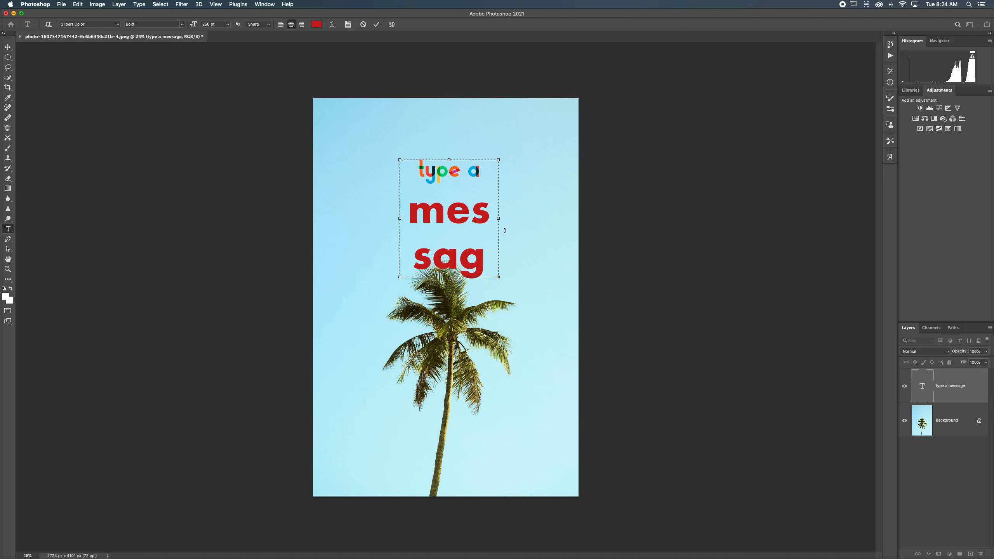
{"action": "key", "text": "backspace"}
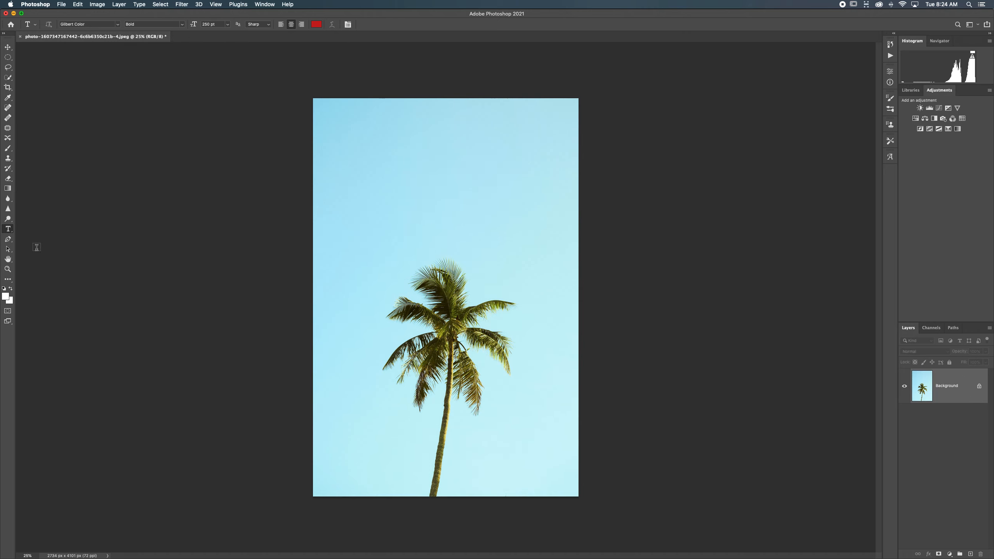
{"action": "mouse_move", "coordinate": [155, 189]}
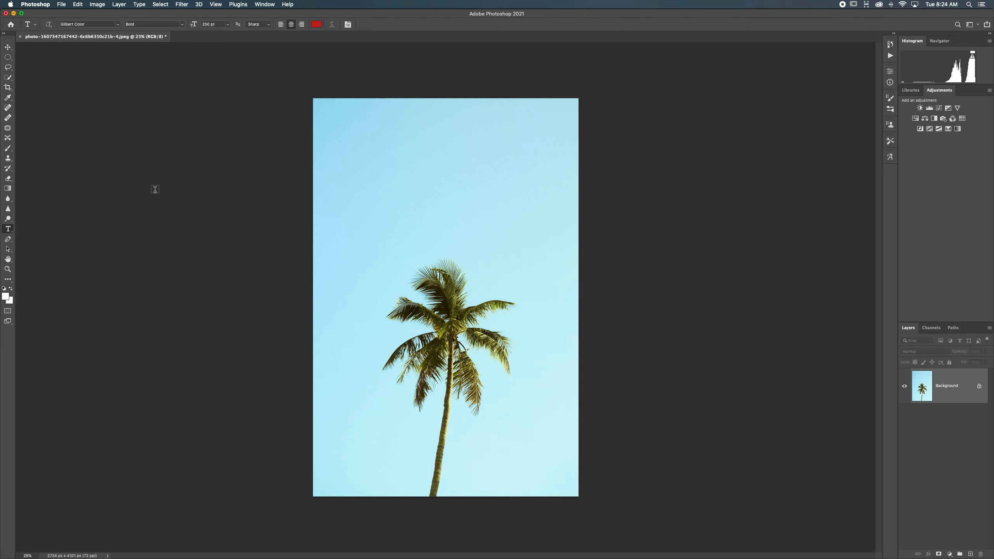
{"action": "mouse_move", "coordinate": [345, 212]}
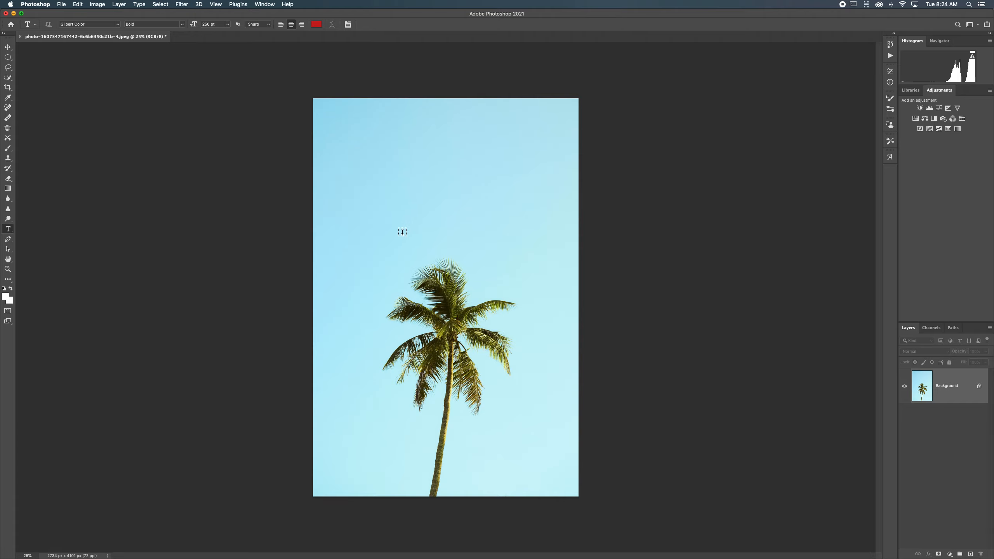
Sketch a practice Pen path with two anchors and a curved segment in the sky.
{"action": "left_click", "coordinate": [8, 240]}
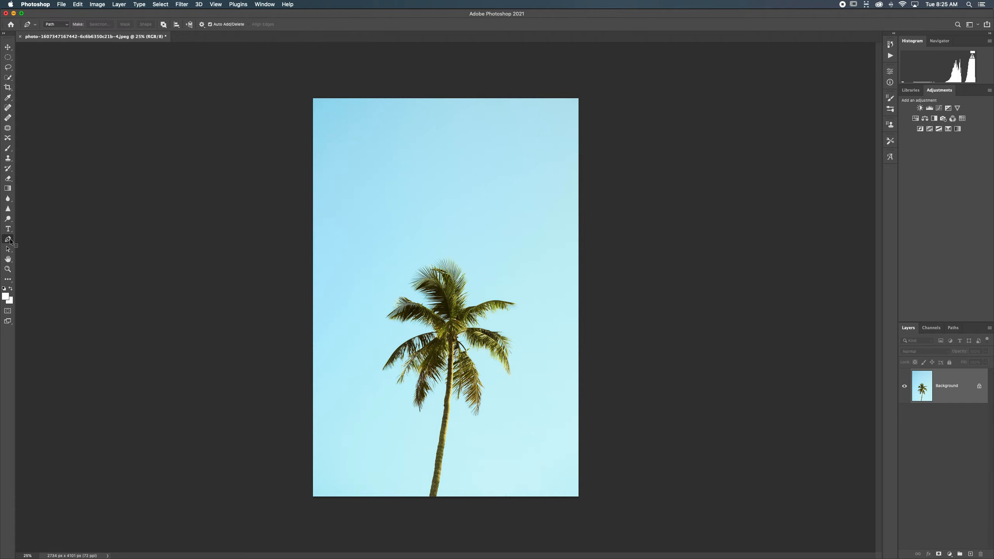
{"action": "mouse_move", "coordinate": [9, 239]}
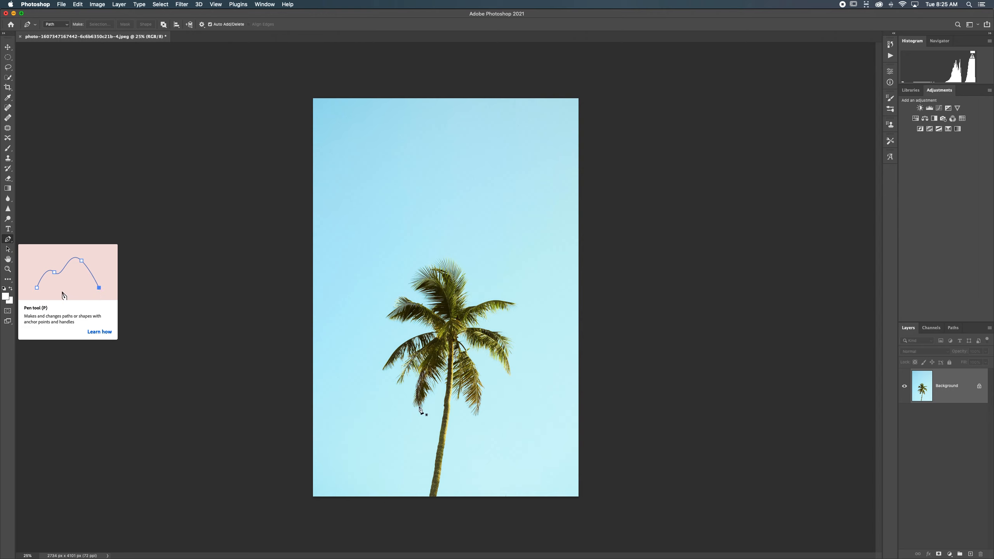
{"action": "left_click", "coordinate": [514, 199]}
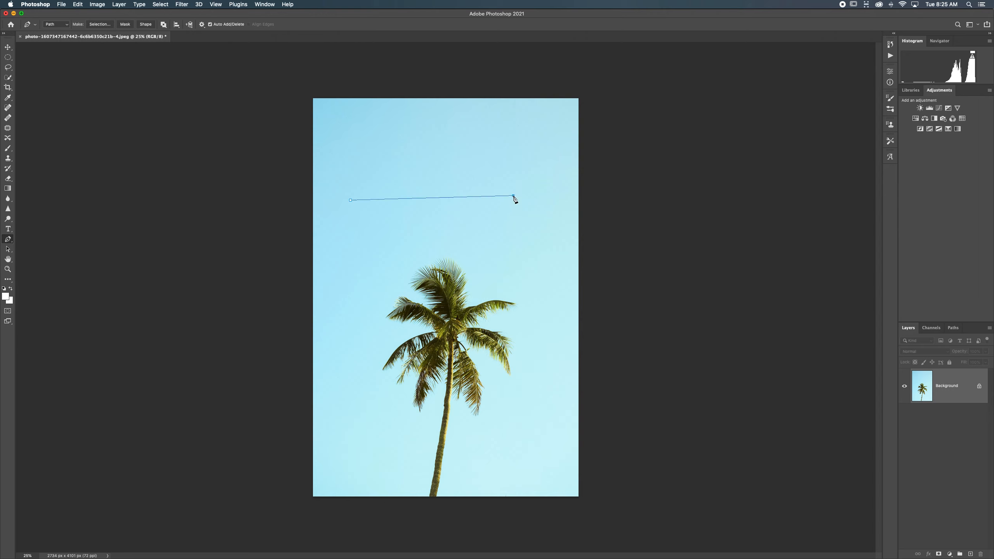
{"action": "left_click", "coordinate": [341, 216]}
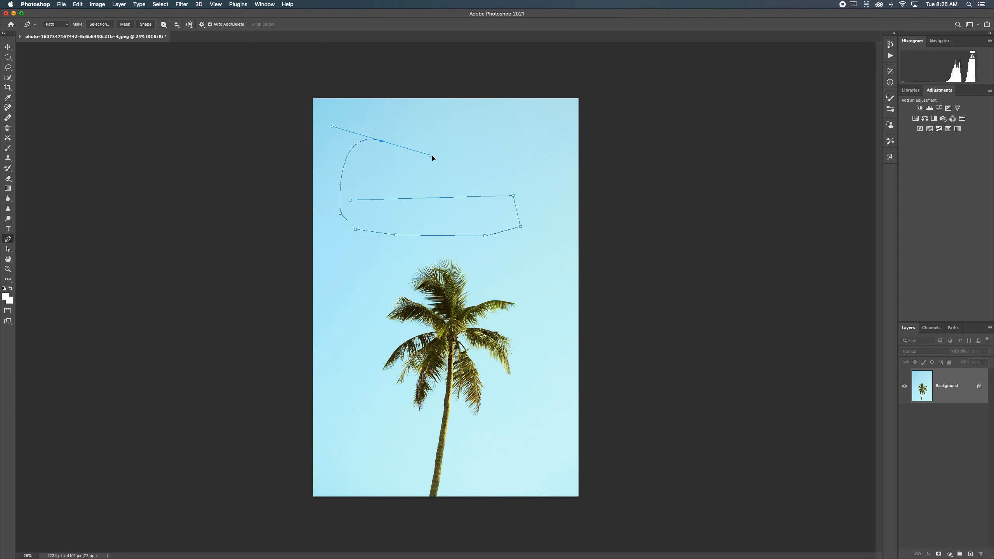
{"action": "left_click_drag", "start_coordinate": [433, 158], "coordinate": [532, 155]}
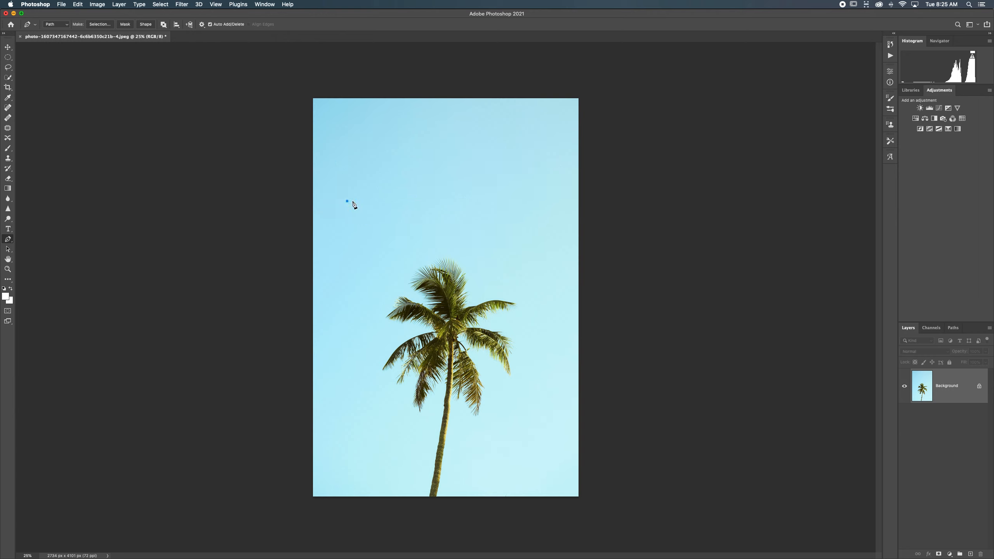
{"action": "mouse_move", "coordinate": [556, 374]}
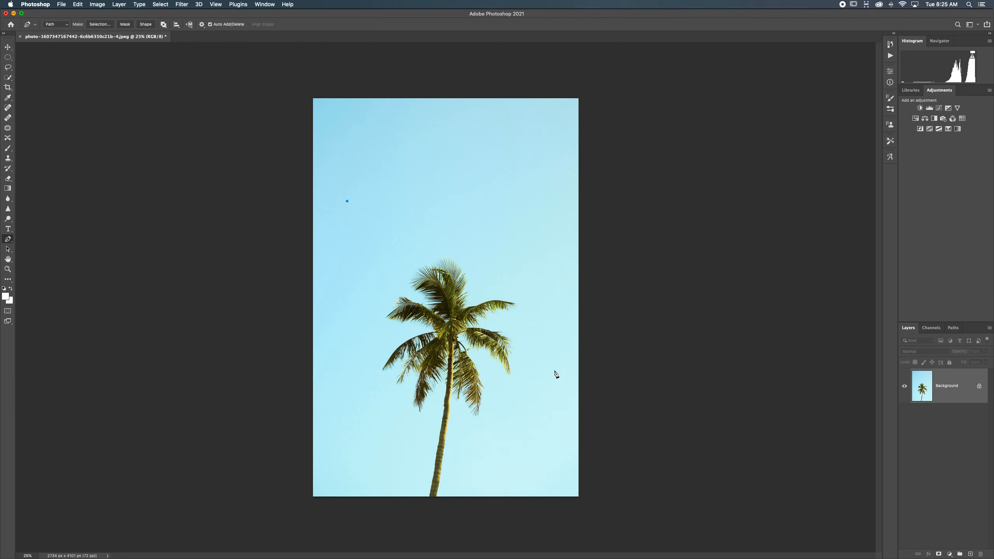
End the diagonal path at the lower right and try bending it into curves over the palm.
{"action": "left_click", "coordinate": [553, 369]}
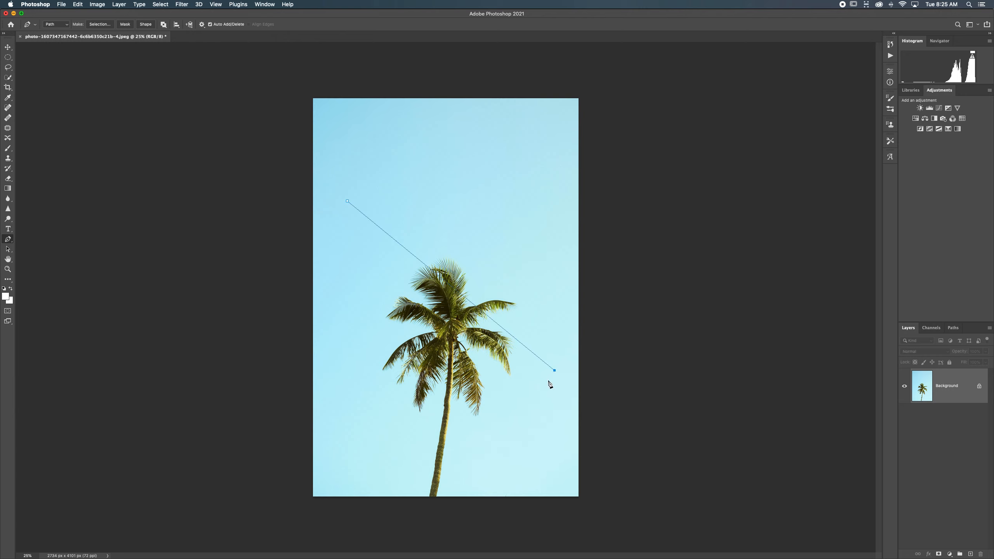
{"action": "mouse_move", "coordinate": [346, 227]}
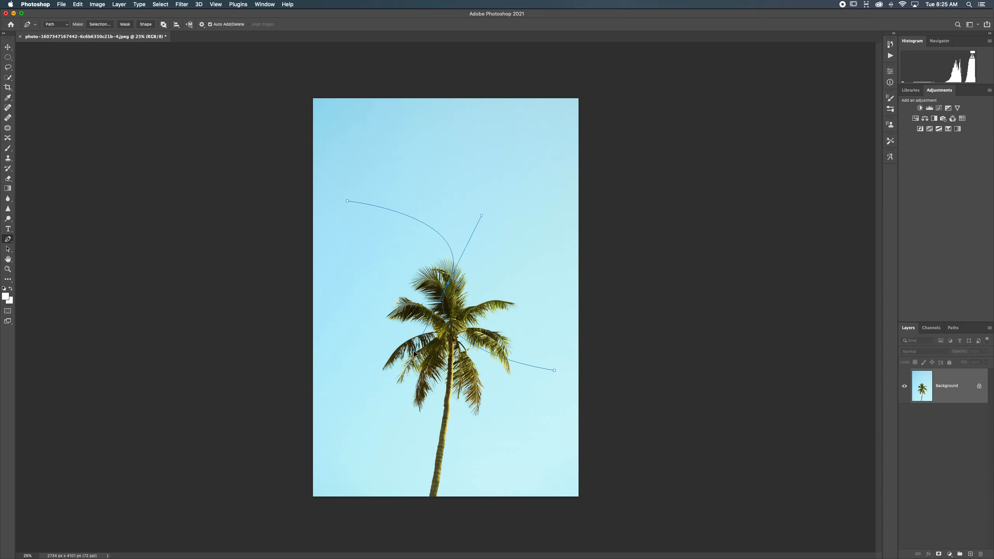
{"action": "left_click_drag", "start_coordinate": [480, 218], "coordinate": [511, 197]}
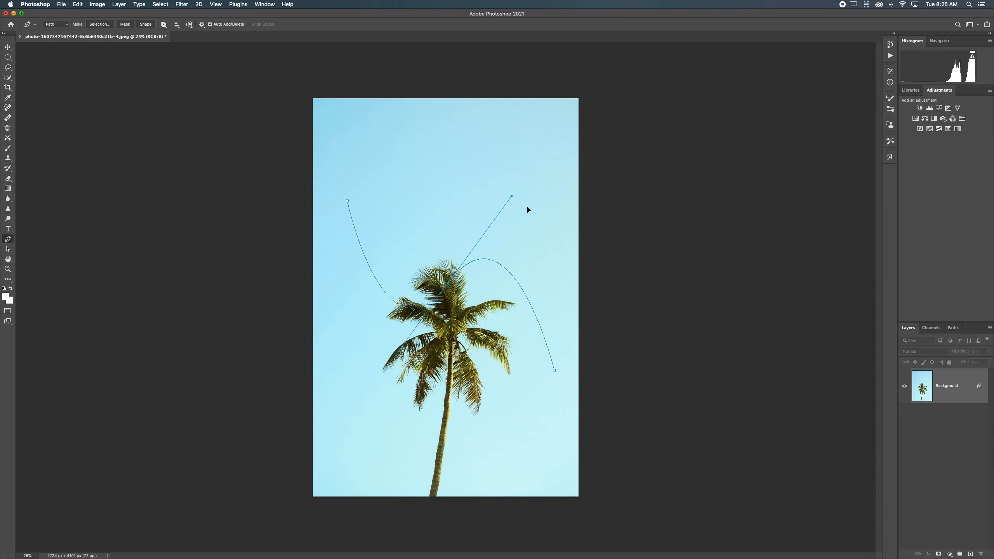
{"action": "left_click_drag", "start_coordinate": [511, 196], "coordinate": [554, 253]}
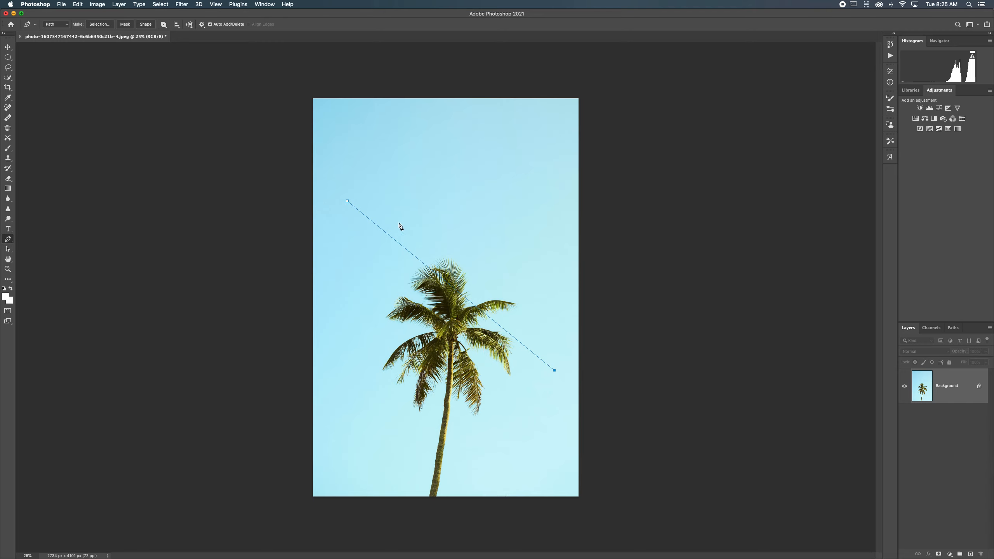
{"action": "mouse_move", "coordinate": [233, 236]}
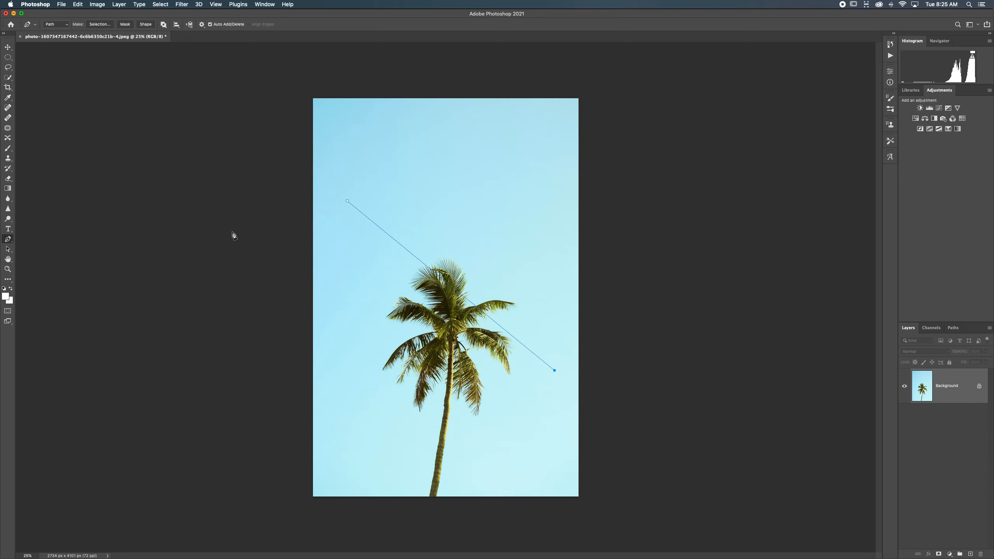
{"action": "mouse_move", "coordinate": [8, 230]}
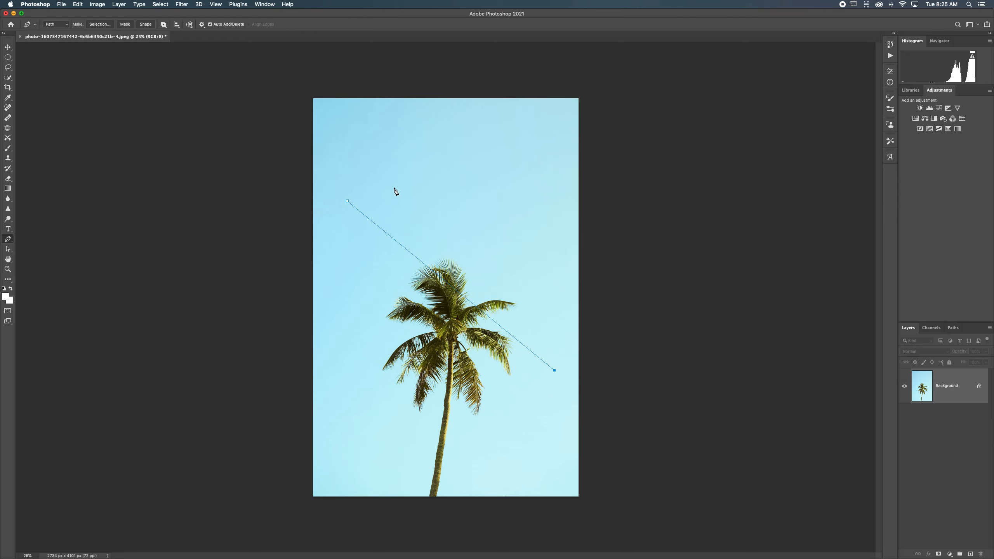
{"action": "mouse_move", "coordinate": [499, 316]}
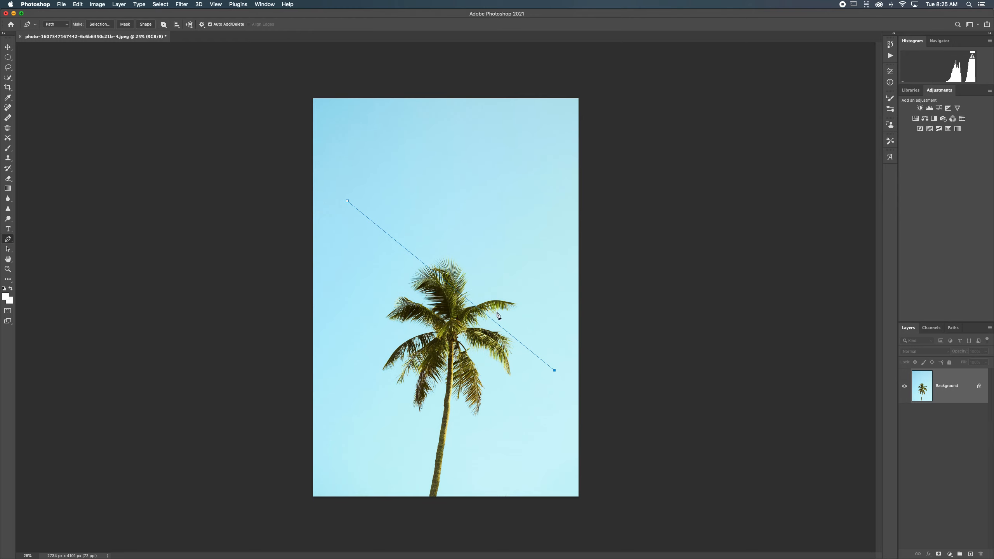
Type 'I can write on a' along the diagonal path with the Type tool.
{"action": "left_click", "coordinate": [8, 229]}
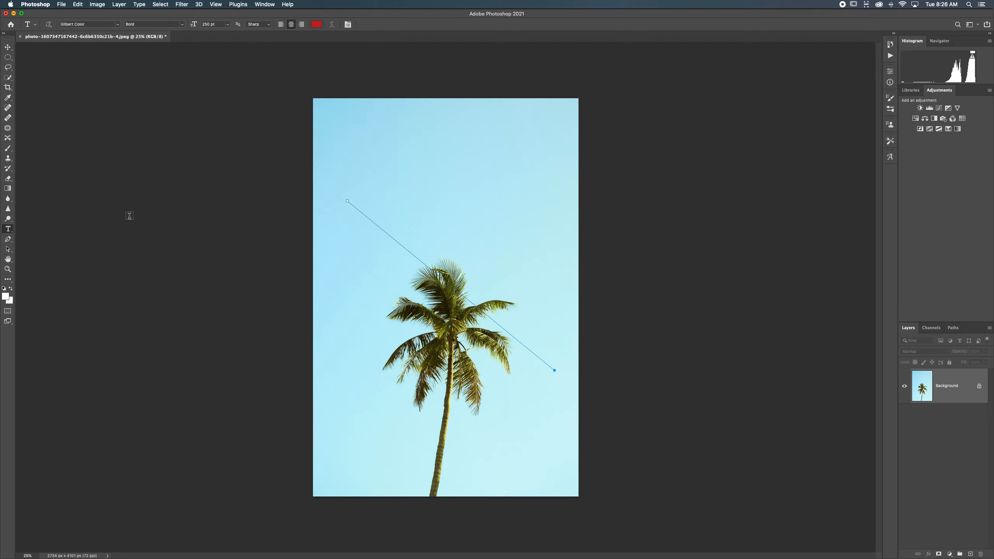
{"action": "mouse_move", "coordinate": [282, 201]}
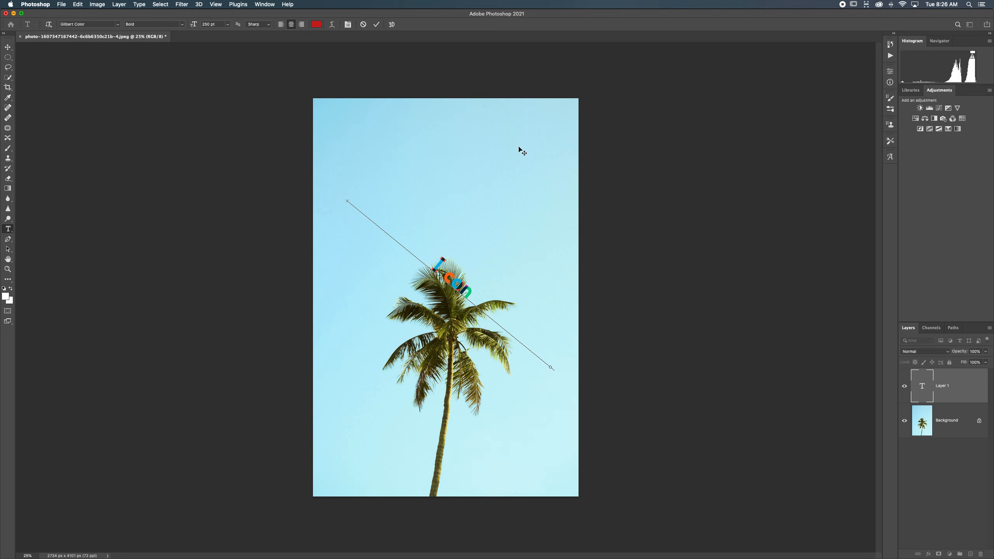
{"action": "type", "text": "I can write on a path"}
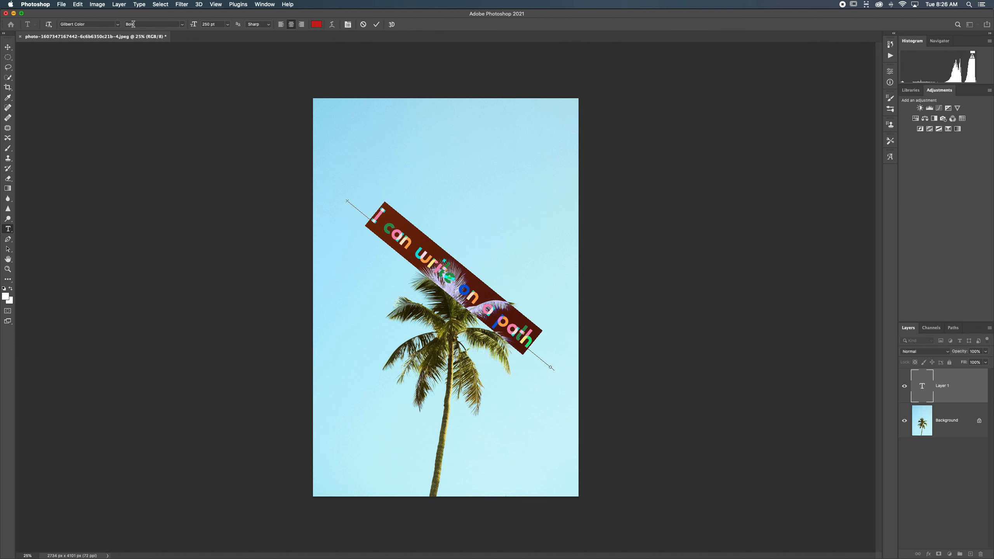
Set the path text to Futura, trying Condensed ExtraBold before settling on Bold.
{"action": "left_click", "coordinate": [117, 24]}
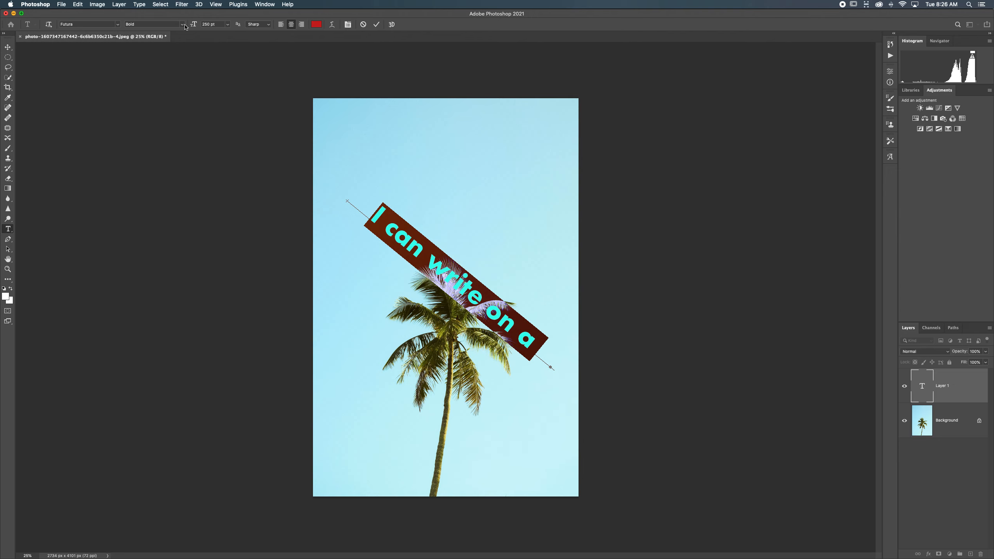
{"action": "left_click", "coordinate": [154, 24]}
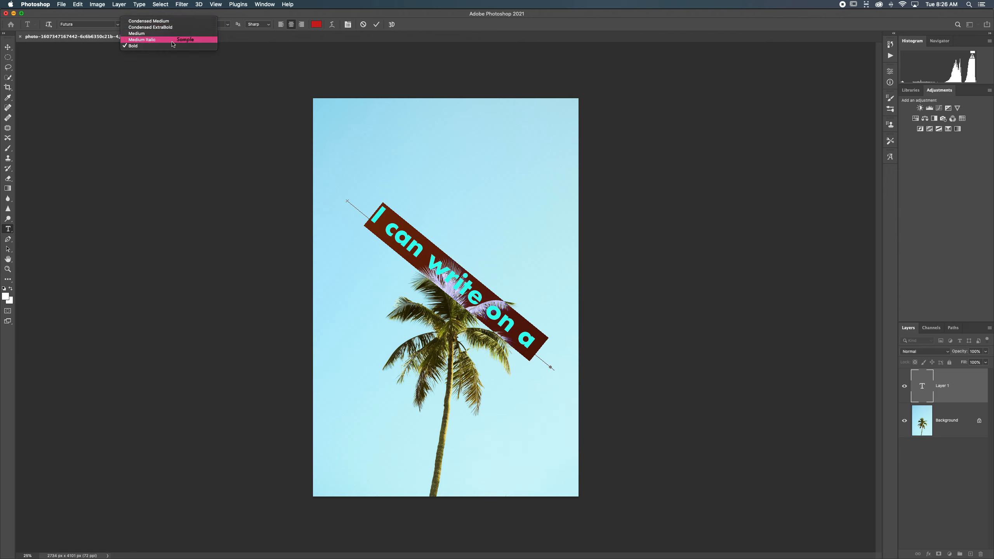
{"action": "left_click", "coordinate": [151, 27]}
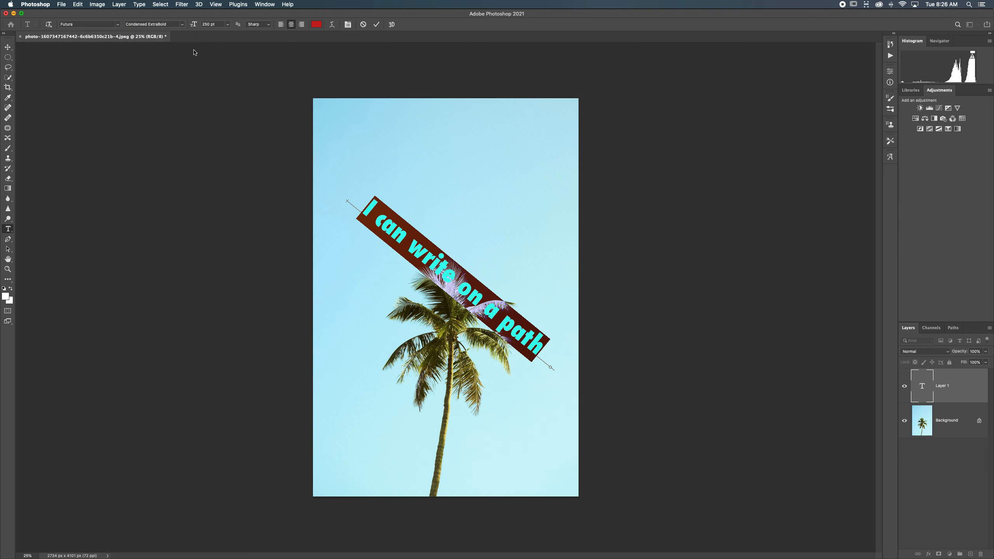
{"action": "left_click", "coordinate": [154, 24]}
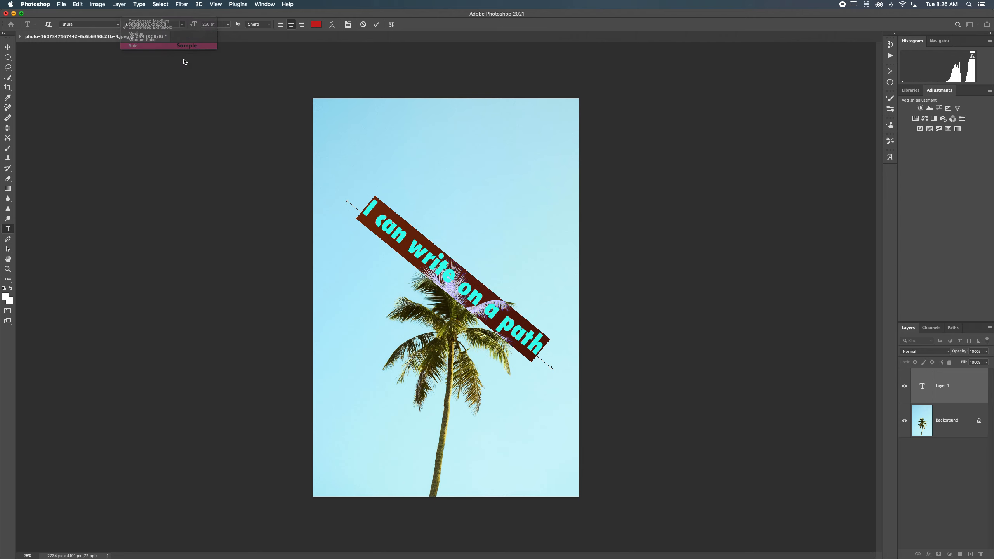
{"action": "left_click", "coordinate": [133, 46]}
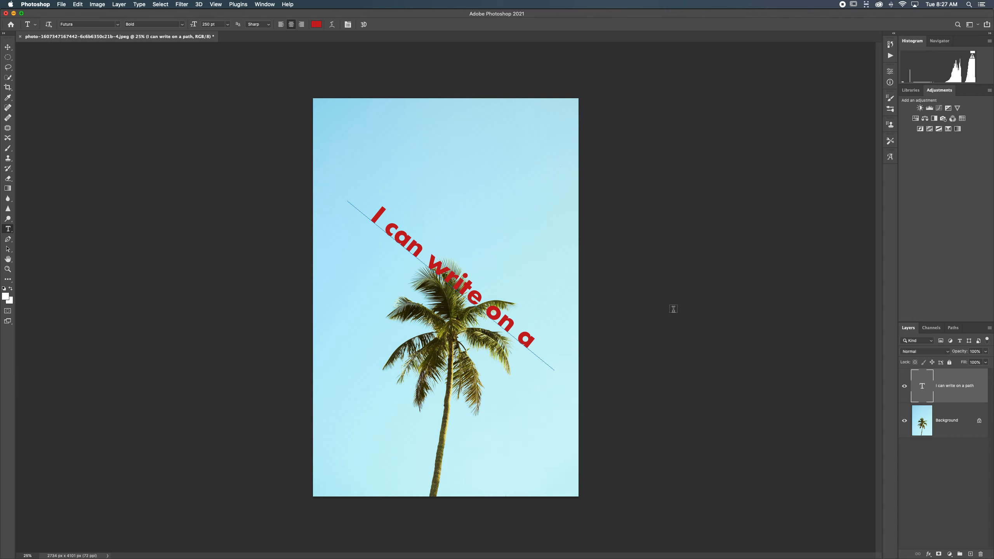
Draw a curved Pen path arching over the palm crown from left to right.
{"action": "left_click", "coordinate": [8, 46]}
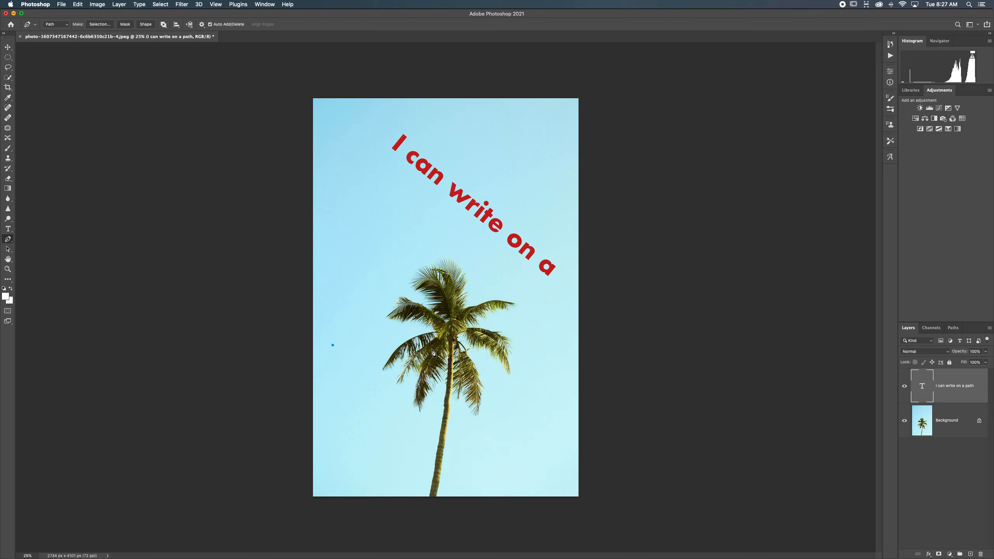
{"action": "left_click_drag", "start_coordinate": [332, 345], "coordinate": [560, 347]}
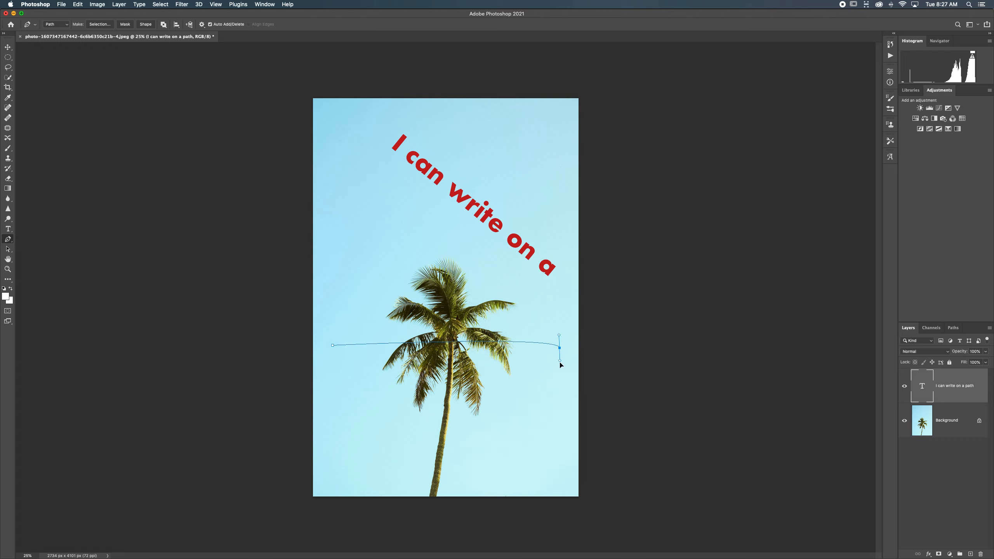
{"action": "left_click_drag", "start_coordinate": [559, 347], "coordinate": [678, 478]}
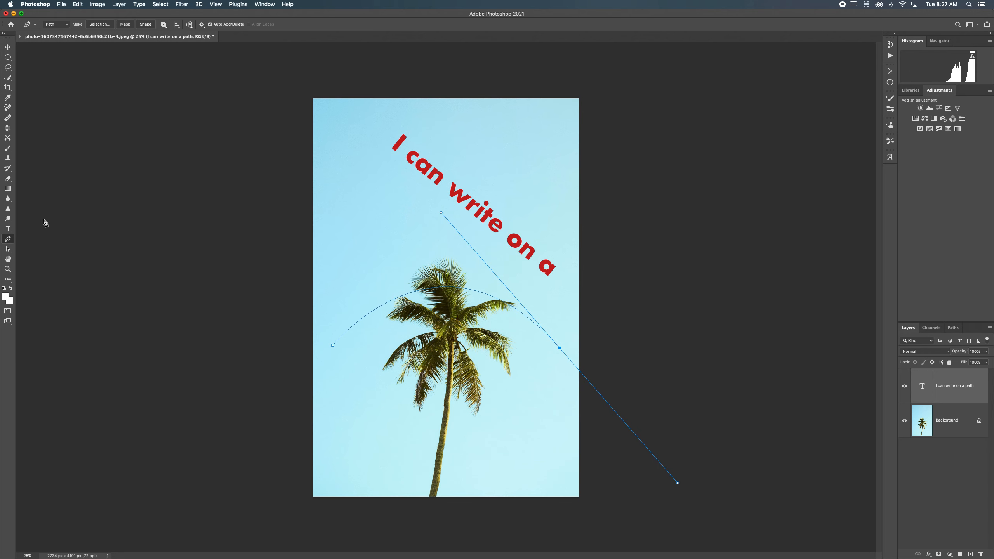
Type 'now i have an arch' along the curved arch path with the Type tool.
{"action": "left_click", "coordinate": [9, 229]}
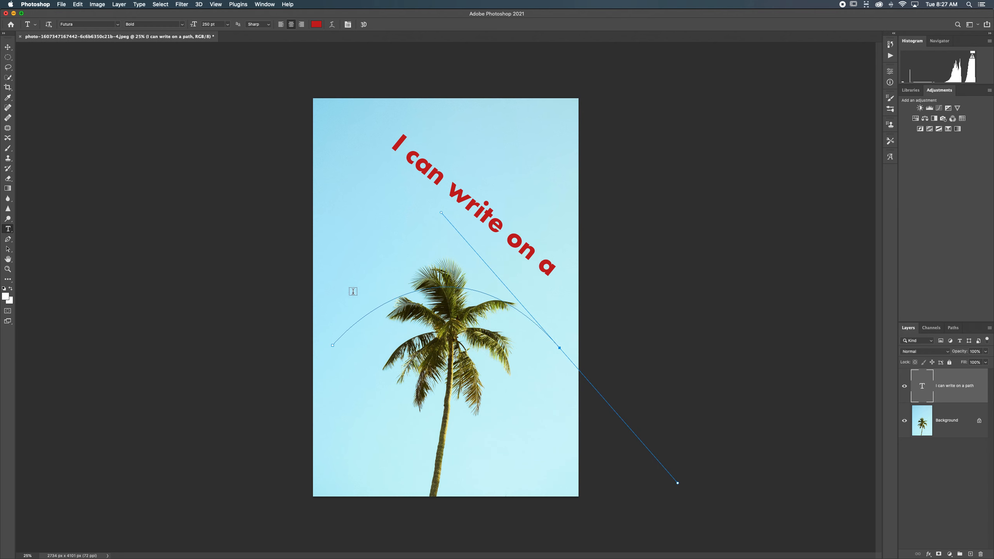
{"action": "type", "text": "Lorem ipsum dolor"}
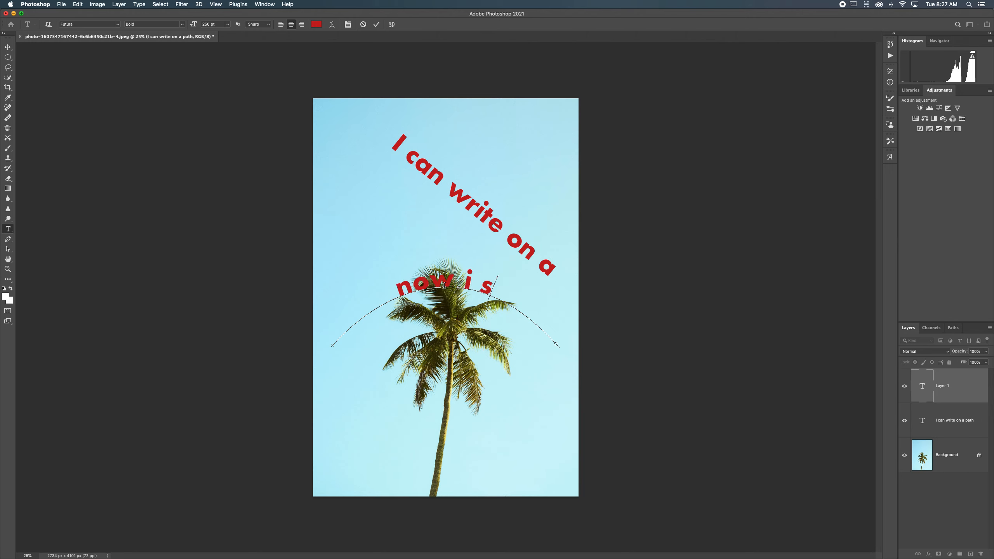
{"action": "type", "text": "have an arch"}
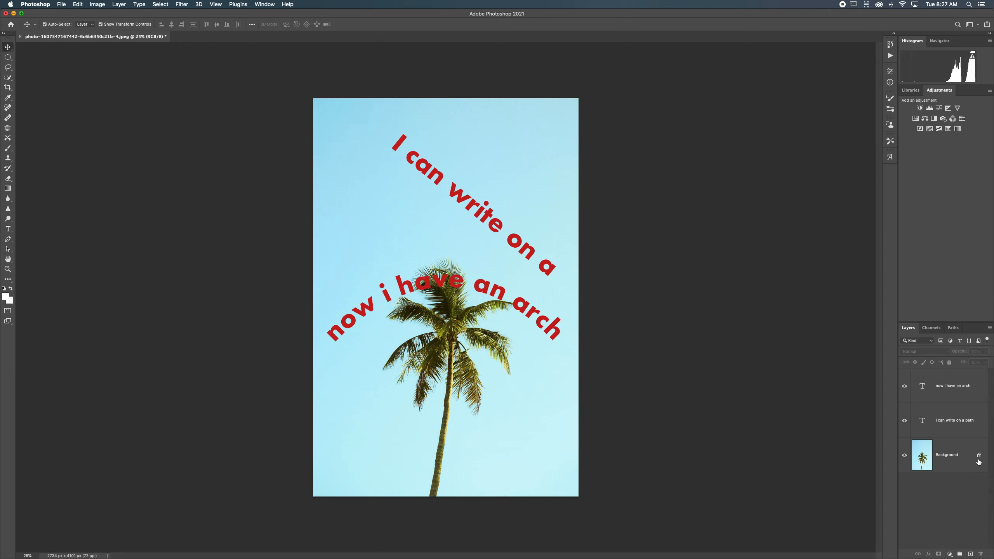
Delete both text layers and choose the Ellipse Tool from the extra tools list.
{"action": "left_click", "coordinate": [952, 385]}
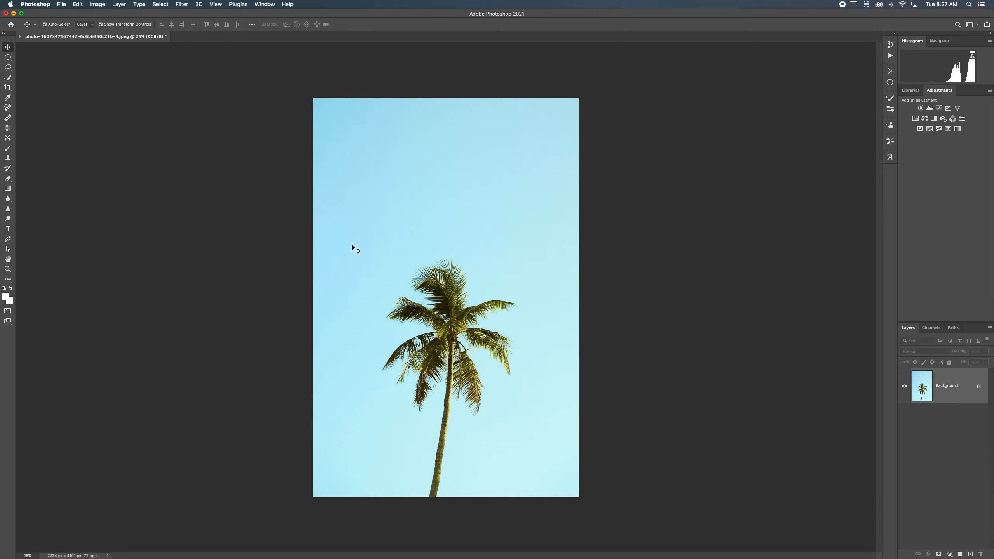
{"action": "mouse_move", "coordinate": [174, 338]}
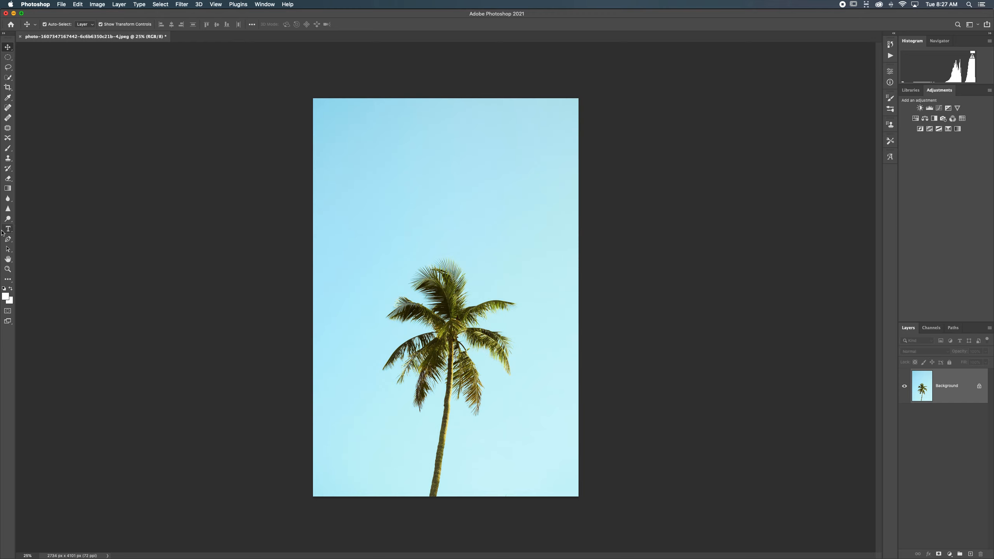
{"action": "mouse_move", "coordinate": [8, 240]}
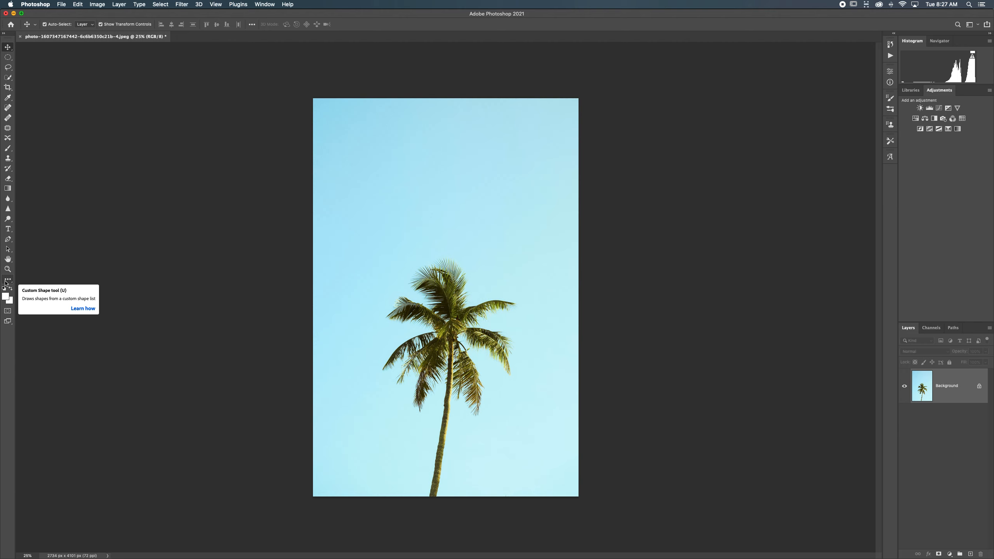
{"action": "left_click", "coordinate": [8, 281]}
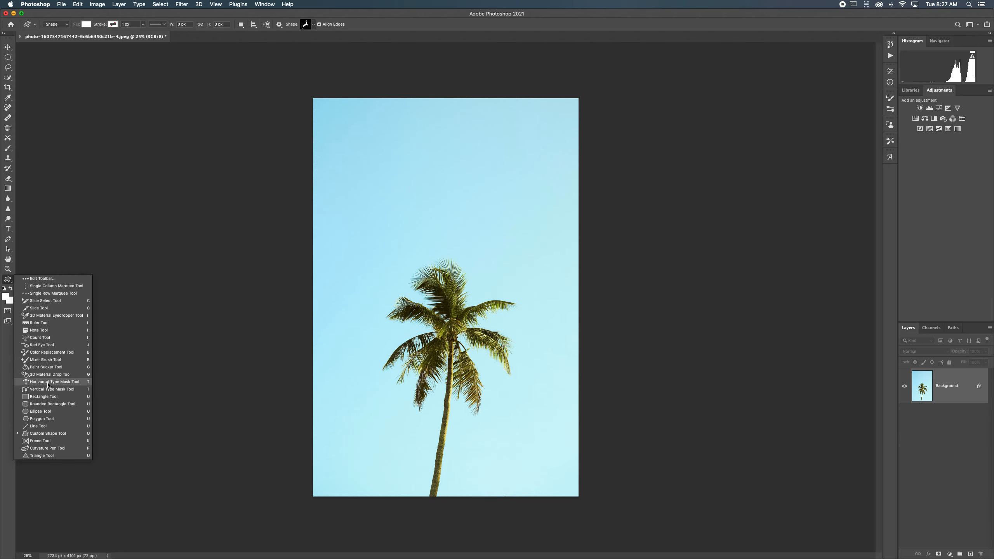
{"action": "mouse_move", "coordinate": [44, 396]}
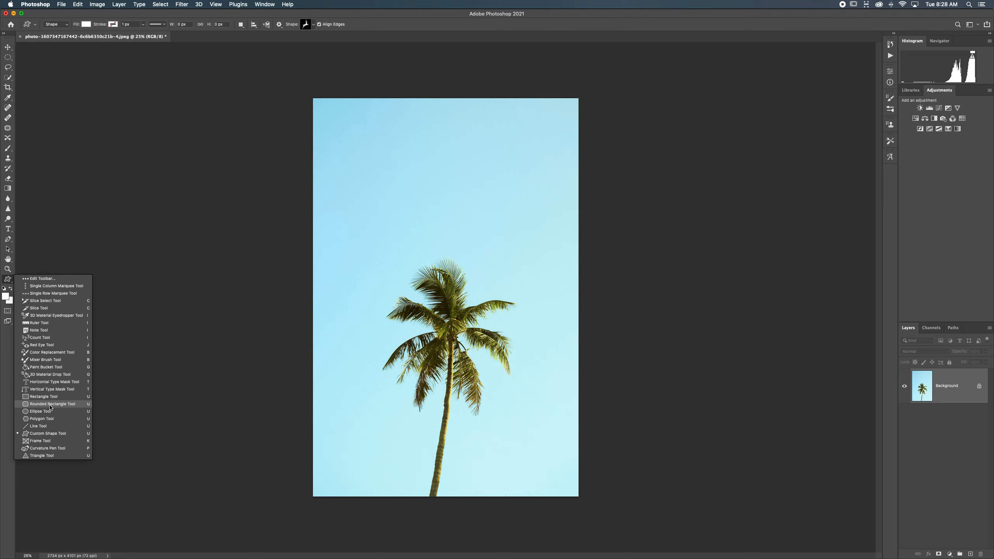
{"action": "left_click", "coordinate": [41, 411]}
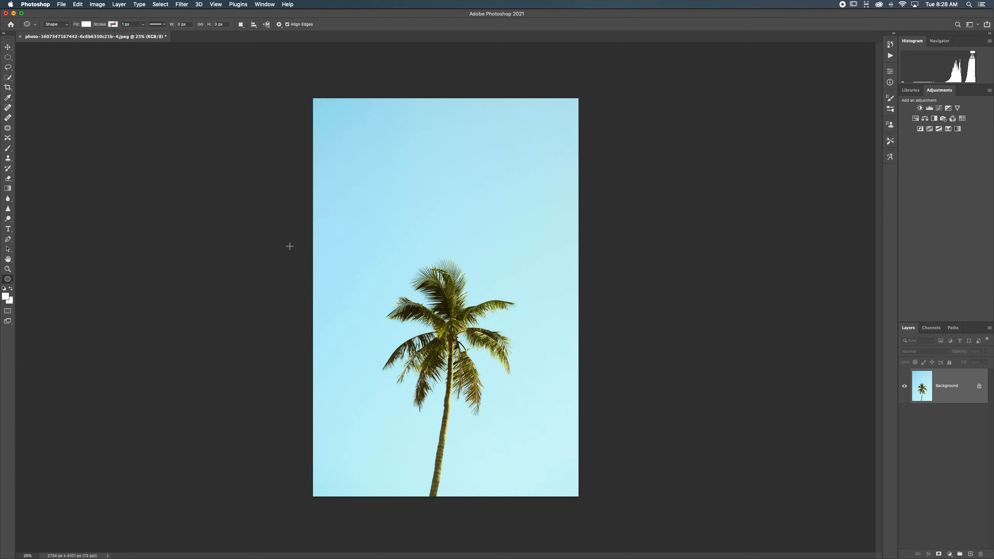
{"action": "mouse_move", "coordinate": [461, 309]}
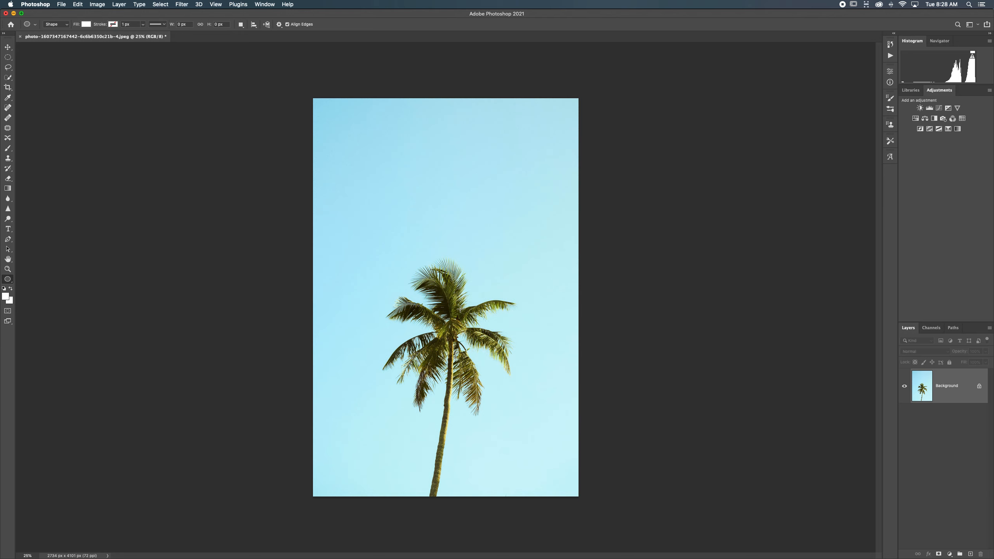
Switch the Ellipse tool mode from Shape to Path in the options bar.
{"action": "left_click_drag", "start_coordinate": [401, 257], "coordinate": [517, 374]}
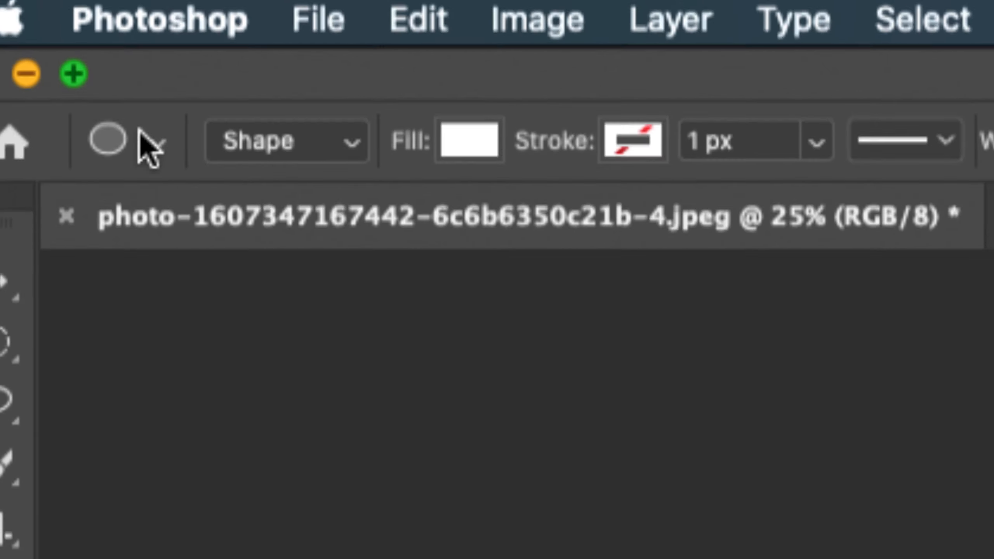
{"action": "left_click", "coordinate": [287, 141]}
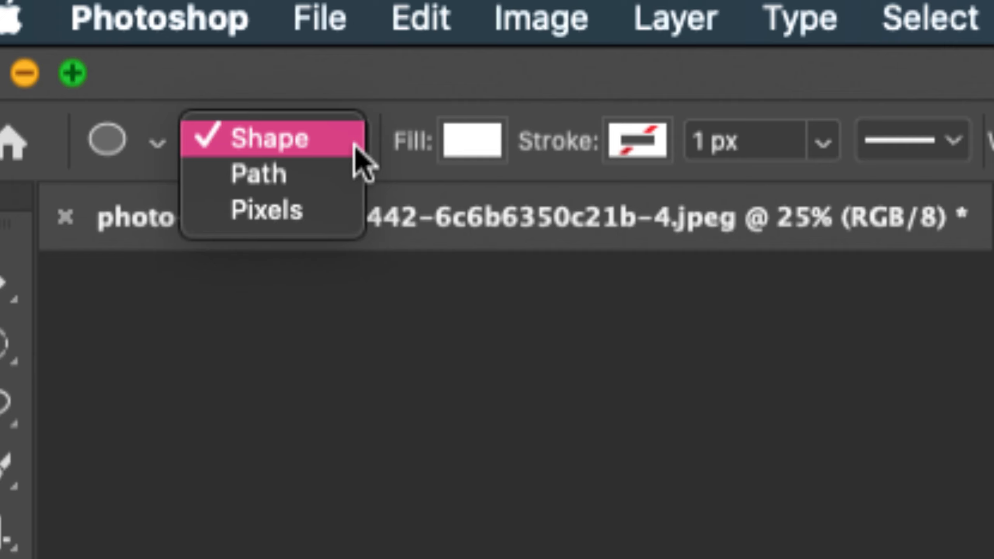
{"action": "mouse_move", "coordinate": [478, 140]}
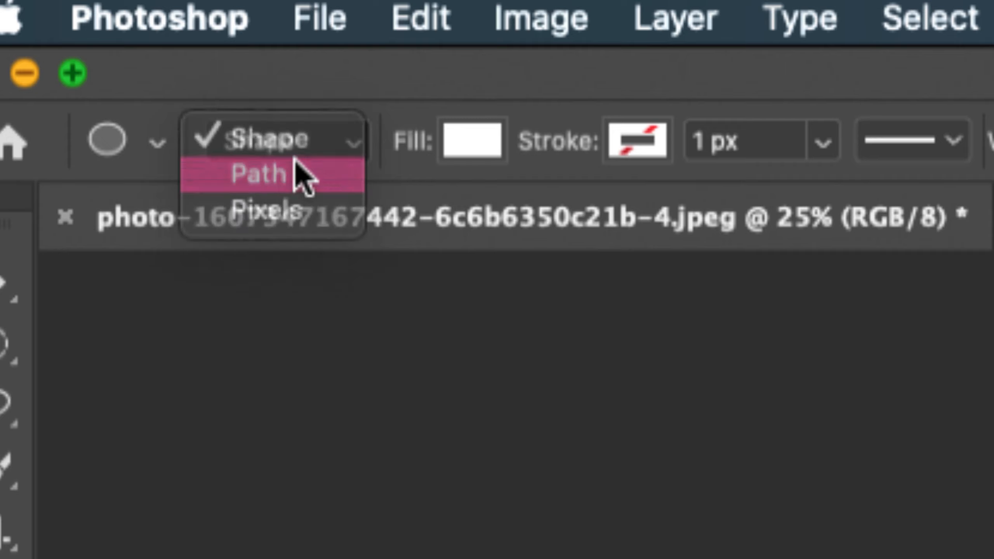
{"action": "left_click", "coordinate": [257, 174]}
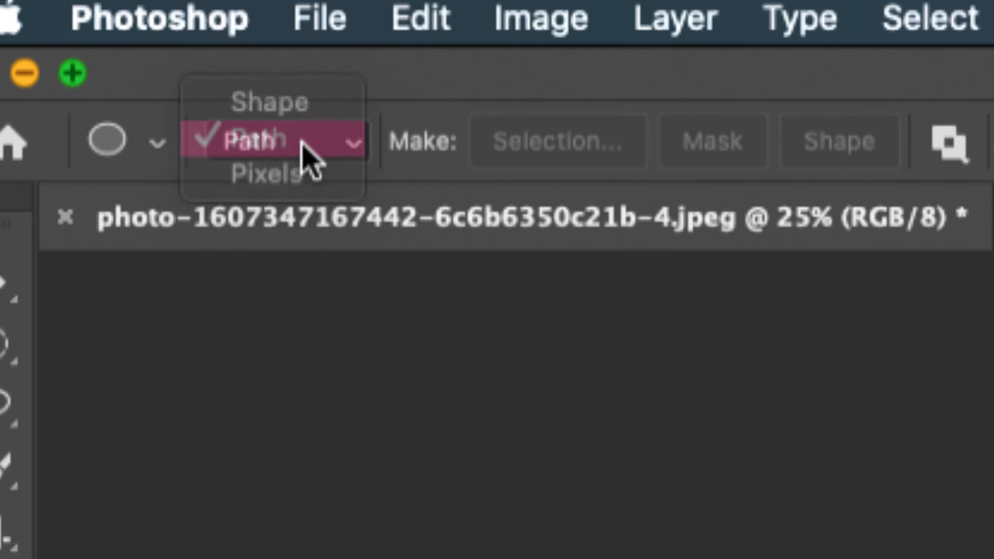
{"action": "left_click", "coordinate": [254, 139]}
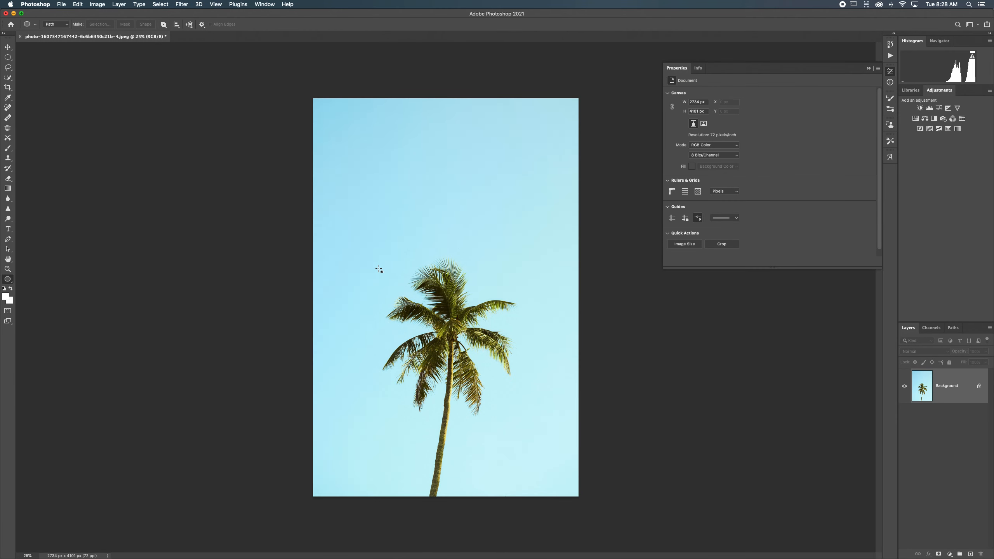
Draw a large circular path (about 1872 px) around the palm tree's crown.
{"action": "left_click_drag", "start_coordinate": [378, 268], "coordinate": [544, 432]}
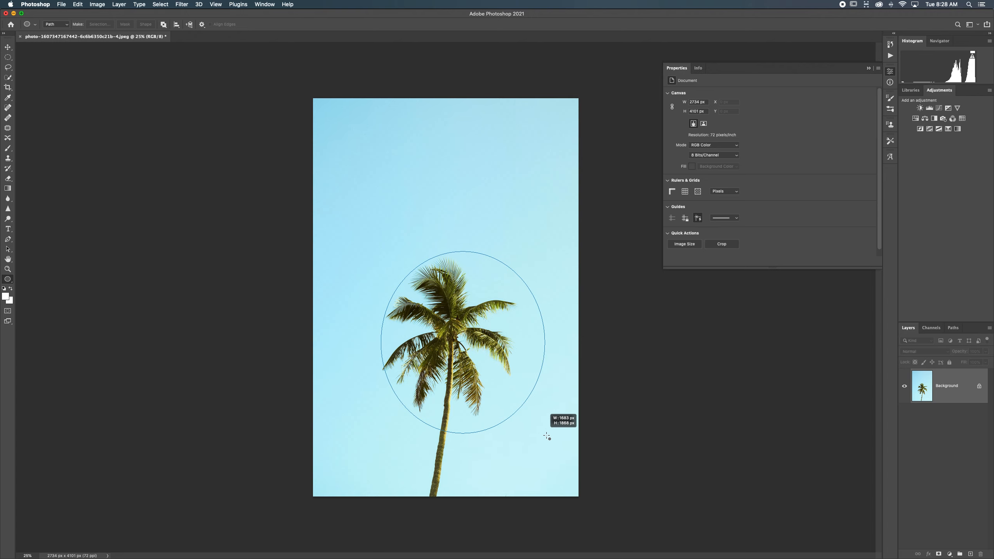
{"action": "left_click_drag", "start_coordinate": [547, 436], "coordinate": [475, 478]}
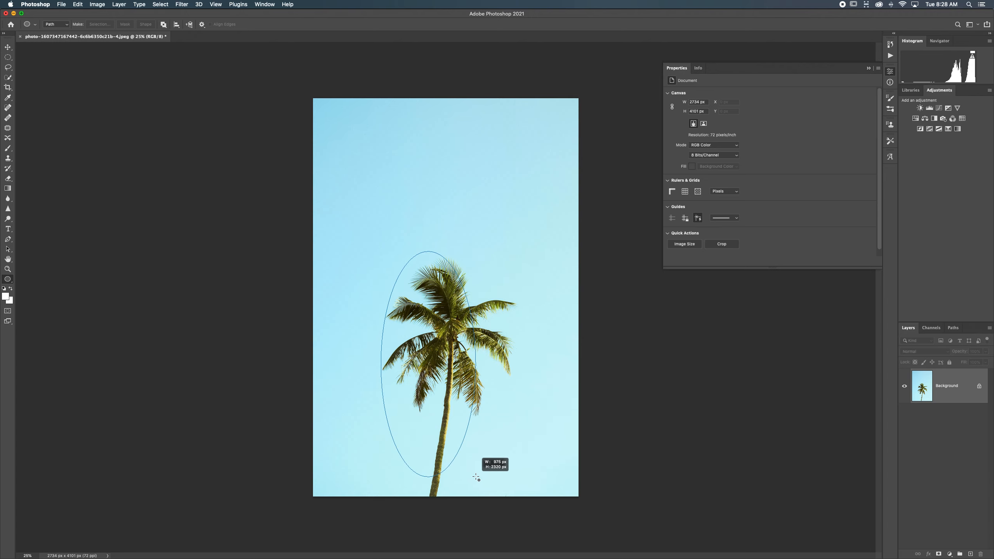
{"action": "left_click_drag", "start_coordinate": [475, 478], "coordinate": [611, 491]}
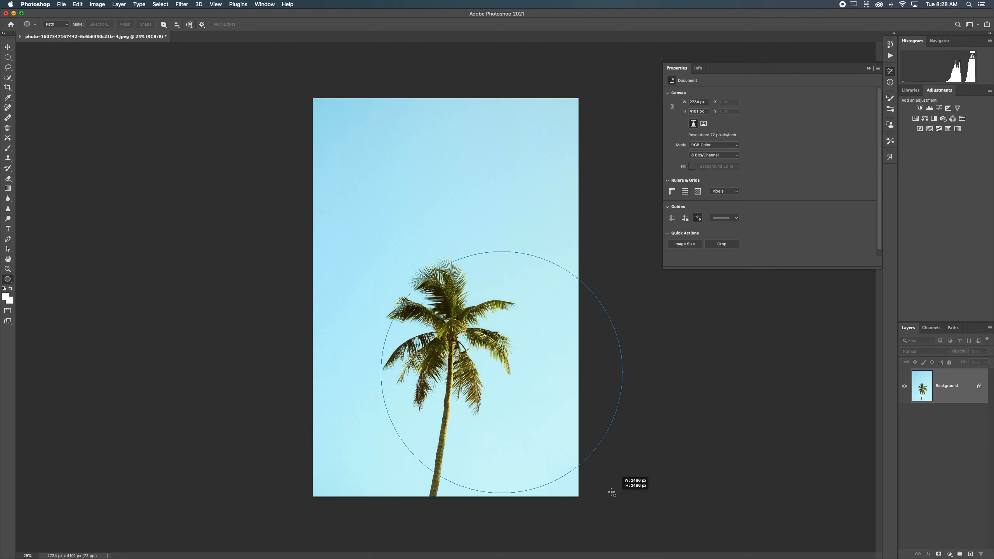
{"action": "left_click_drag", "start_coordinate": [611, 493], "coordinate": [446, 444]}
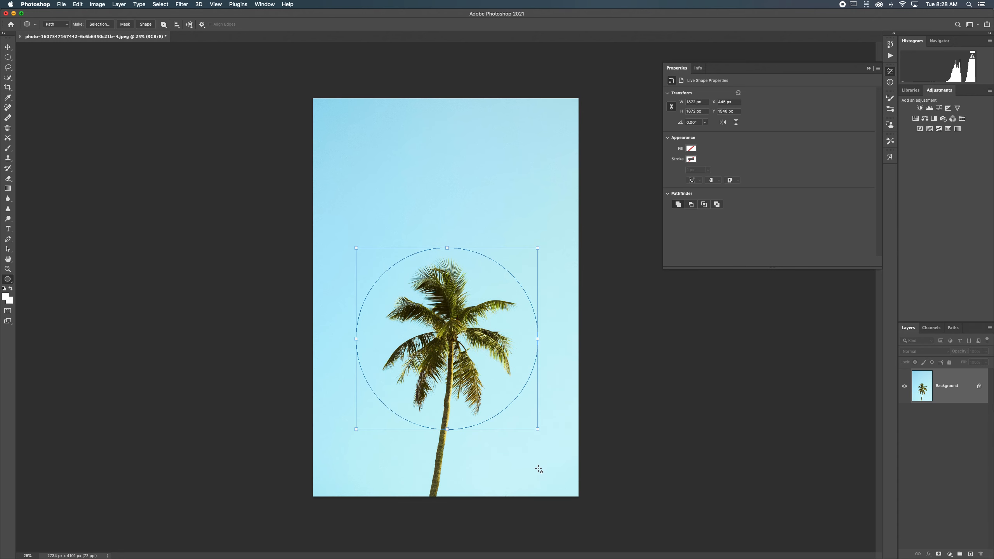
{"action": "mouse_move", "coordinate": [447, 411]}
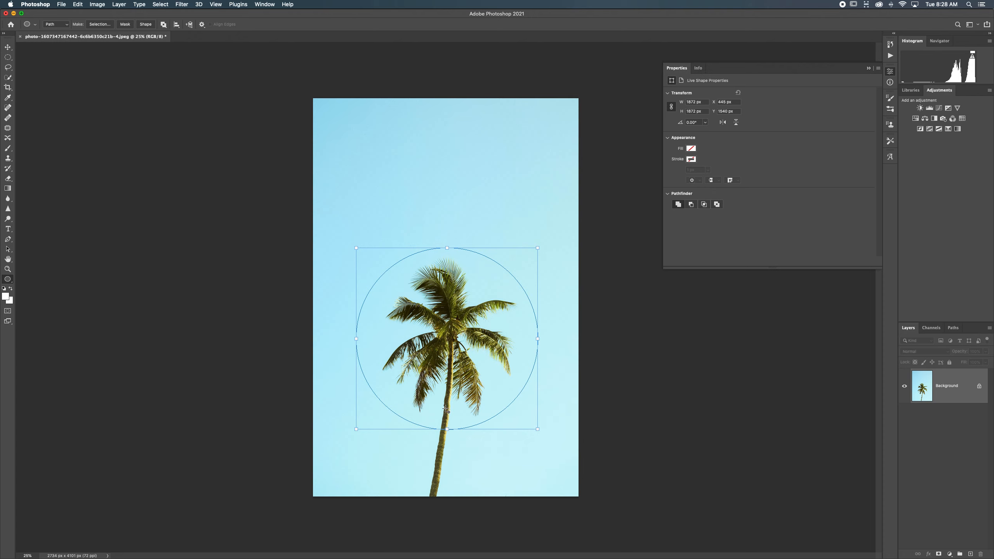
{"action": "mouse_move", "coordinate": [9, 229]}
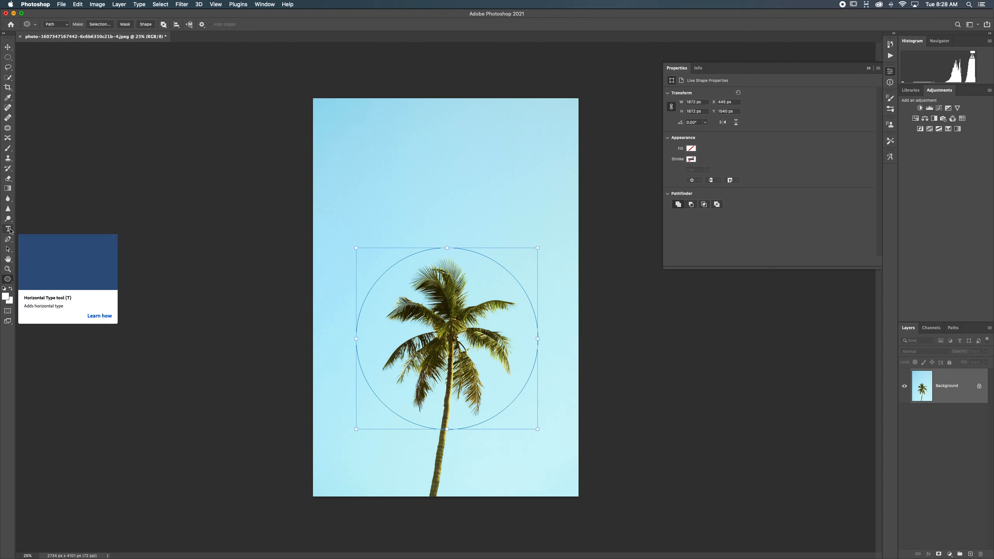
Write red path text 'And now I have a wrapping text yayaya' around the circle.
{"action": "left_click", "coordinate": [9, 230]}
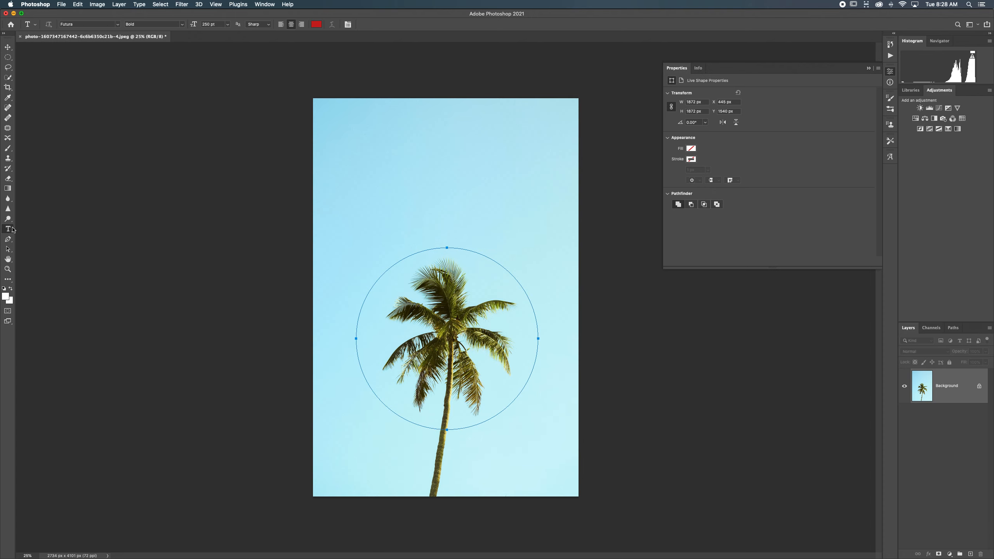
{"action": "mouse_move", "coordinate": [448, 233]}
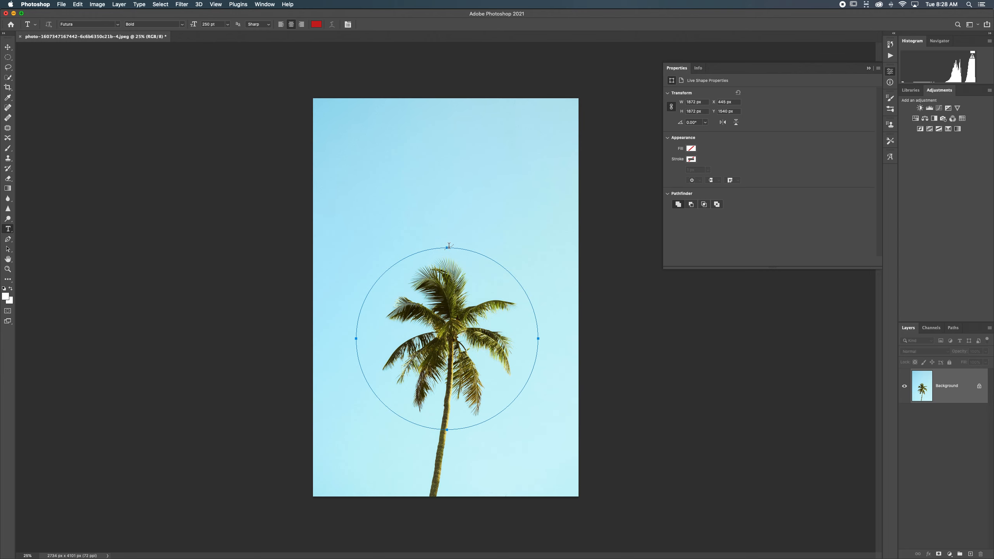
{"action": "type", "text": "Lorem ipsum dolor sit amet, consectetur"}
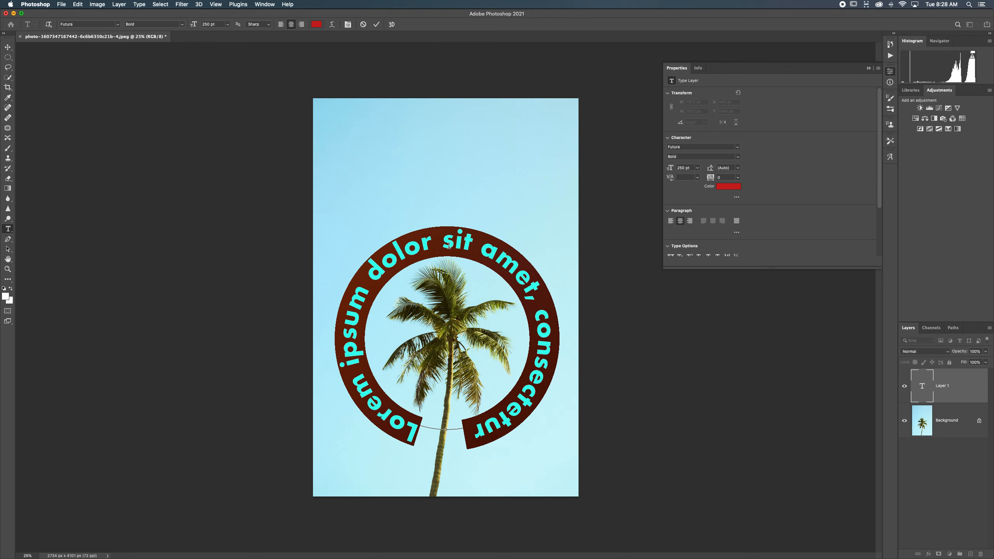
{"action": "type", "text": "And now a i"}
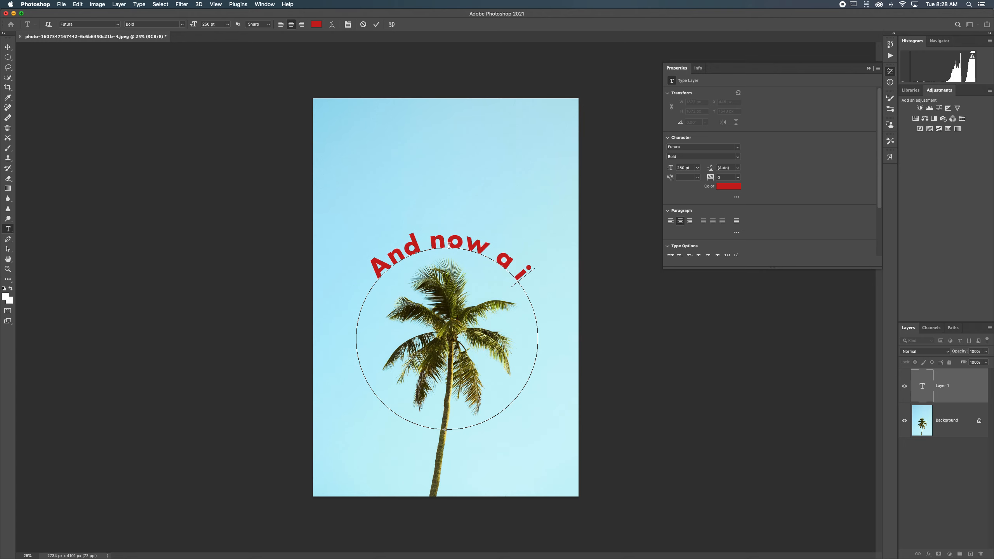
{"action": "left_click", "coordinate": [688, 177]}
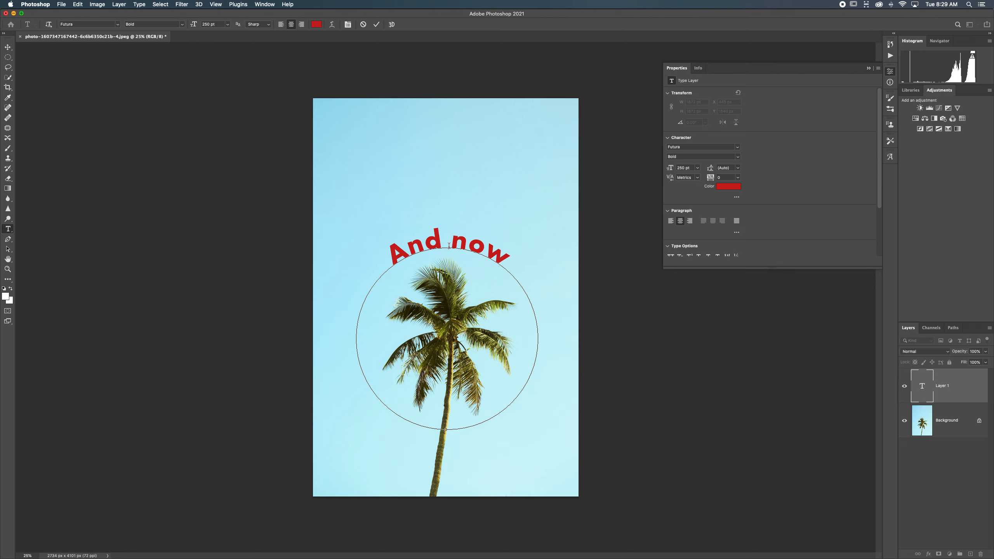
{"action": "type", "text": "I have"}
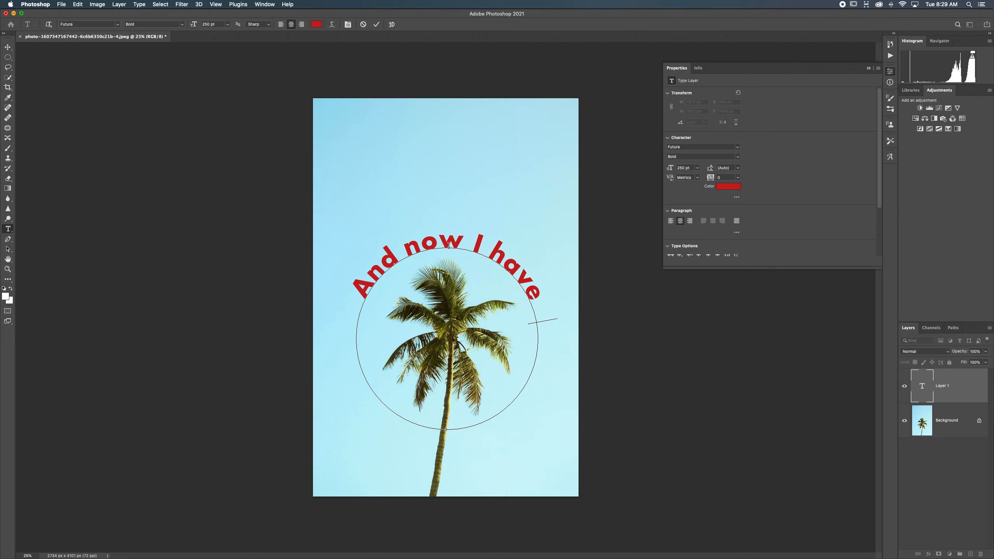
{"action": "type", "text": "a wrapping text yayaya"}
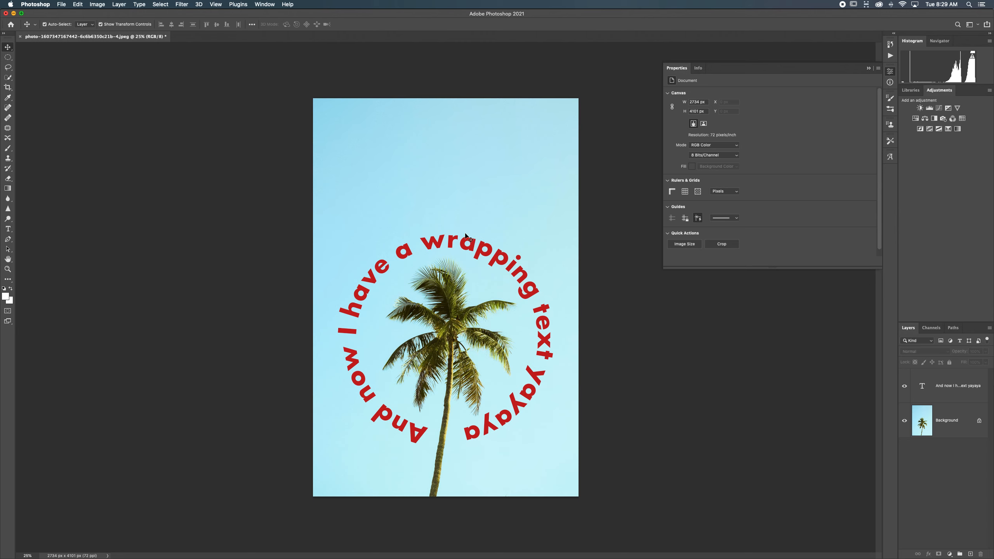
{"action": "mouse_move", "coordinate": [9, 279]}
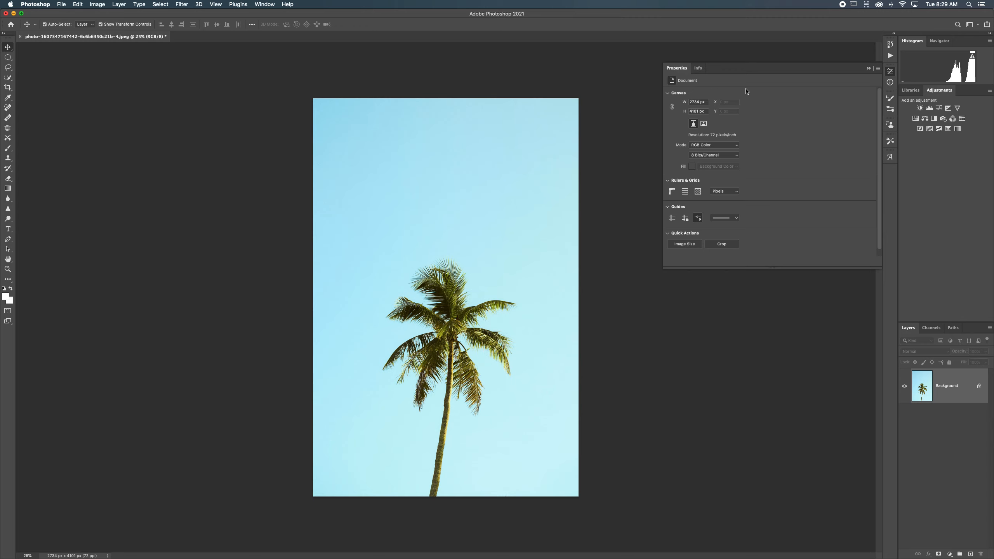
{"action": "mouse_move", "coordinate": [568, 136]}
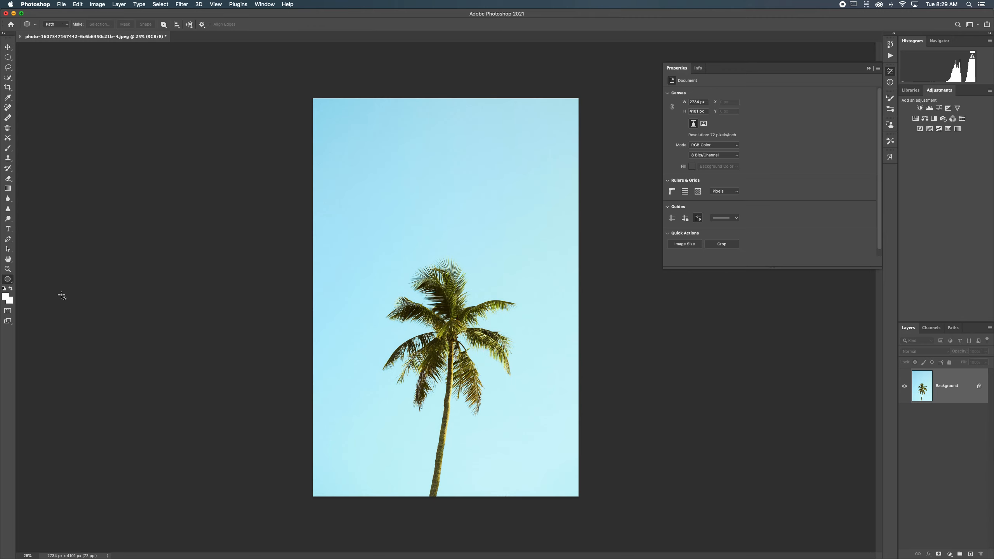
Select the palm trunk with the selection tool.
{"action": "left_click", "coordinate": [54, 24]}
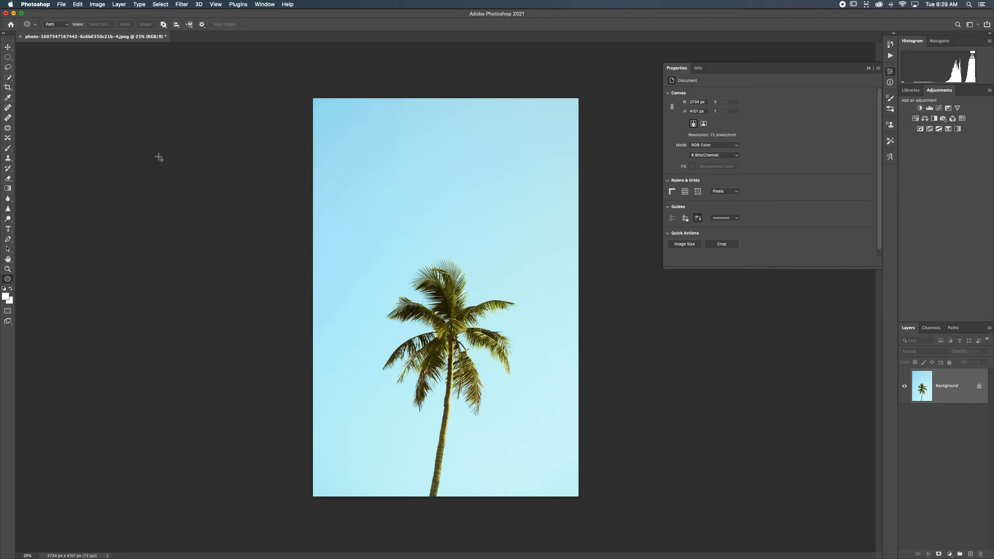
{"action": "mouse_move", "coordinate": [9, 77]}
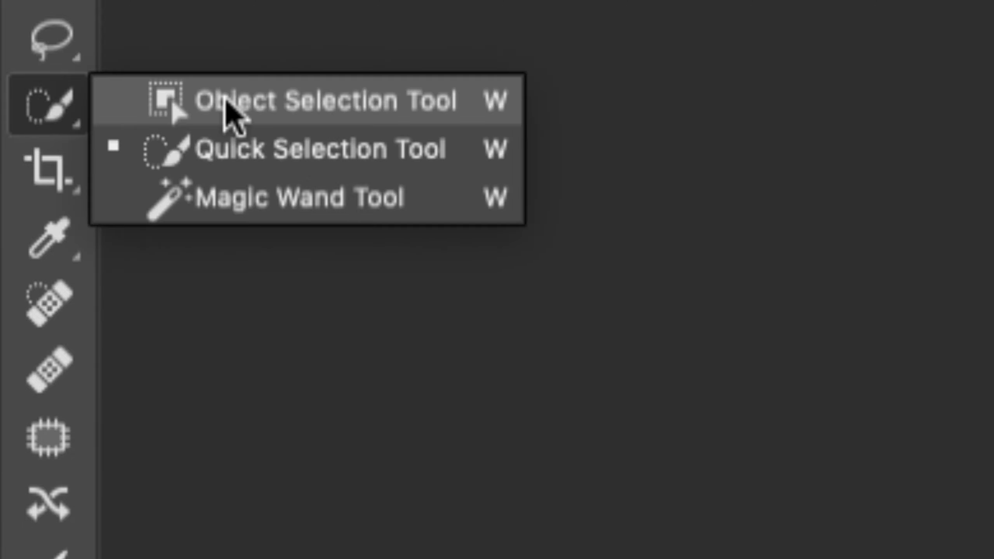
{"action": "mouse_move", "coordinate": [254, 140]}
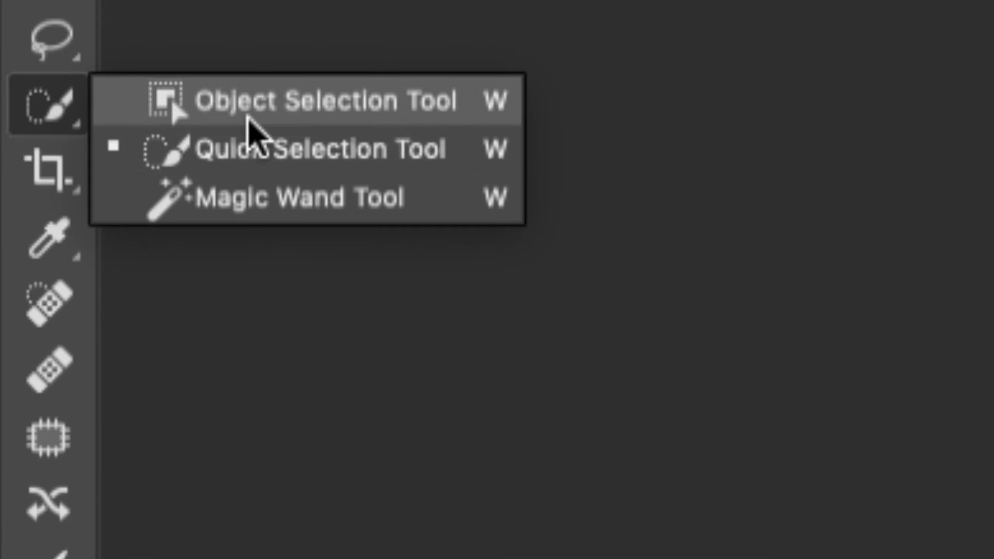
{"action": "mouse_move", "coordinate": [260, 149]}
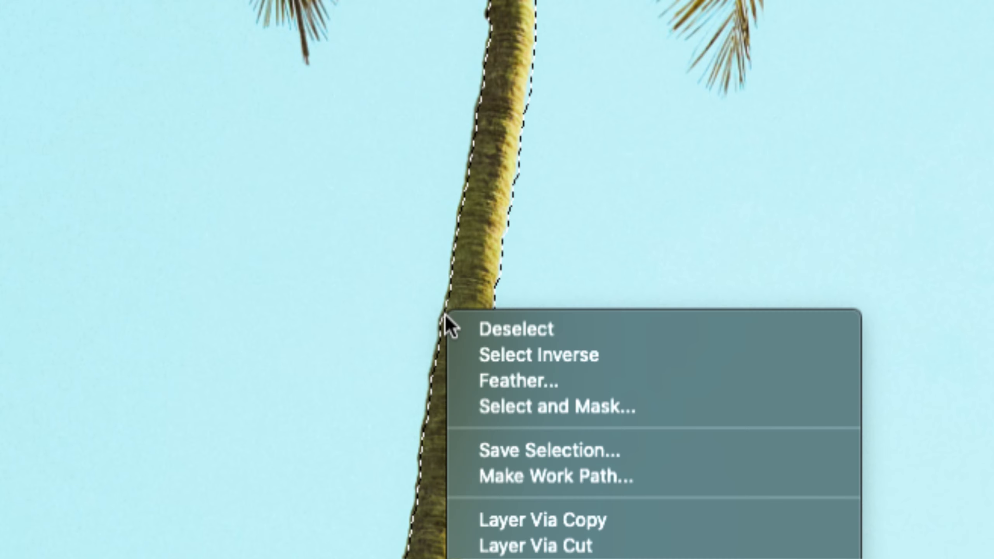
{"action": "mouse_move", "coordinate": [557, 406]}
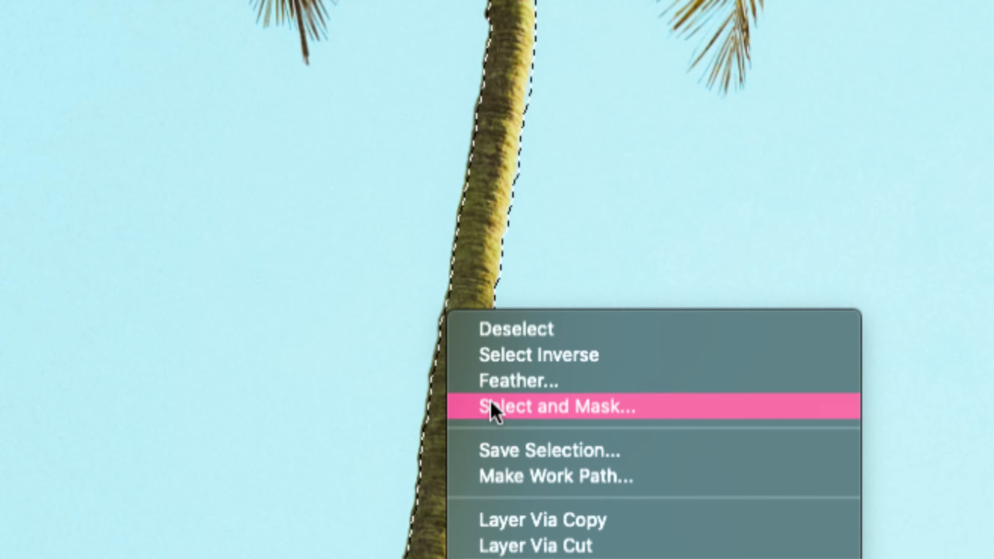
{"action": "mouse_move", "coordinate": [500, 463]}
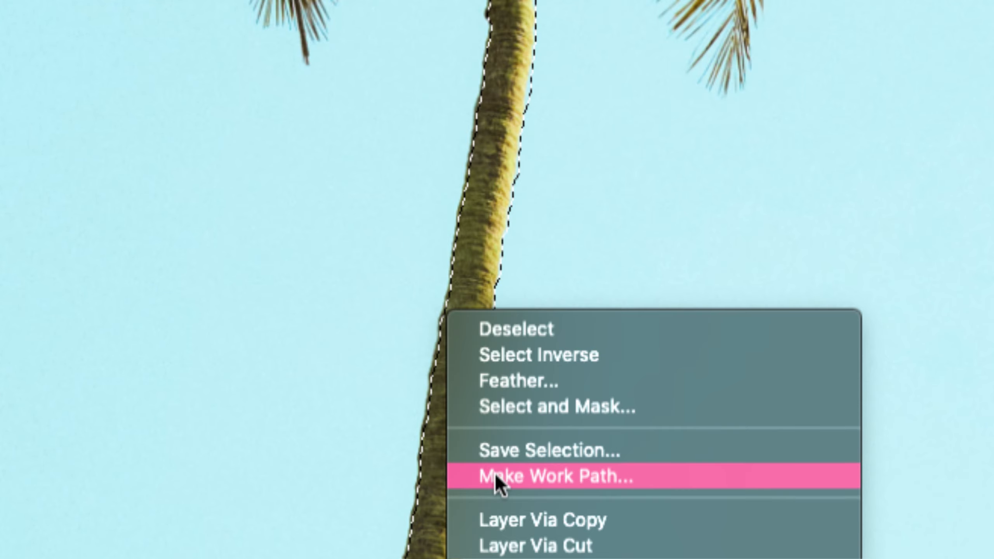
Make a work path from the trunk selection with 1.0 px tolerance.
{"action": "left_click", "coordinate": [553, 476]}
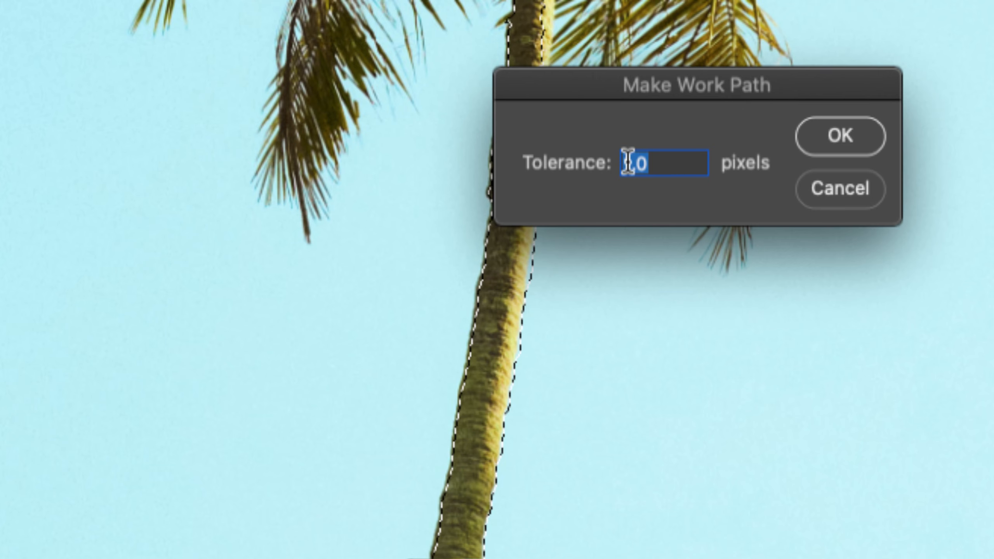
{"action": "type", "text": "1.0"}
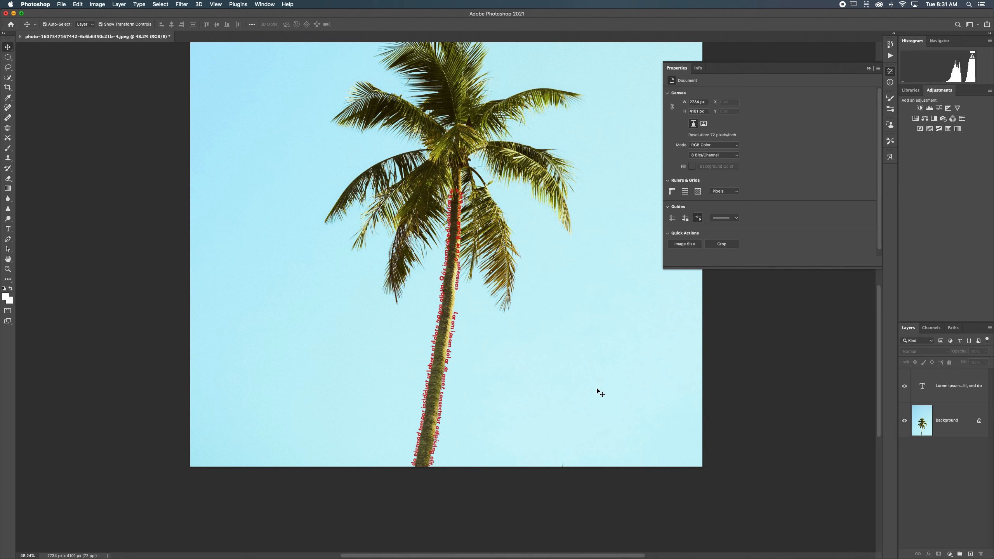
{"action": "mouse_move", "coordinate": [608, 386]}
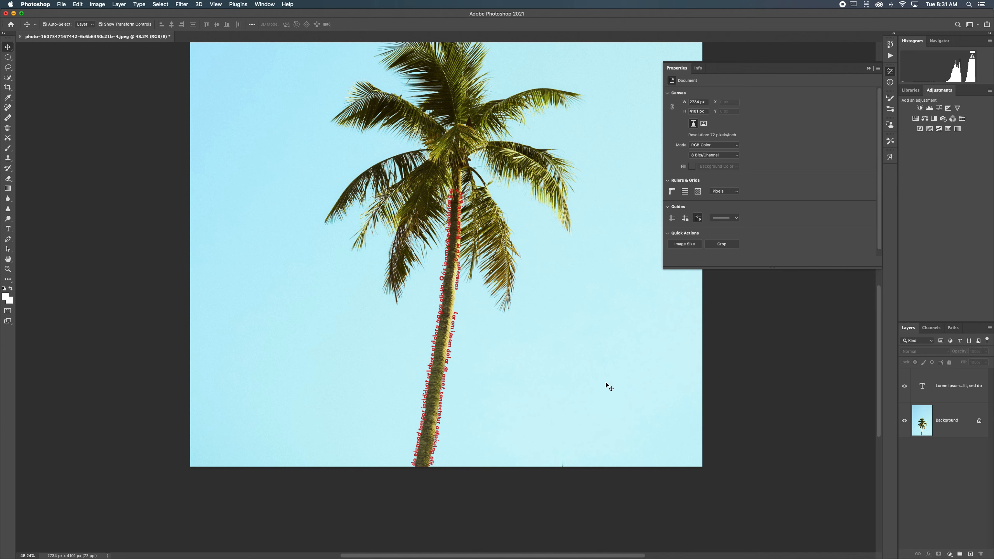
{"action": "mouse_move", "coordinate": [632, 277]}
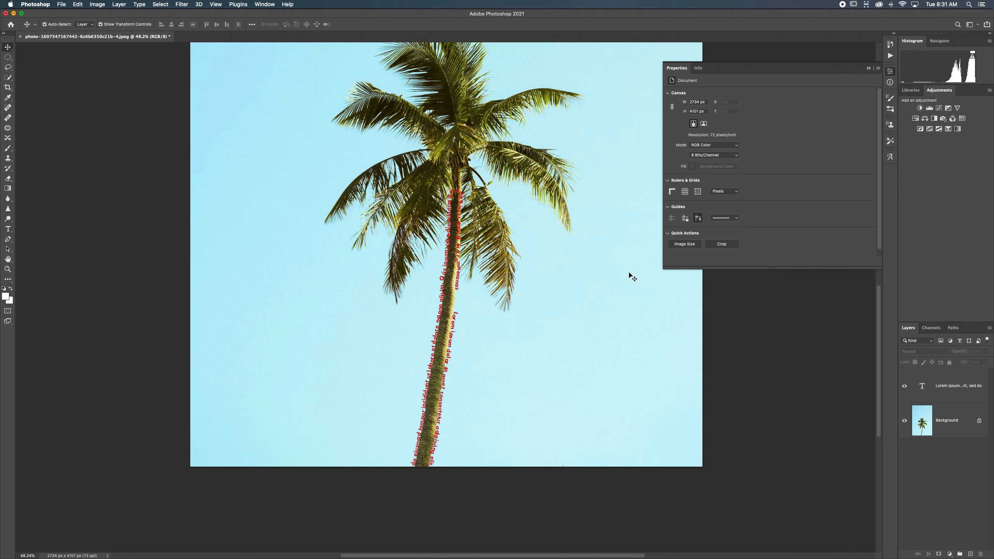
{"action": "mouse_move", "coordinate": [665, 190]}
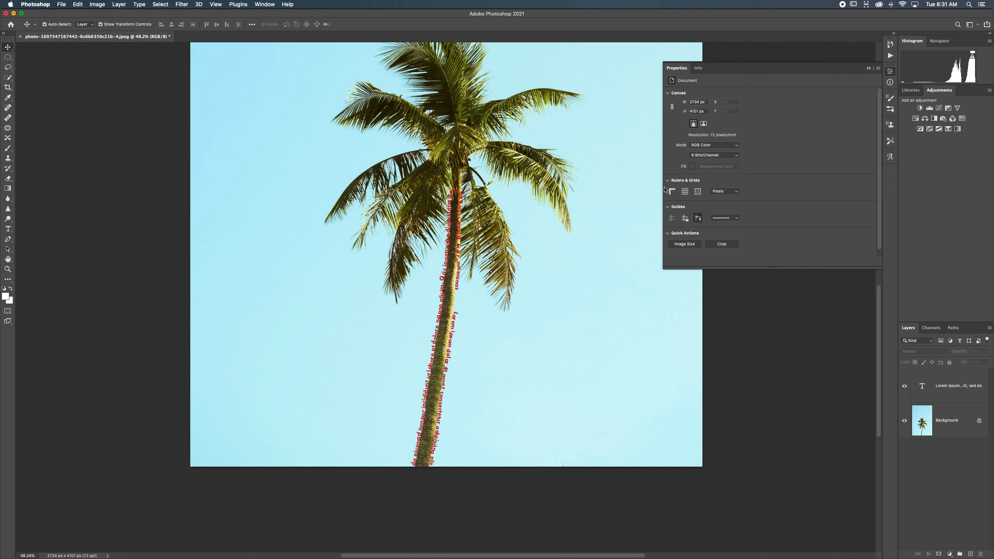
{"action": "mouse_move", "coordinate": [778, 113]}
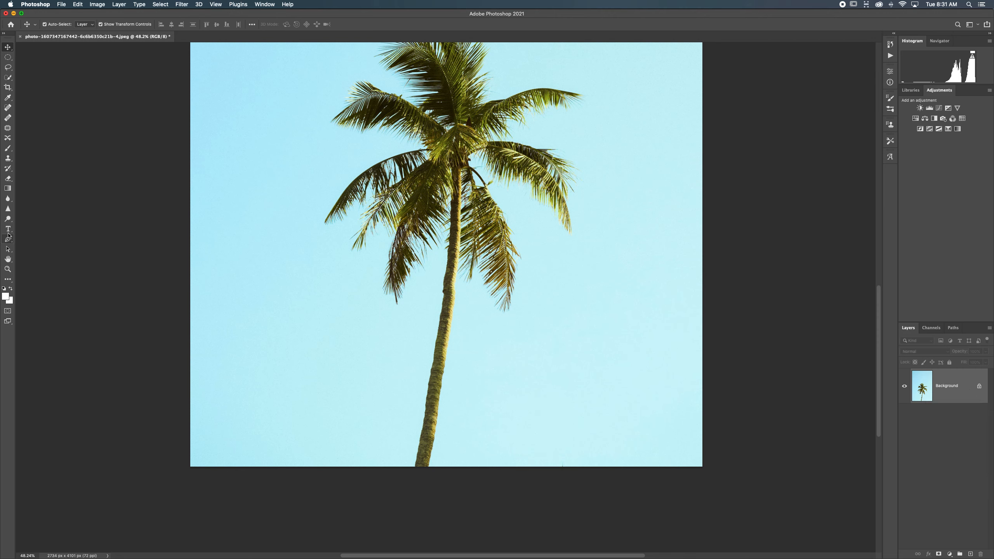
{"action": "mouse_move", "coordinate": [8, 229]}
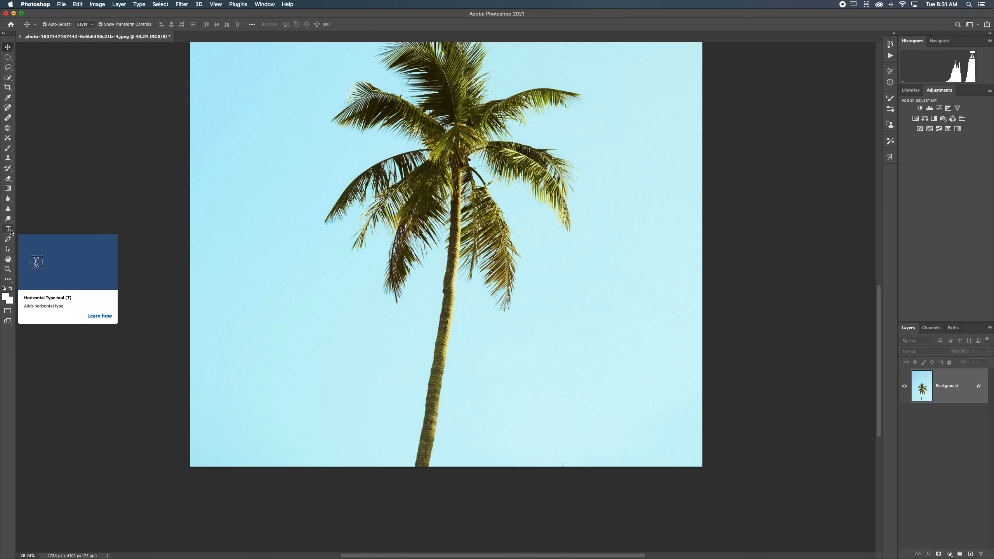
Type 'Hell' and scroll toward the palm fronds for selection.
{"action": "type", "text": "Hell"}
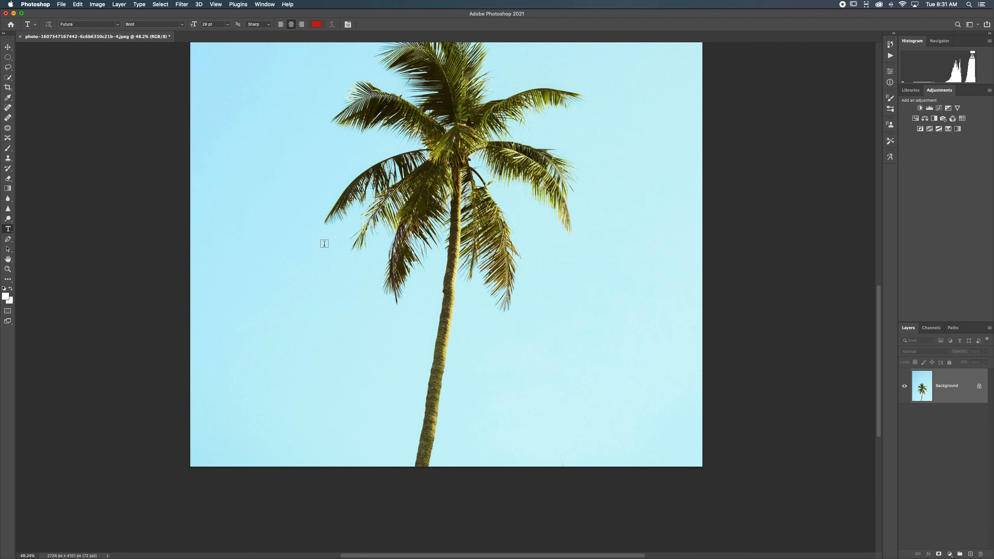
{"action": "scroll", "scroll_direction": "down", "scroll_amount": 3}
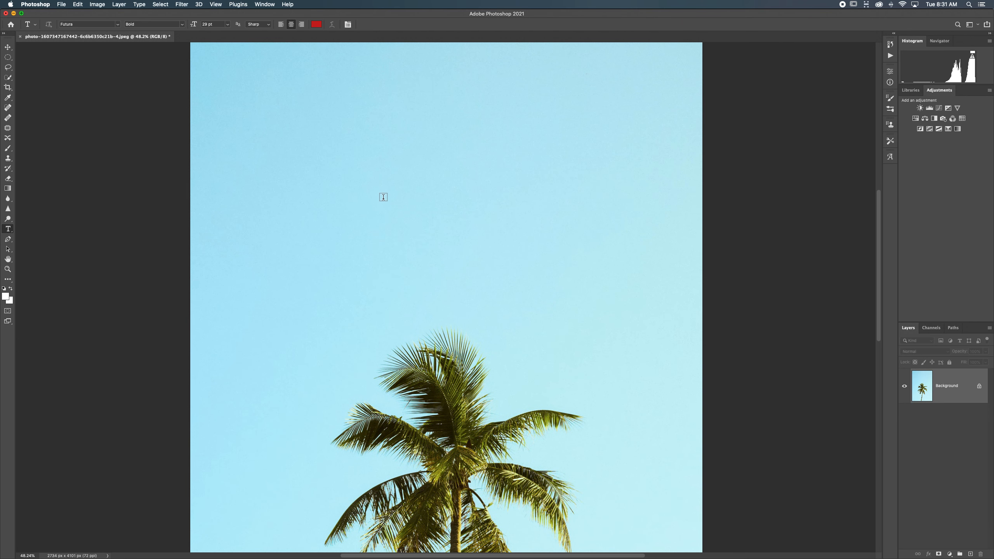
{"action": "mouse_move", "coordinate": [389, 179]}
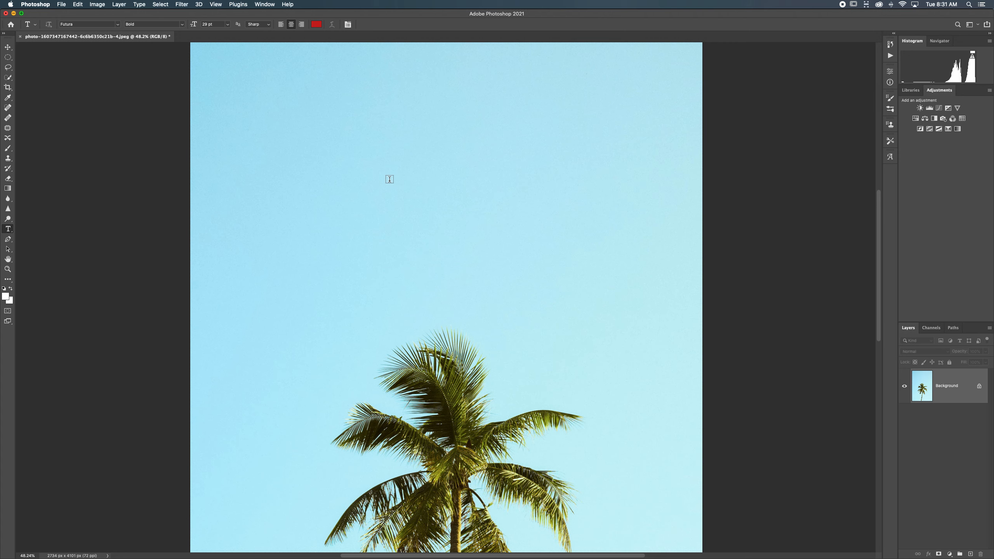
{"action": "mouse_move", "coordinate": [338, 140]}
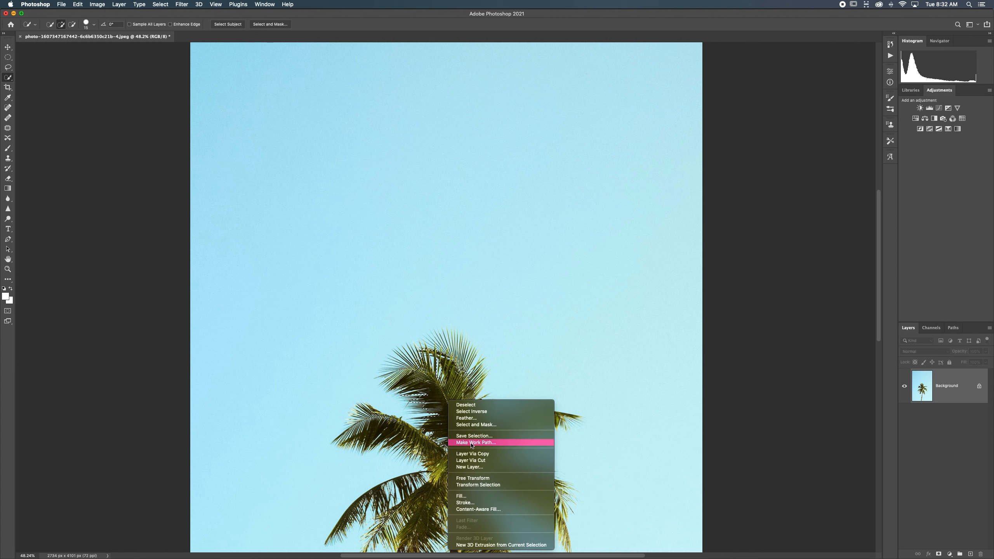
Make a work path from the frond selection and add red 'Lorem Ipsum' text in the sky.
{"action": "left_click", "coordinate": [475, 442]}
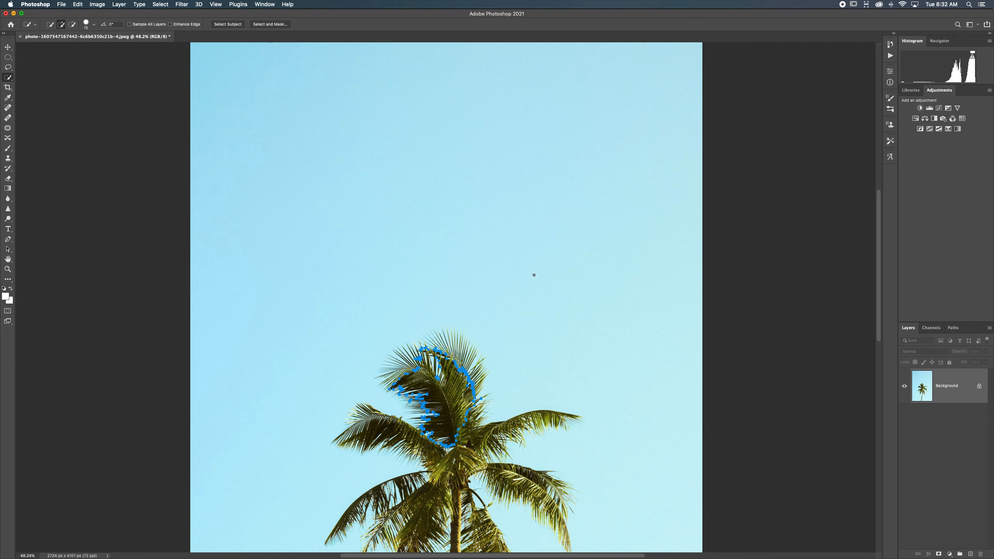
{"action": "mouse_move", "coordinate": [360, 288]}
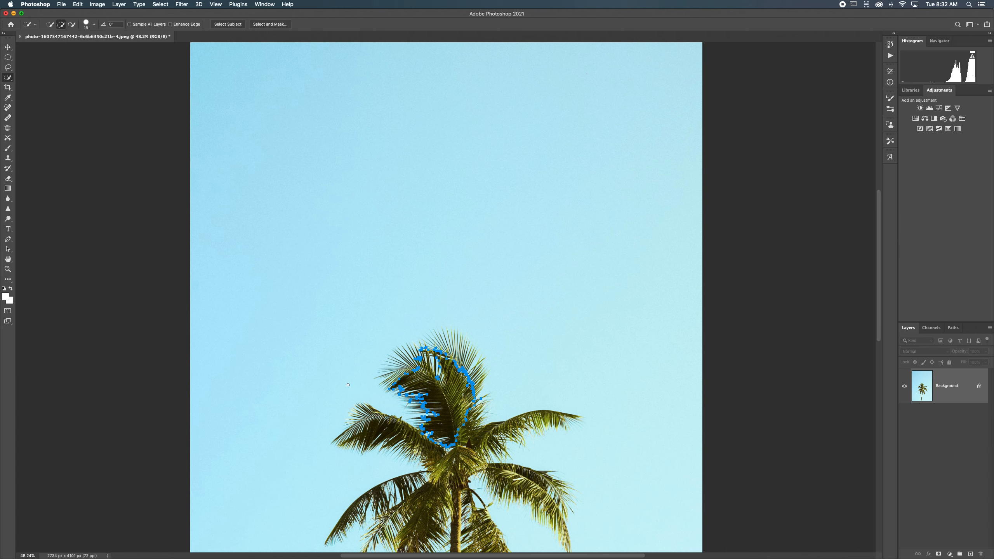
{"action": "left_click", "coordinate": [8, 230]}
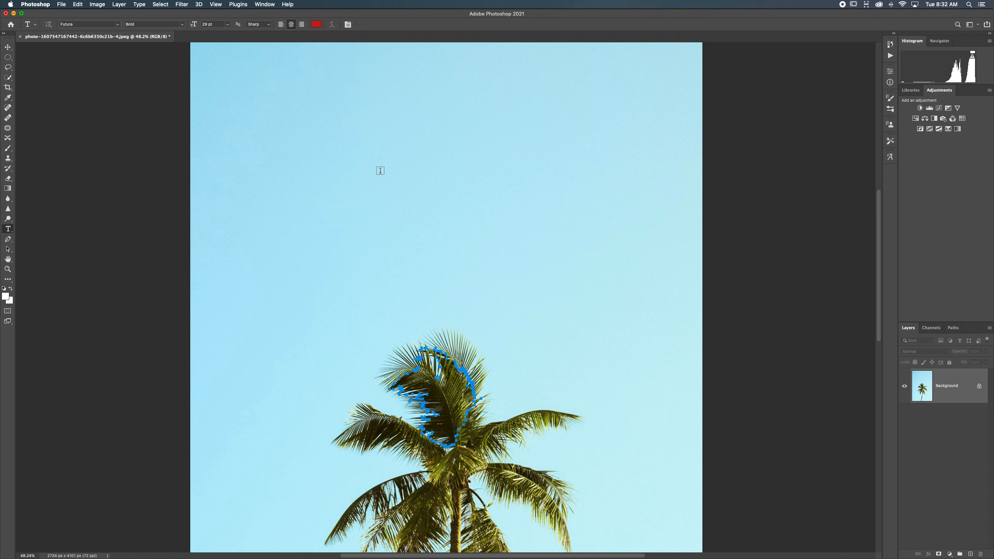
{"action": "type", "text": "Lorem Ipsum"}
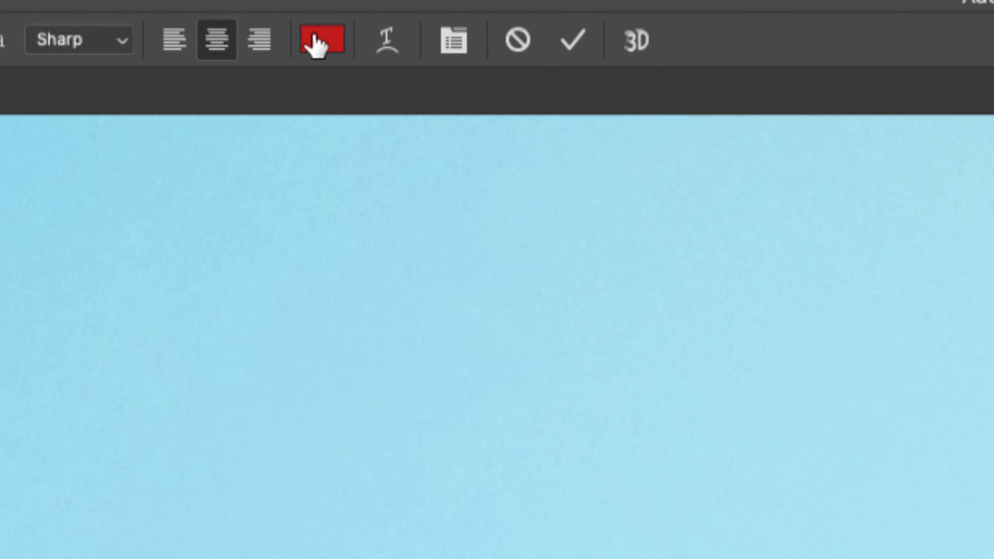
Change the Lorem Ipsum text colour to blue and select it for resizing.
{"action": "left_click", "coordinate": [322, 39]}
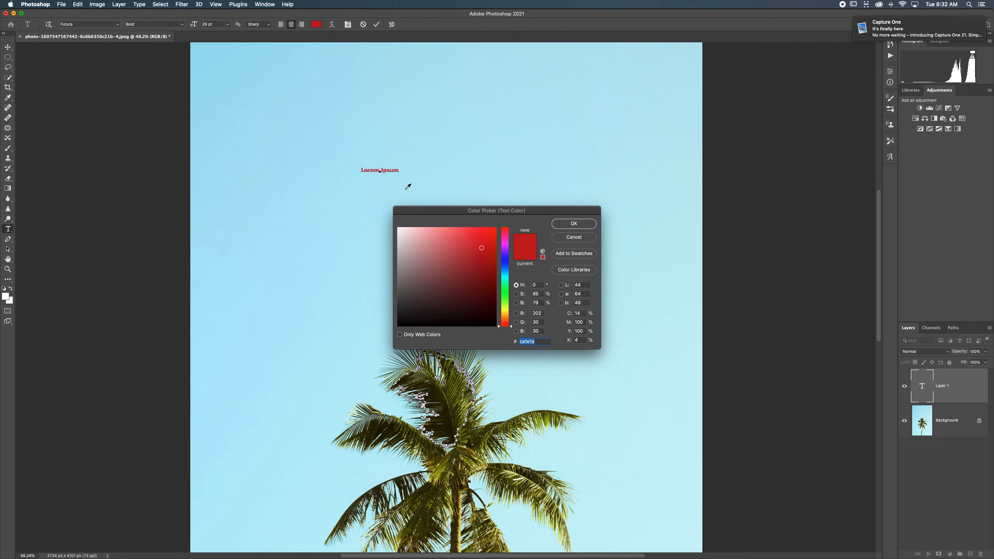
{"action": "left_click", "coordinate": [505, 258]}
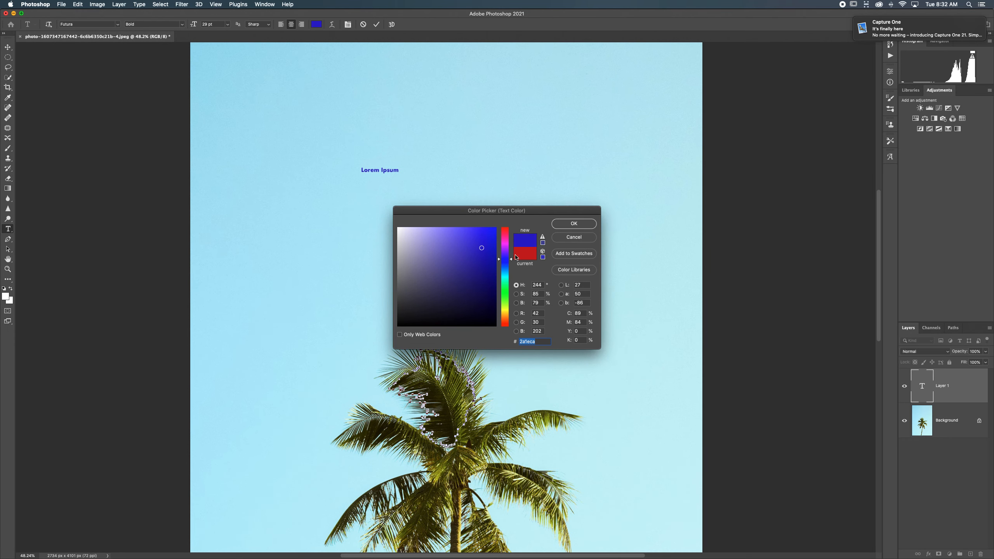
{"action": "left_click", "coordinate": [573, 223]}
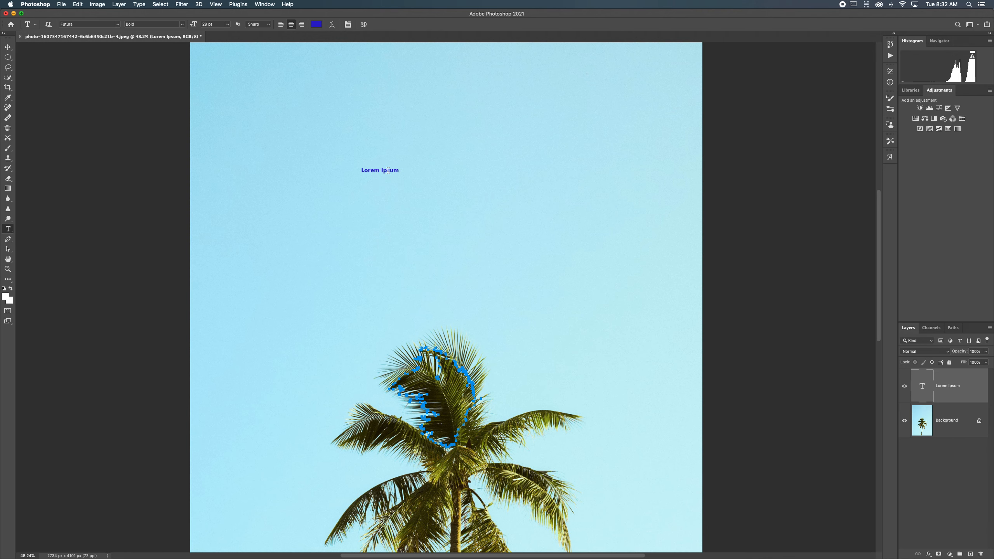
{"action": "double_click", "coordinate": [380, 170]}
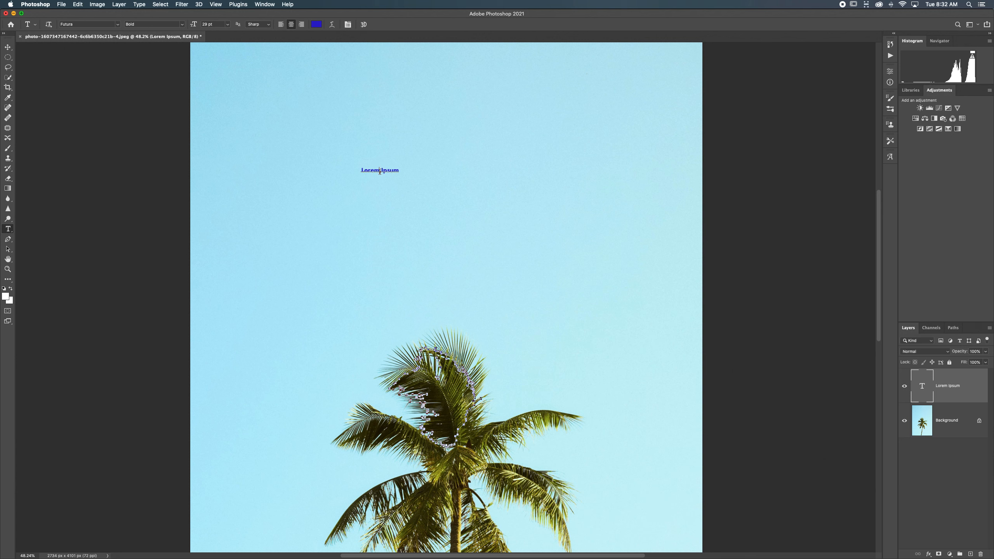
Enlarge the blue Lorem Ipsum text to 233 pt and commit it.
{"action": "type", "text": "233"}
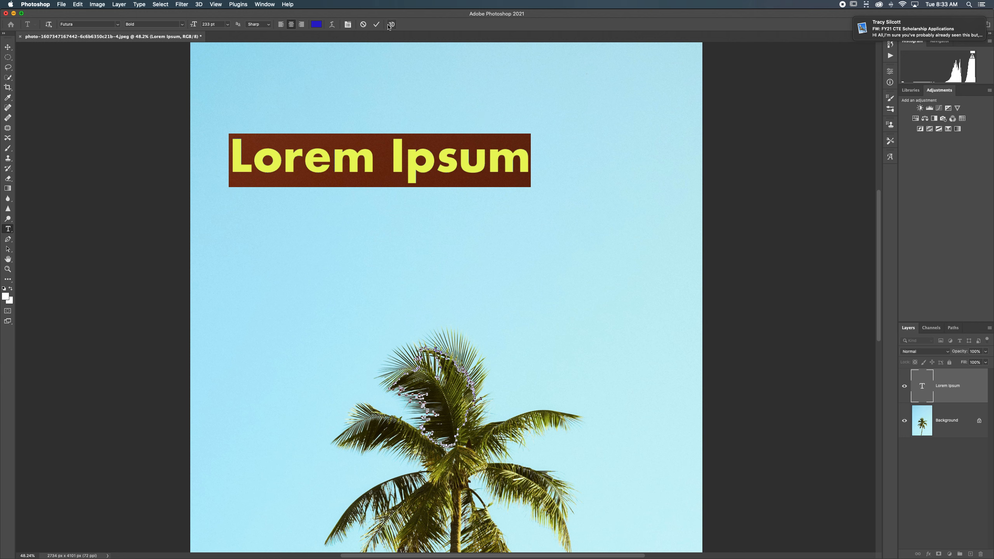
{"action": "left_click", "coordinate": [376, 24]}
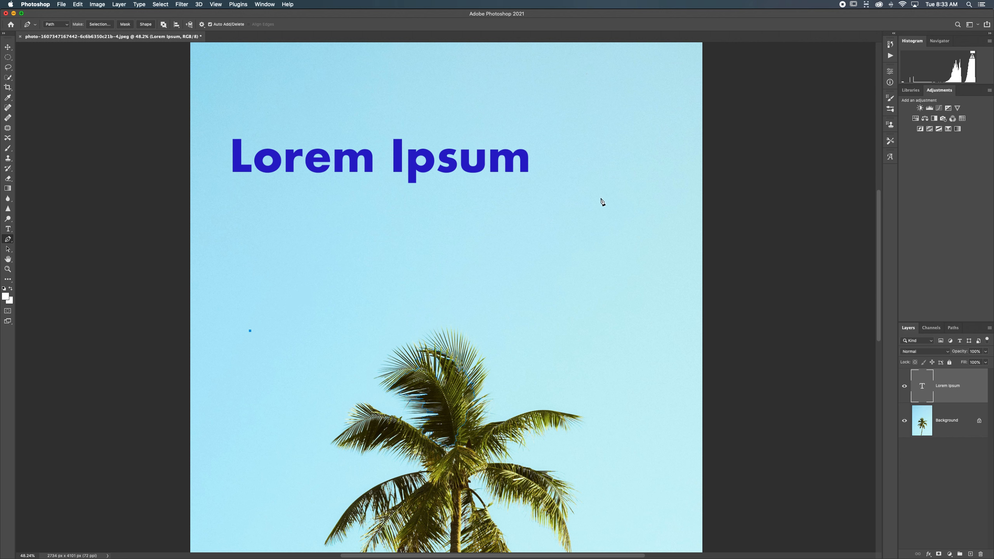
Draw a diagonal pen path rising to the right and place 'Lorem ipsum' text along it.
{"action": "left_click_drag", "start_coordinate": [249, 330], "coordinate": [600, 198]}
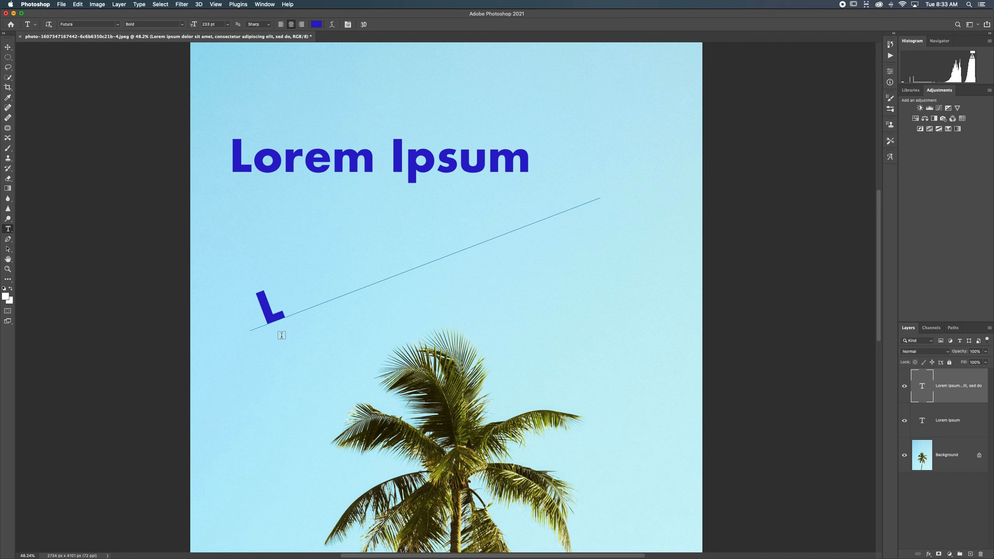
{"action": "type", "text": "orem ipsum"}
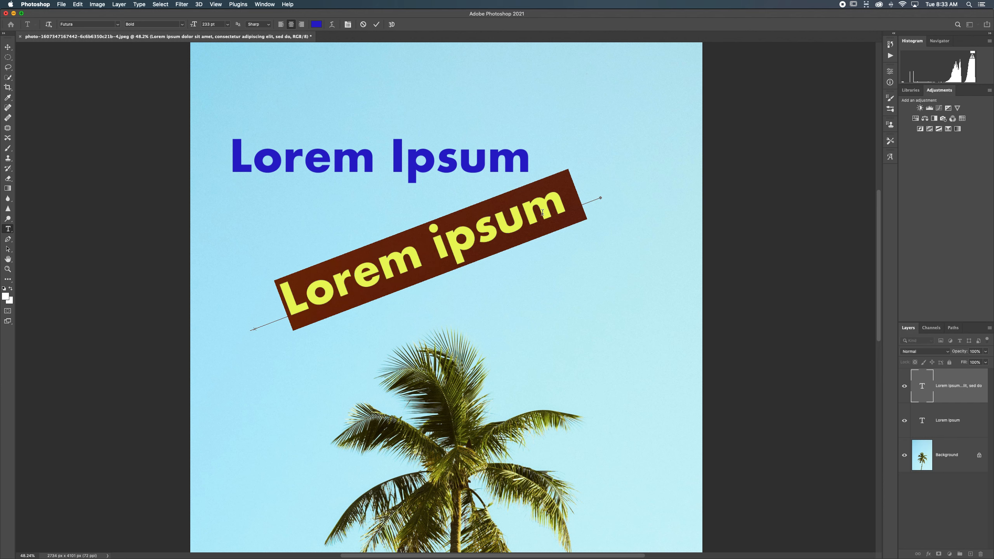
{"action": "left_click", "coordinate": [317, 24]}
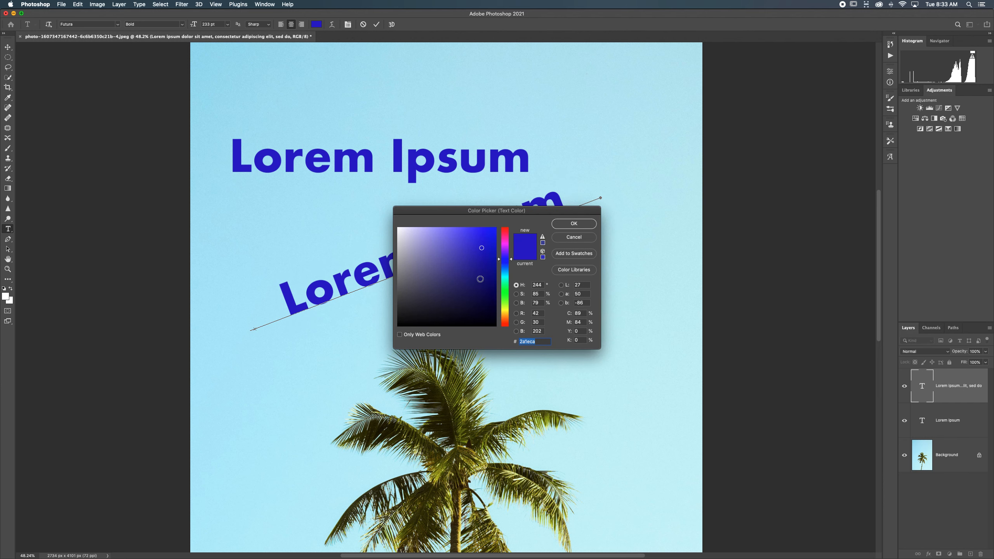
{"action": "left_click", "coordinate": [484, 247]}
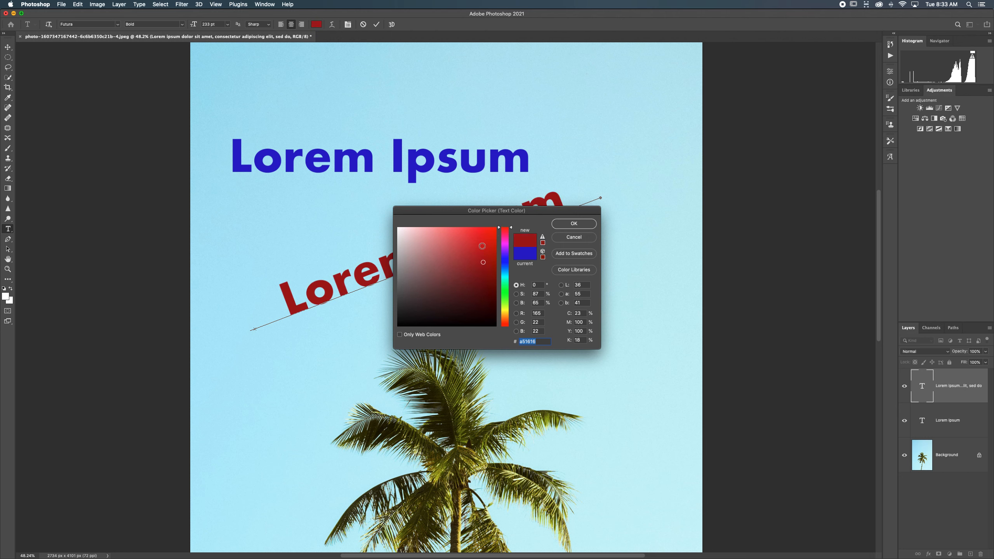
{"action": "left_click", "coordinate": [475, 253]}
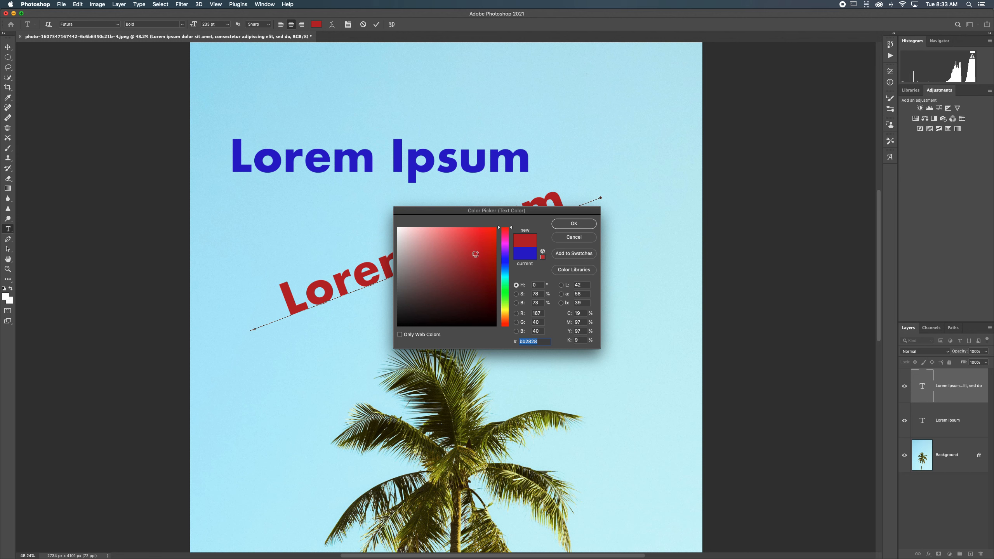
{"action": "left_click", "coordinate": [572, 223]}
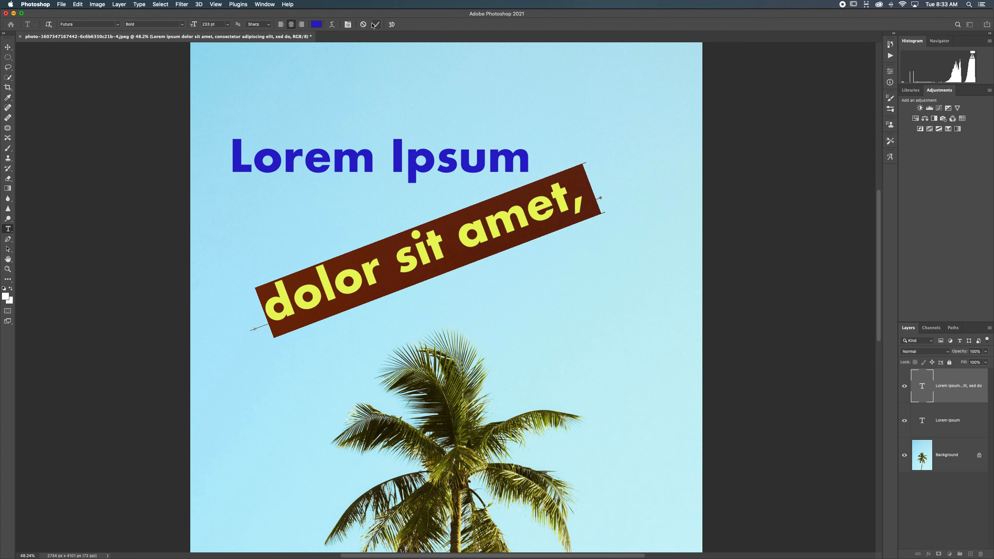
Replace the path text with 'Happy Holiday' and pick a red colour for it.
{"action": "type", "text": "Happy Holiday"}
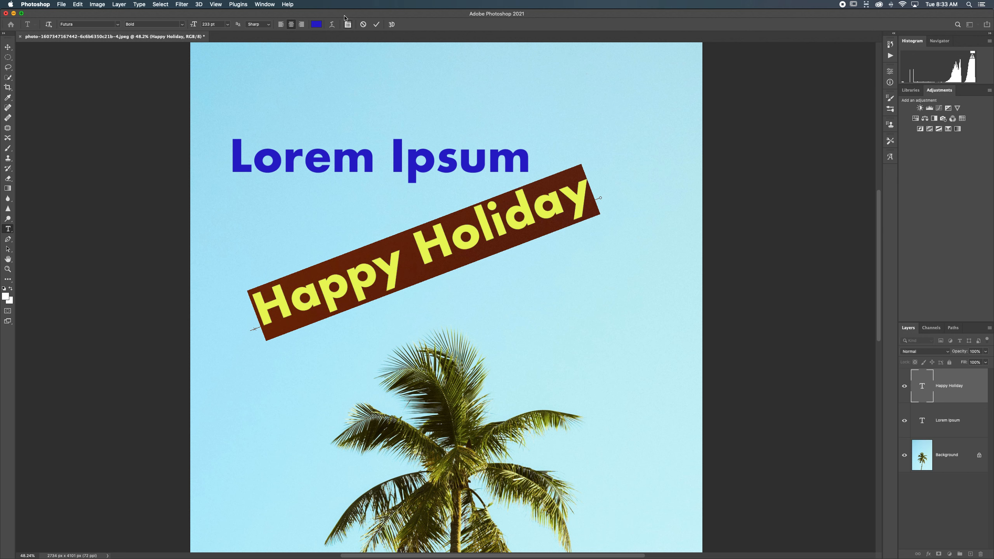
{"action": "left_click", "coordinate": [316, 24]}
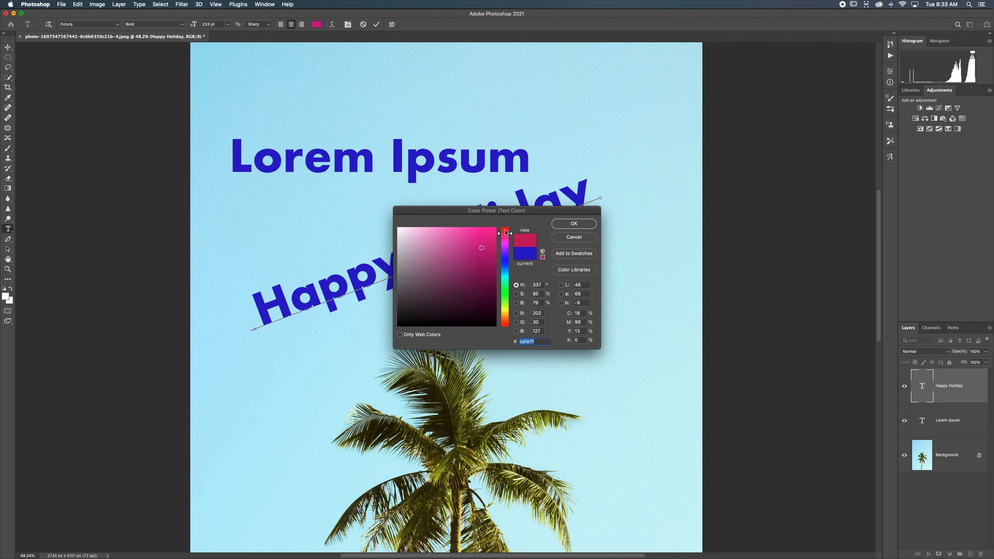
{"action": "left_click", "coordinate": [572, 223]}
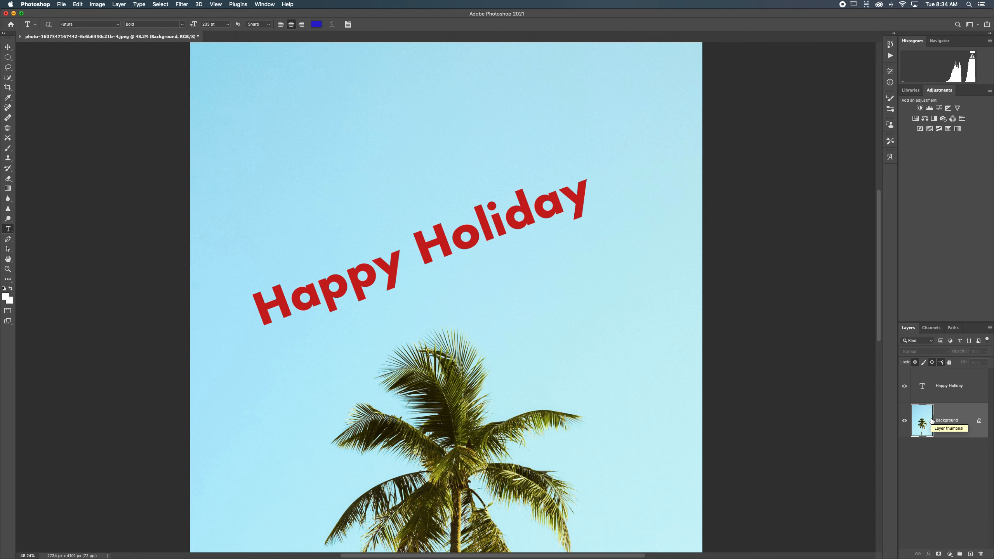
Add a new blue point-text layer reading 'like this' above Happy Holiday and commit it.
{"action": "type", "text": "Lorem Ipsum"}
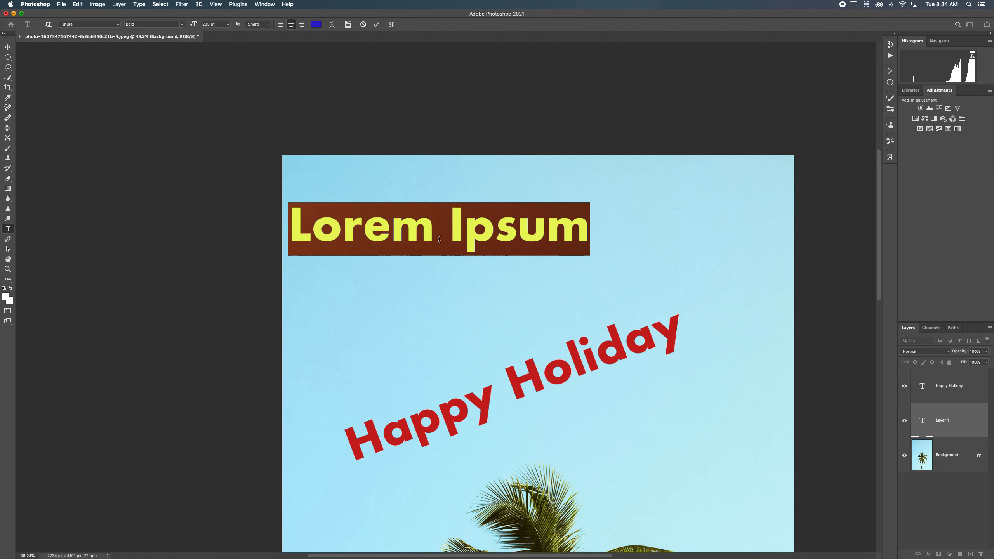
{"action": "type", "text": "like this"}
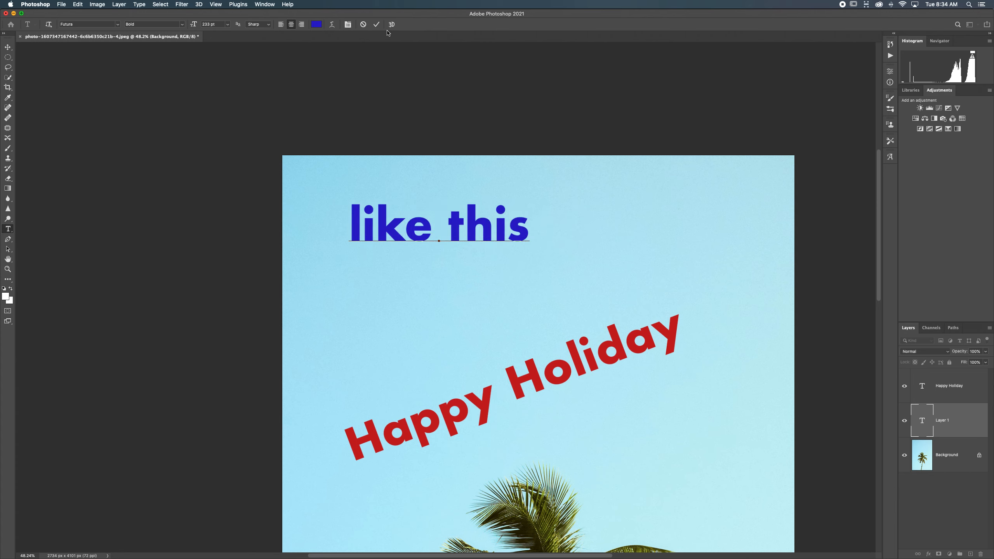
{"action": "left_click", "coordinate": [376, 24]}
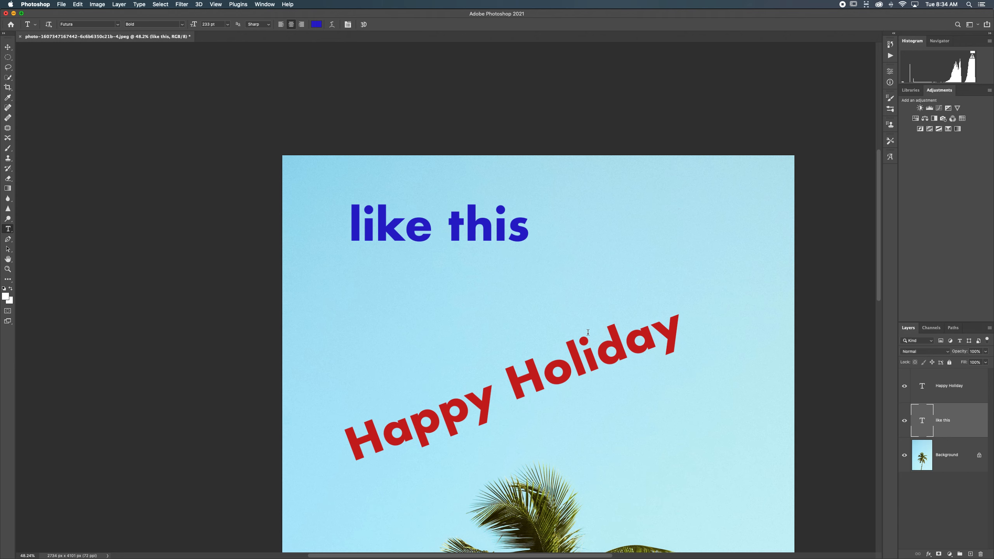
{"action": "mouse_move", "coordinate": [11, 244]}
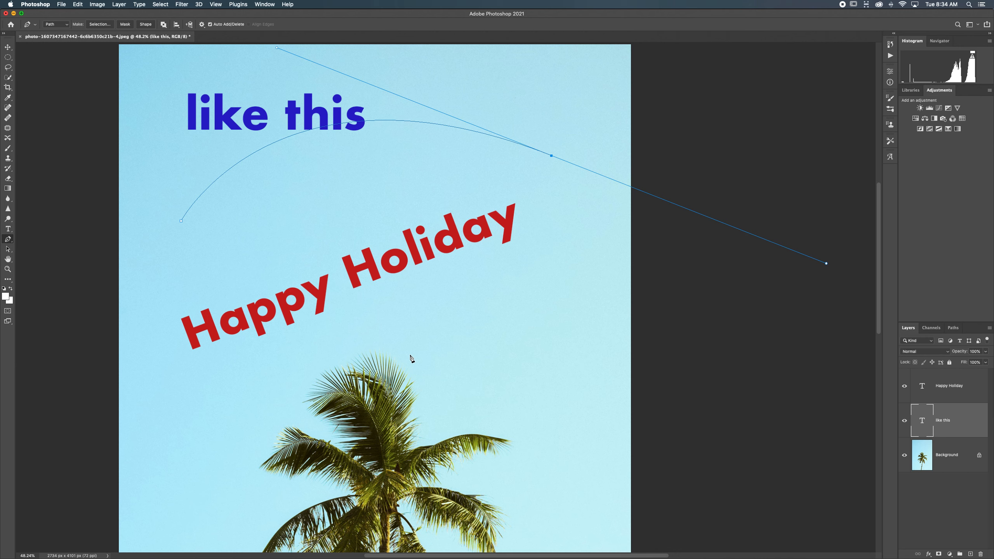
{"action": "mouse_move", "coordinate": [414, 357]}
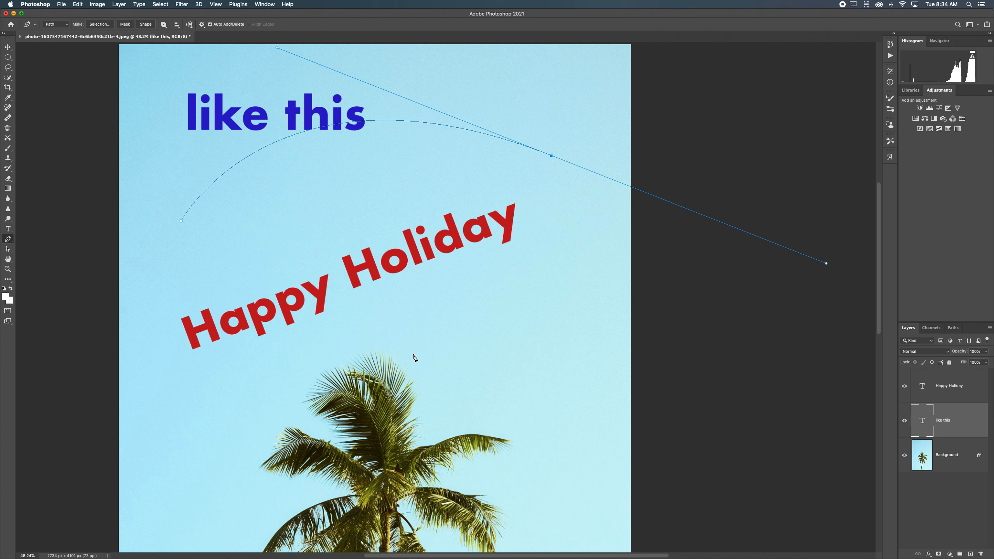
{"action": "mouse_move", "coordinate": [634, 117]}
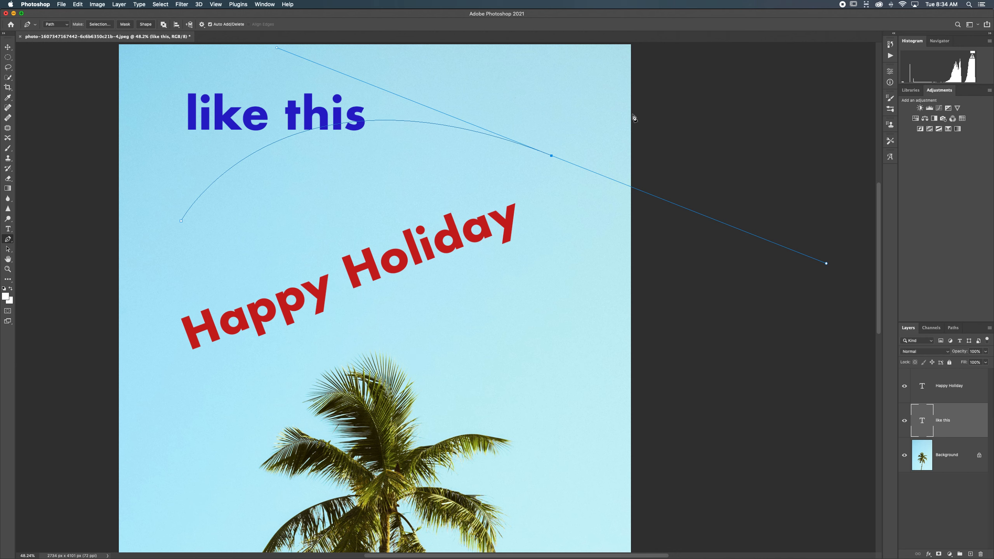
{"action": "mouse_move", "coordinate": [791, 29]}
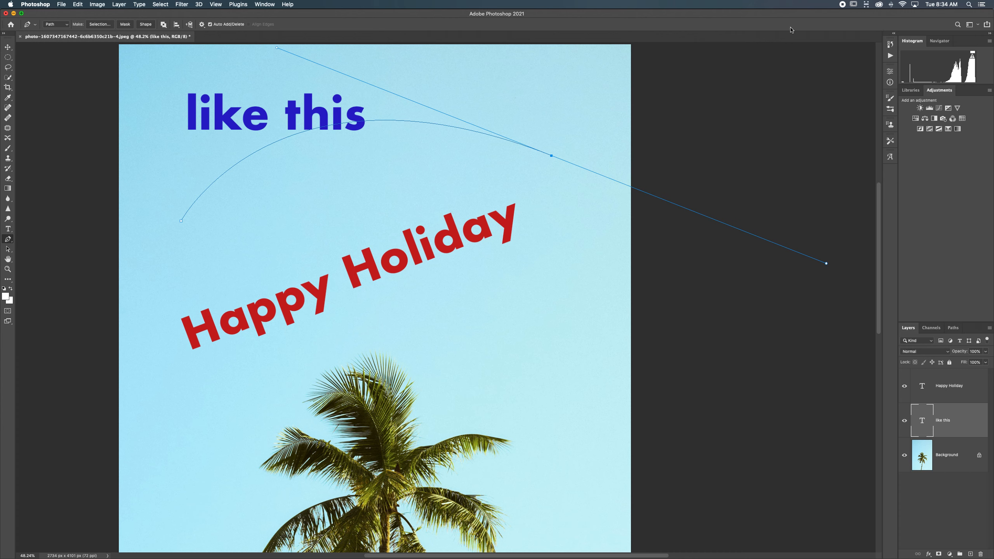